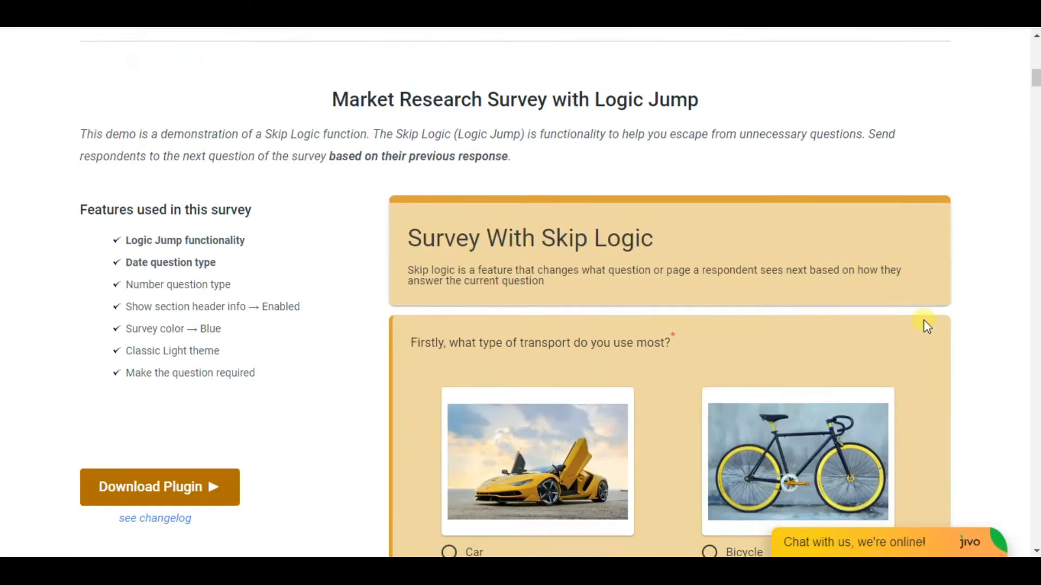
# Step: Activate the 'Survey Maker – Best WordPress Survey Plugin' from the plugin search results
pyautogui.scroll(-3)
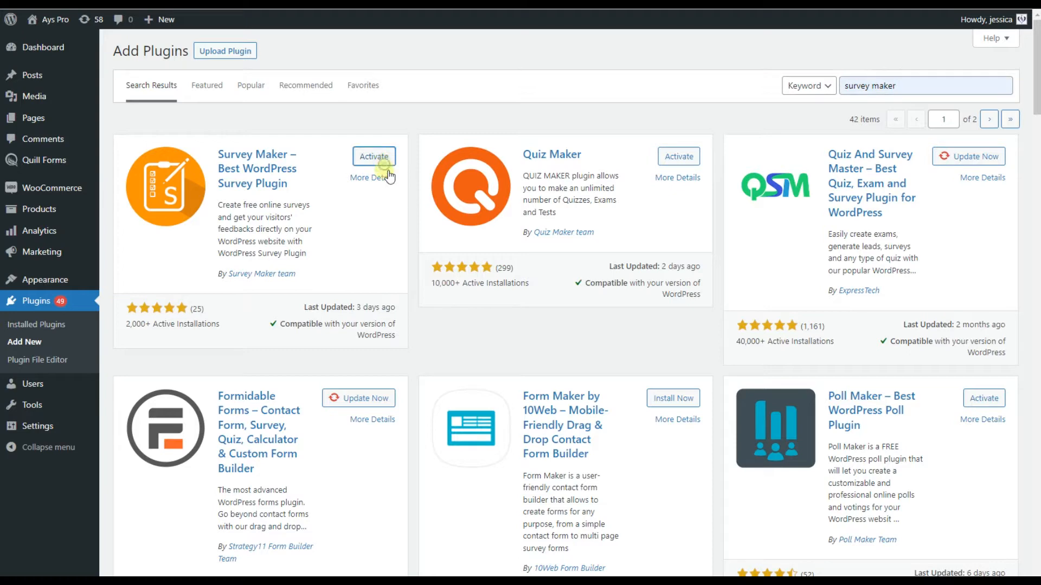
pyautogui.moveTo(397, 255)
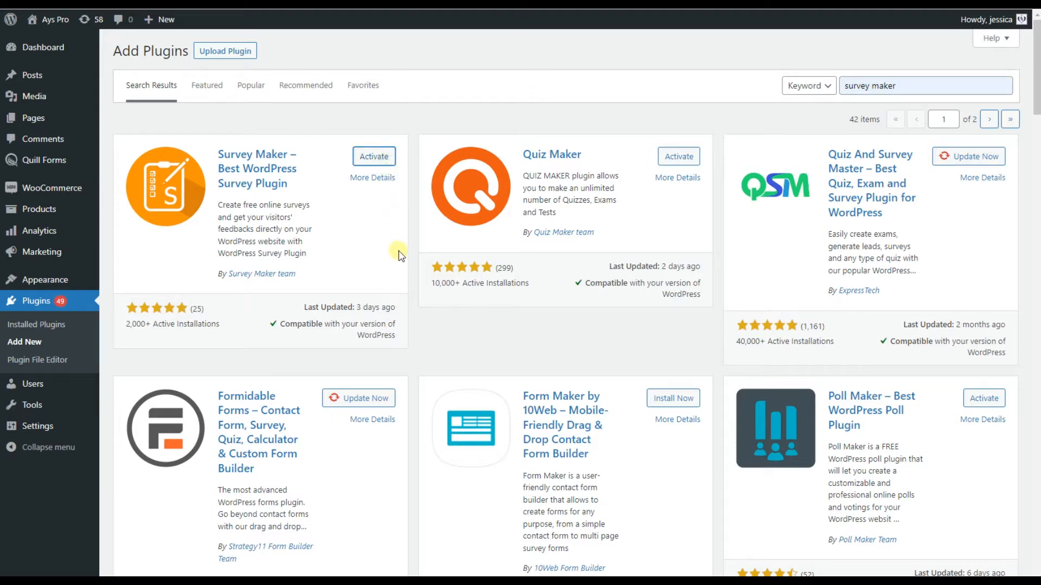
pyautogui.click(373, 156)
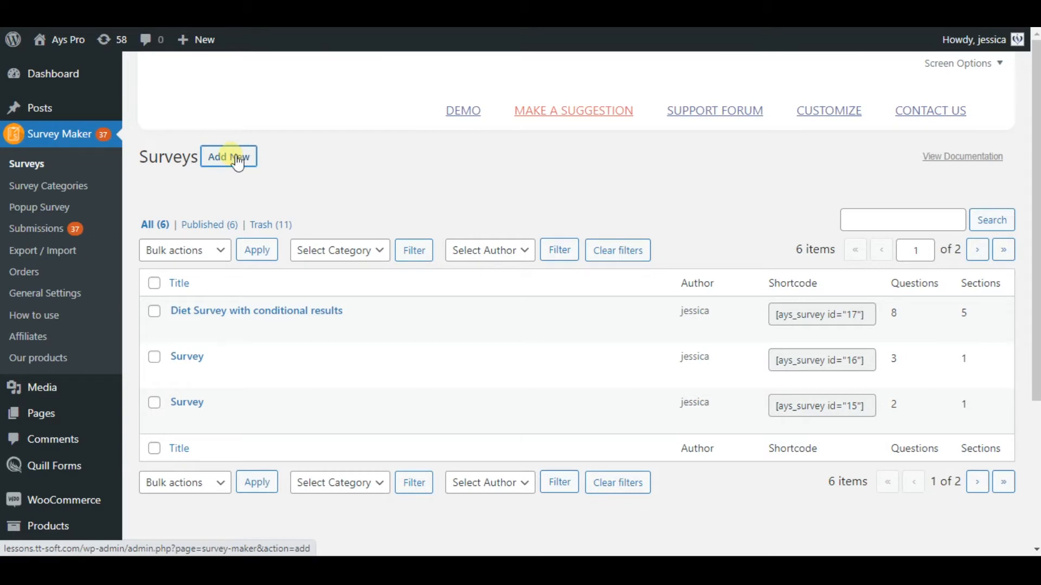
pyautogui.moveTo(310, 163)
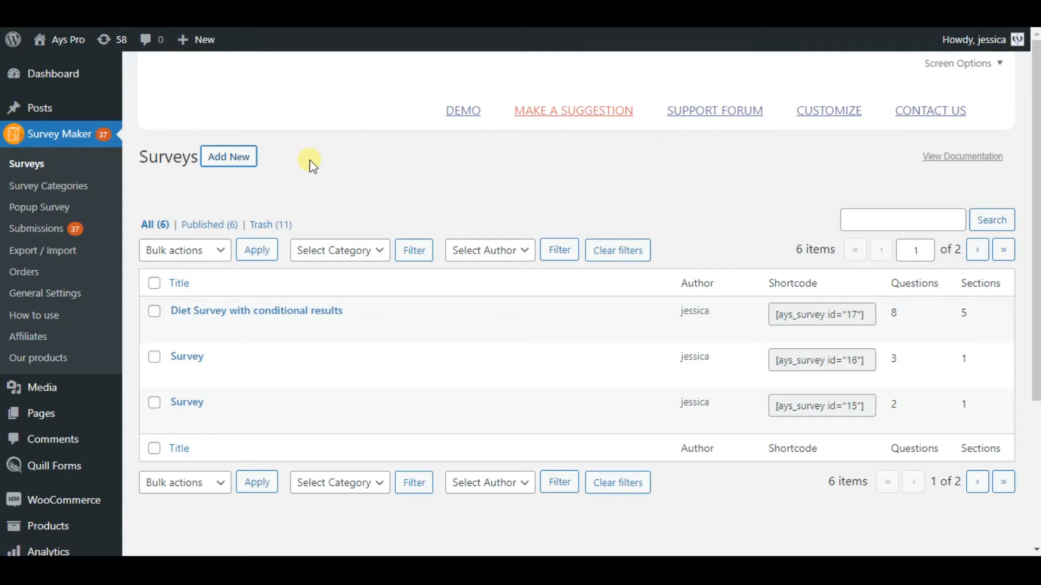
# Step: Create a new survey from the Surveys list page with Add New
pyautogui.click(228, 156)
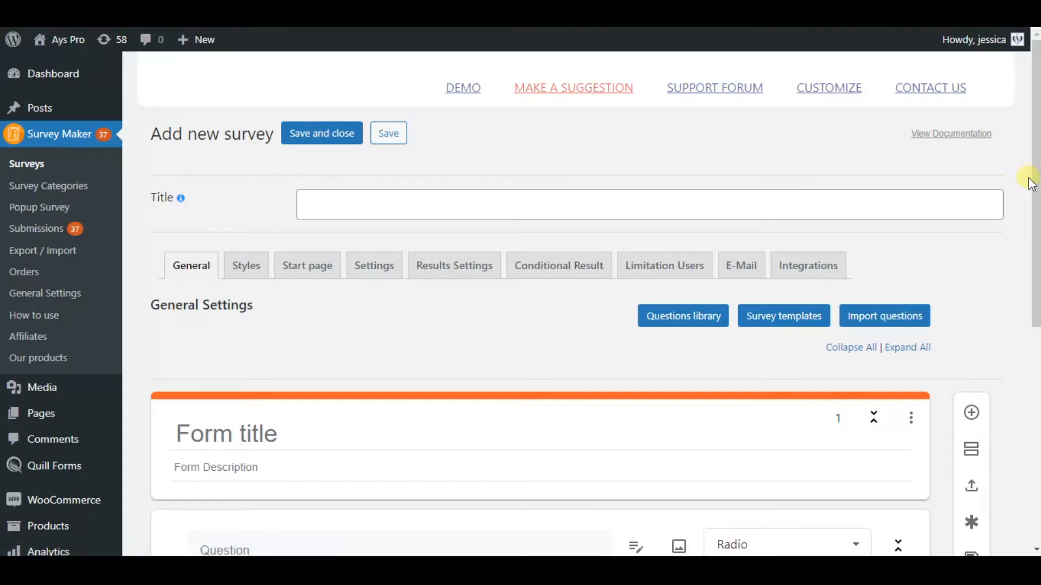
pyautogui.scroll(-3)
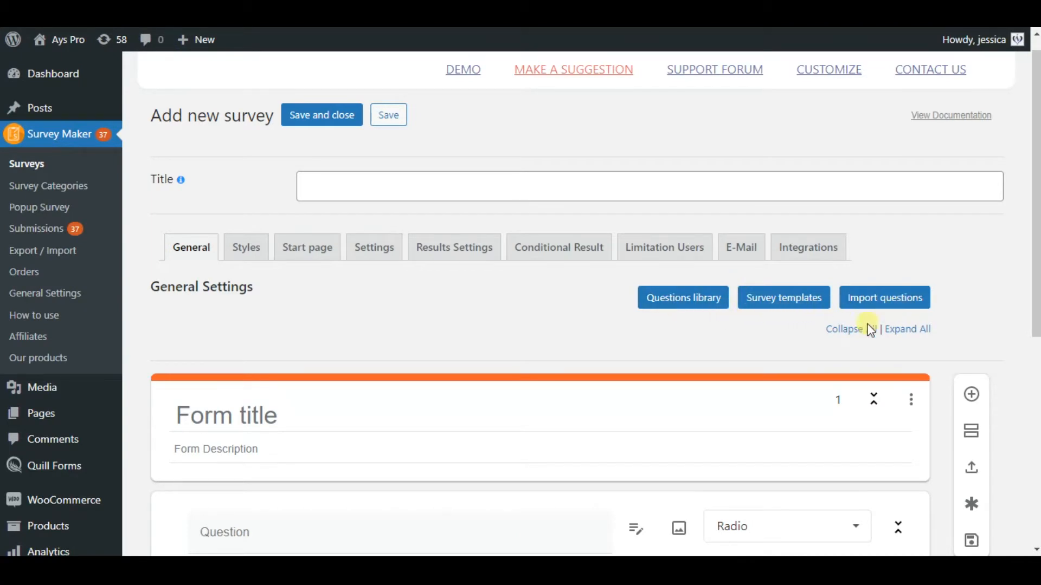
pyautogui.click(782, 298)
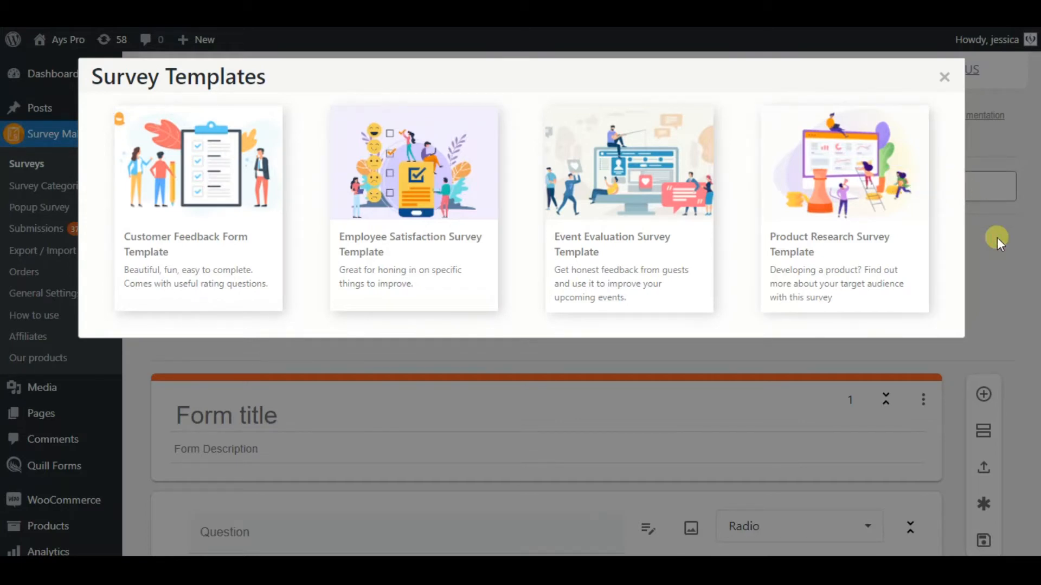
pyautogui.click(943, 77)
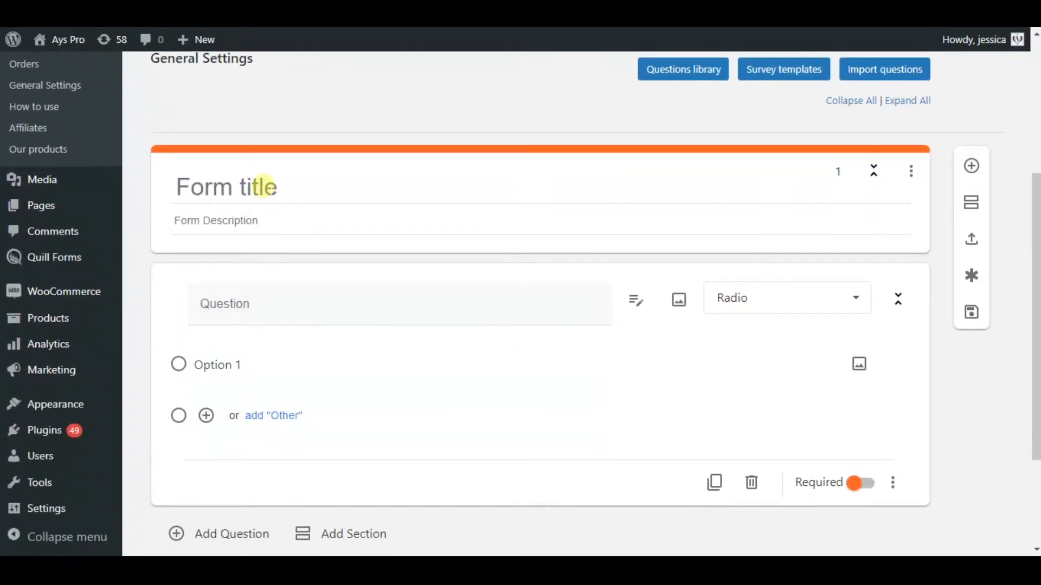
# Step: Title the survey 'Survey' and make 'How can you rate our product?' a Star Rating question
pyautogui.write('Surve')
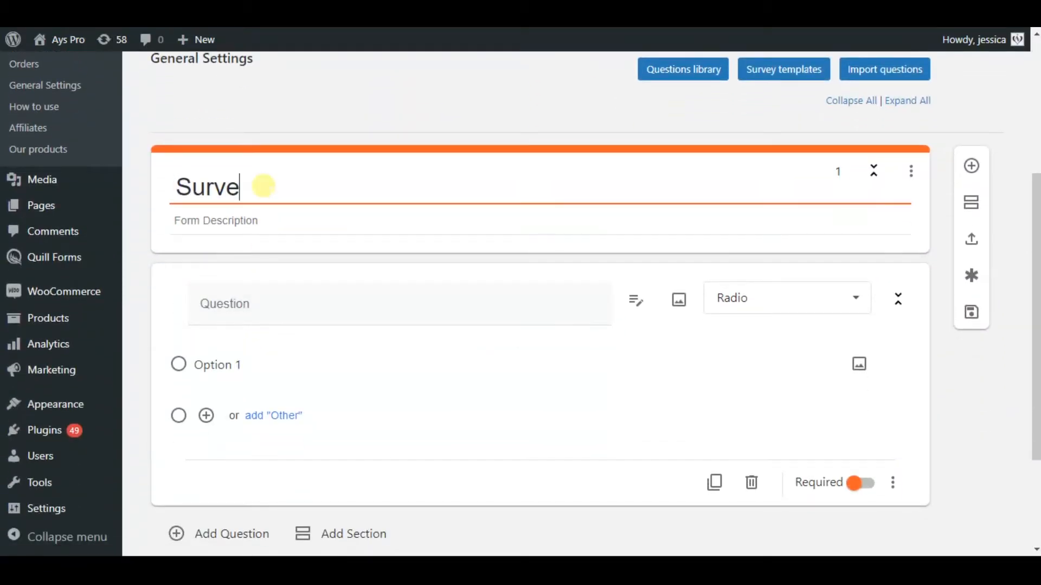
pyautogui.write('y')
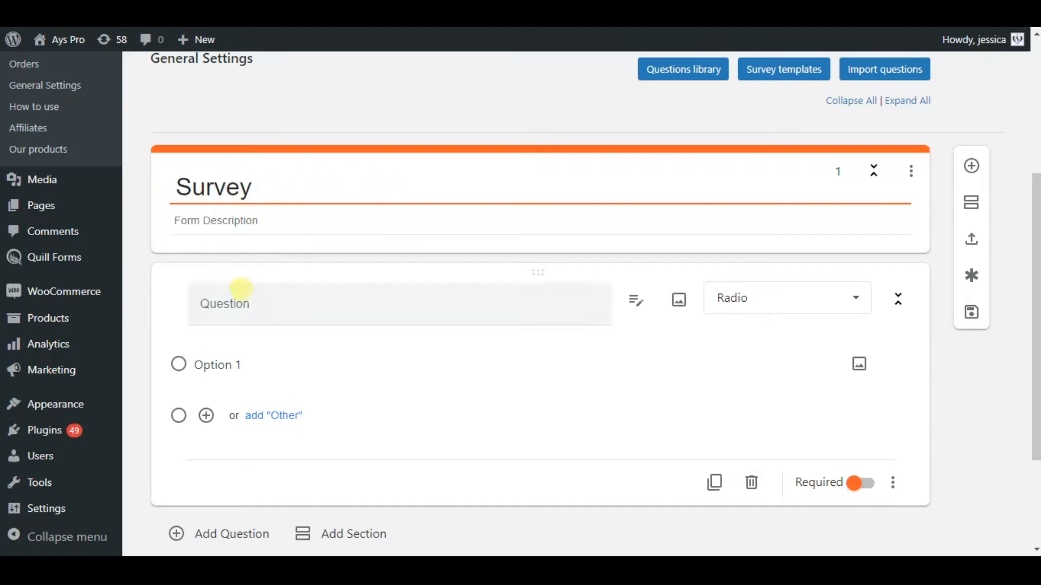
pyautogui.write('How')
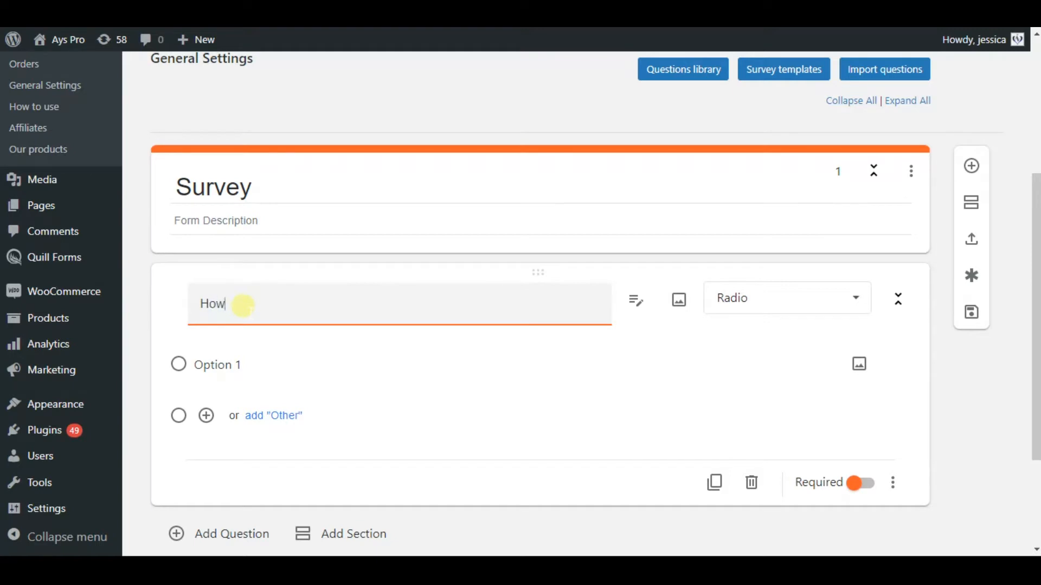
pyautogui.write('can you rae')
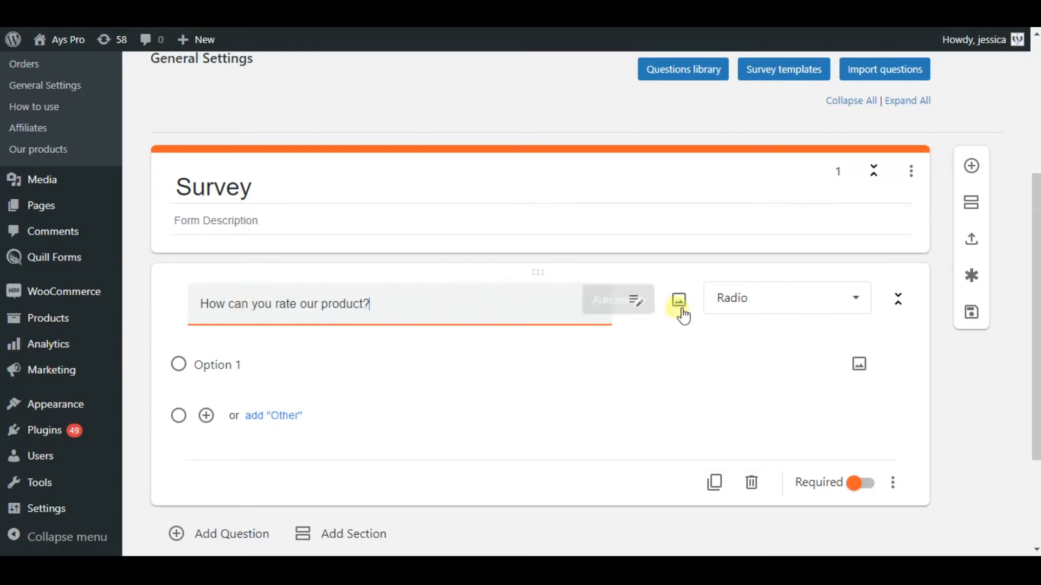
pyautogui.click(786, 298)
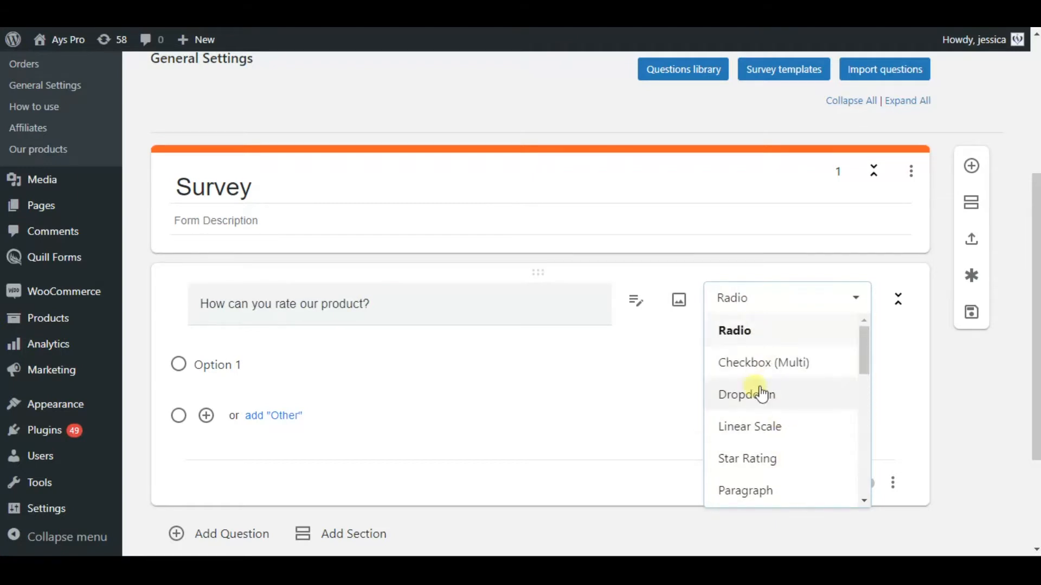
pyautogui.click(746, 458)
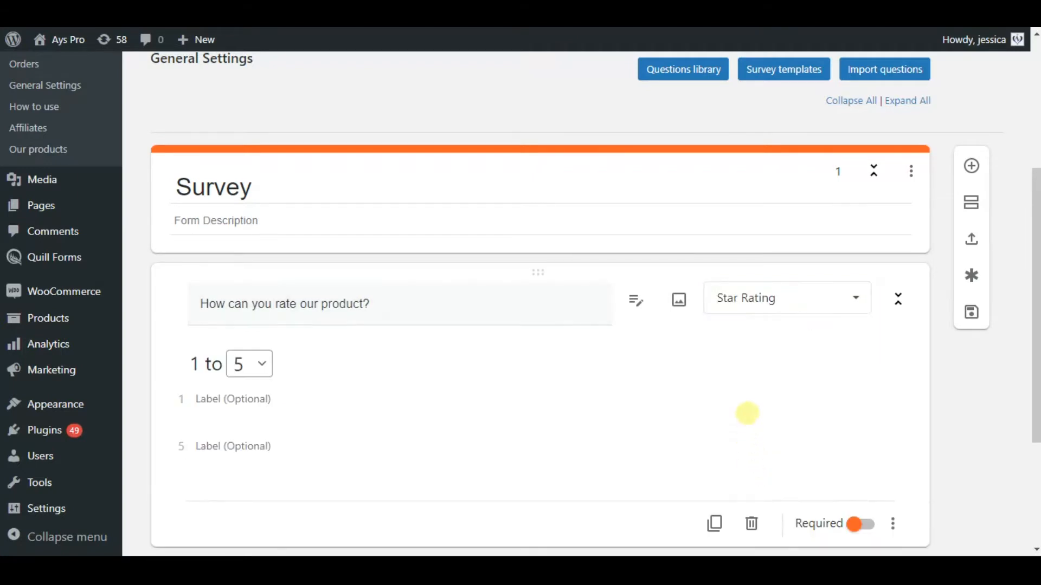
pyautogui.scroll(-3)
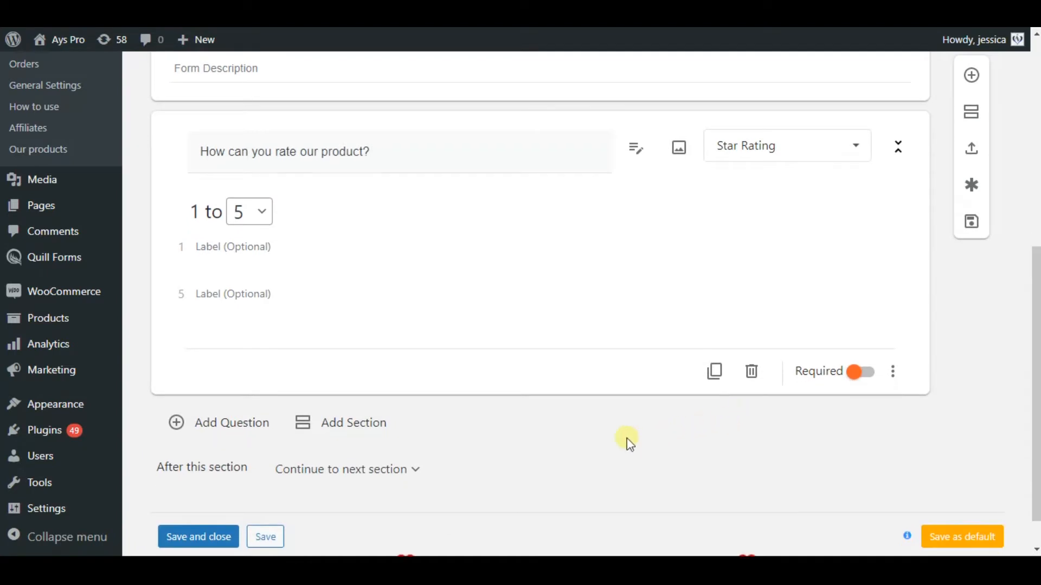
pyautogui.moveTo(207, 423)
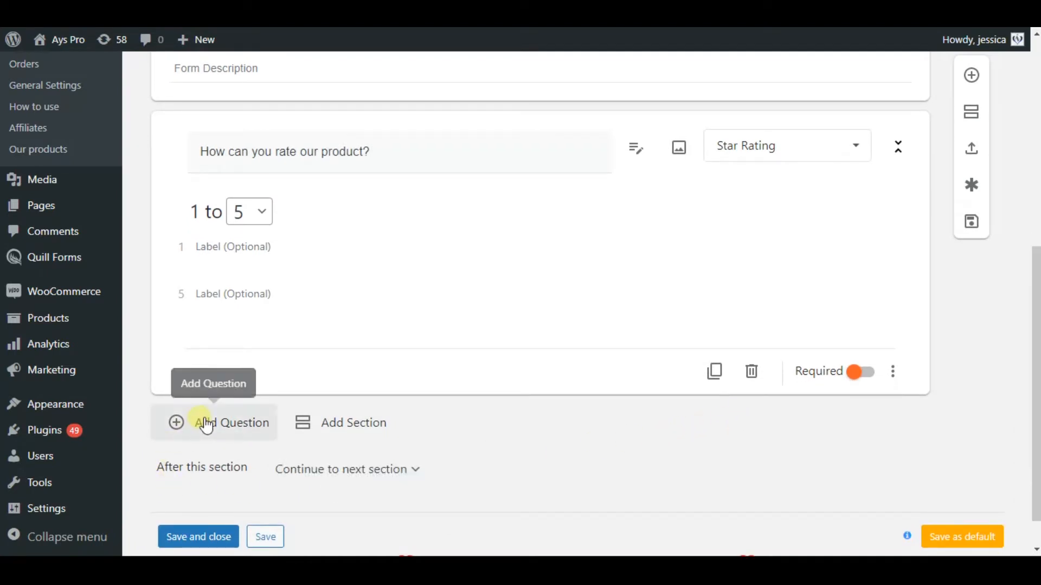
# Step: Add a blank radio question after the star rating, plus an untitled second section
pyautogui.click(231, 422)
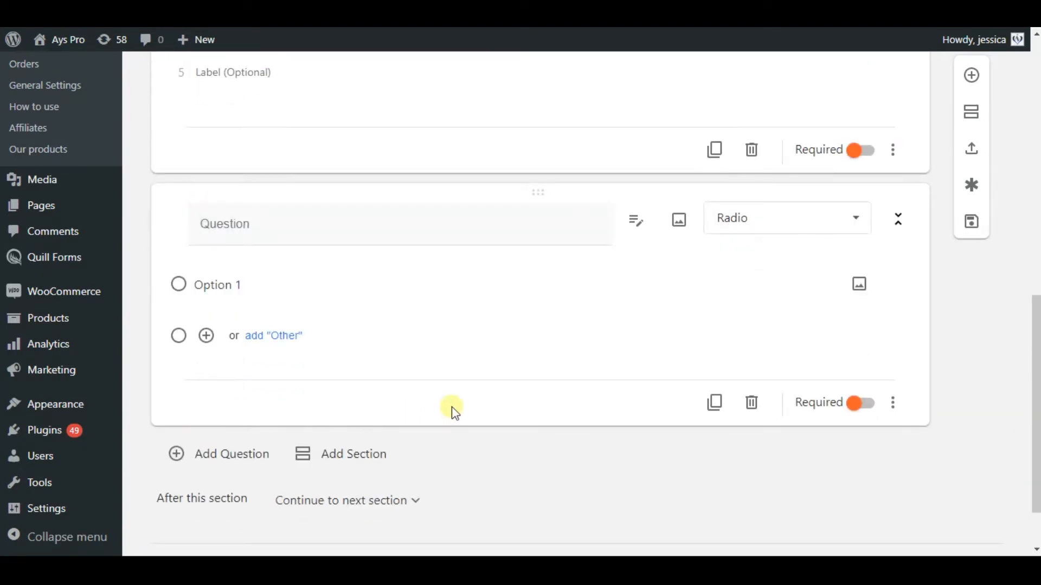
pyautogui.click(353, 454)
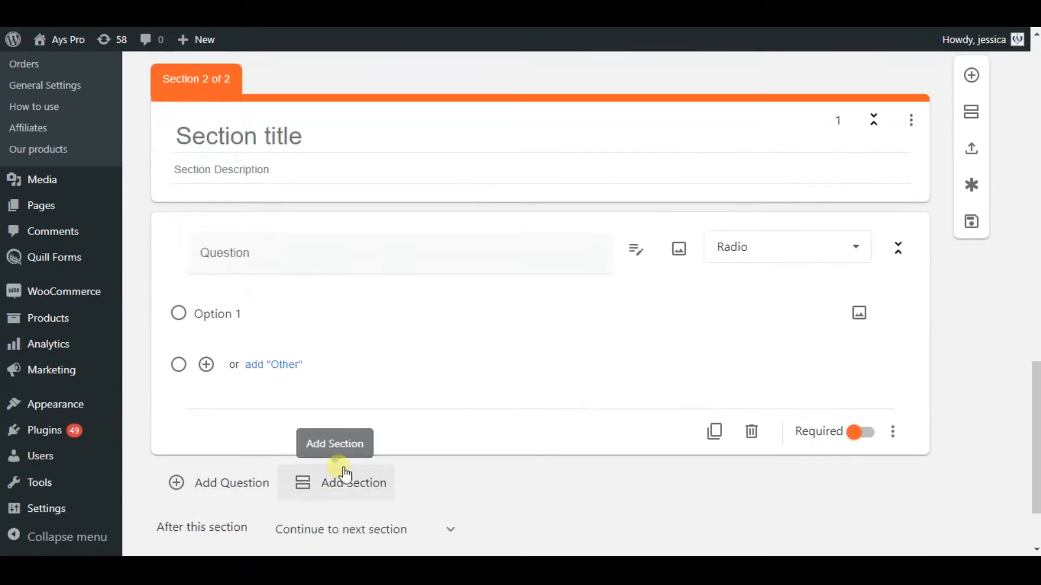
pyautogui.moveTo(820, 470)
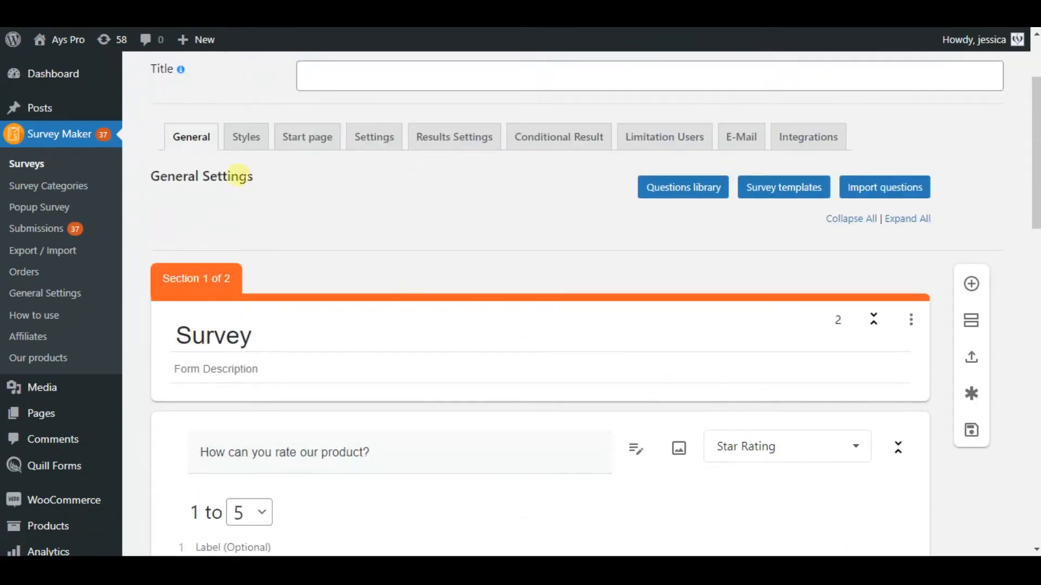
pyautogui.click(245, 136)
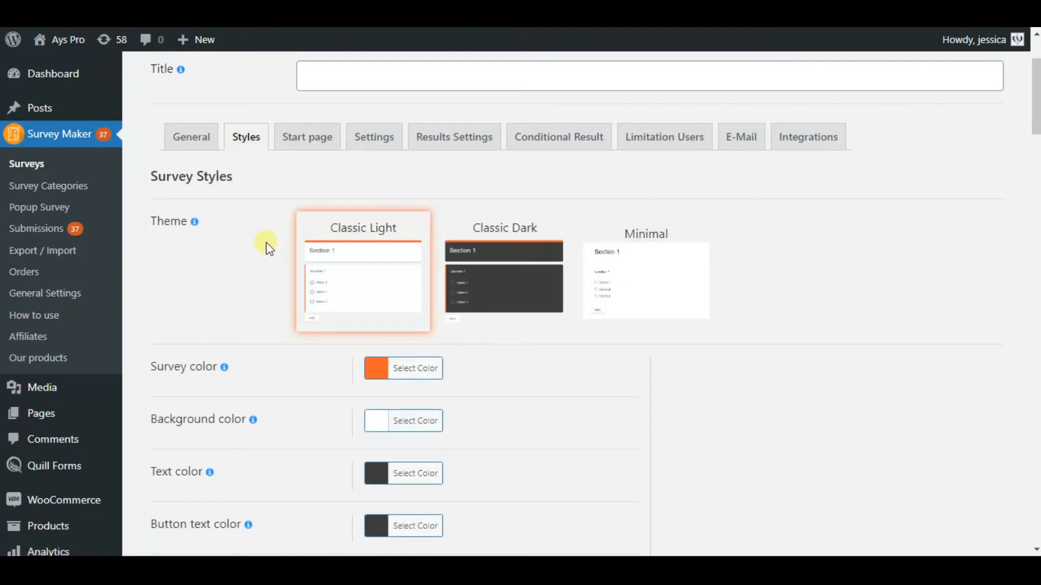
pyautogui.moveTo(244, 269)
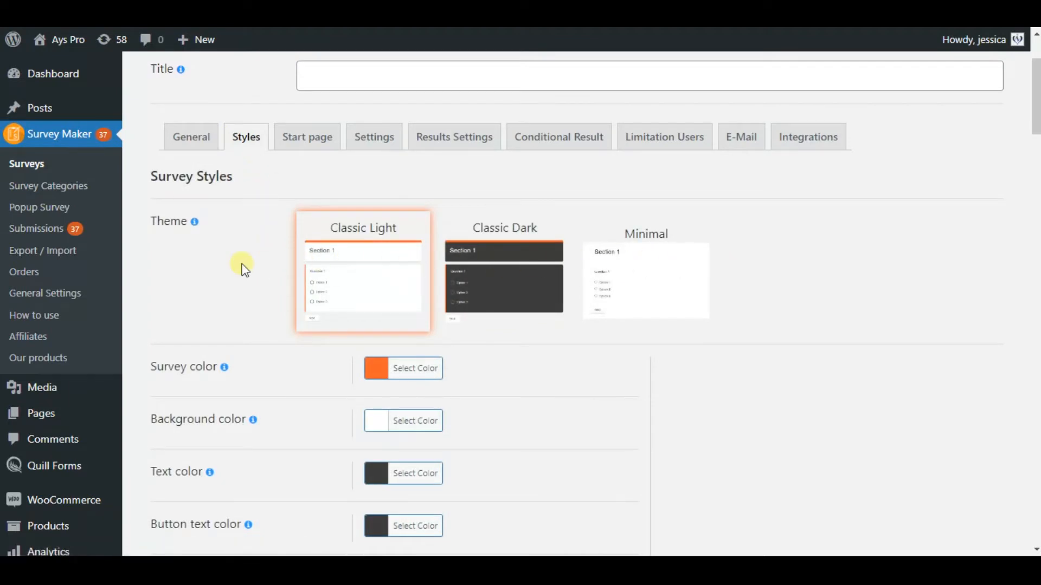
pyautogui.scroll(-3)
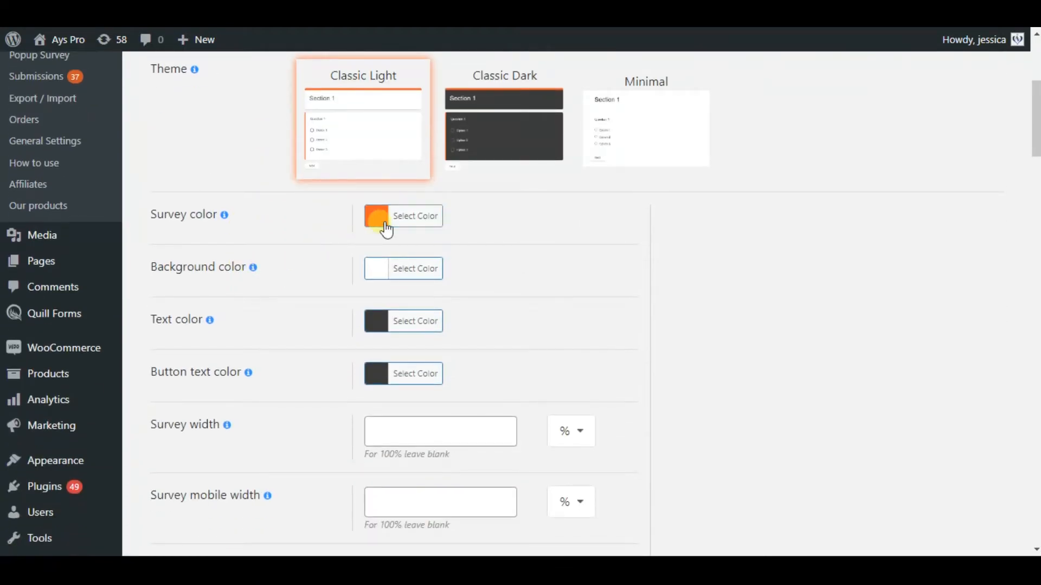
pyautogui.click(376, 216)
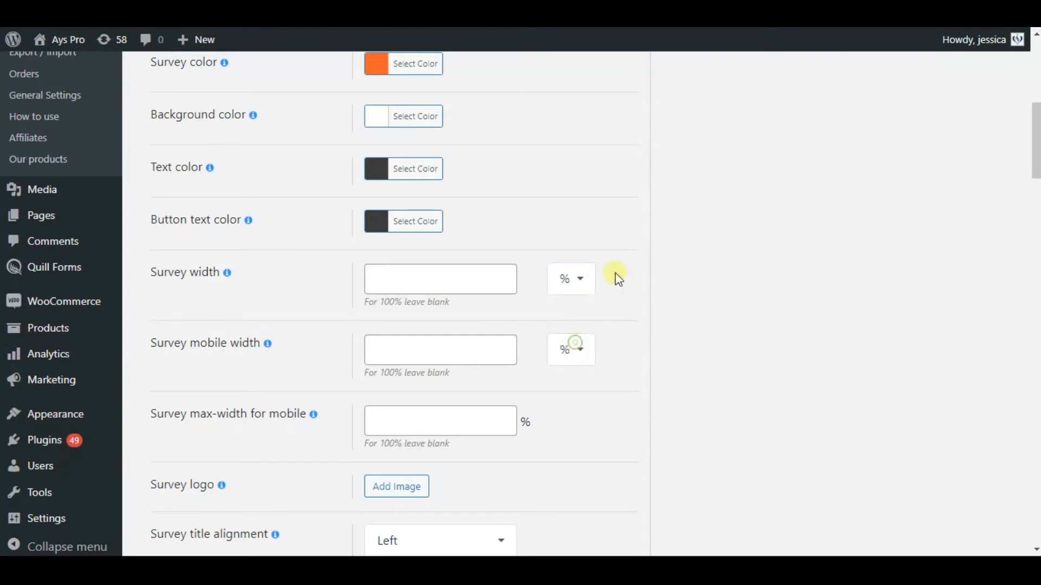
pyautogui.scroll(-3)
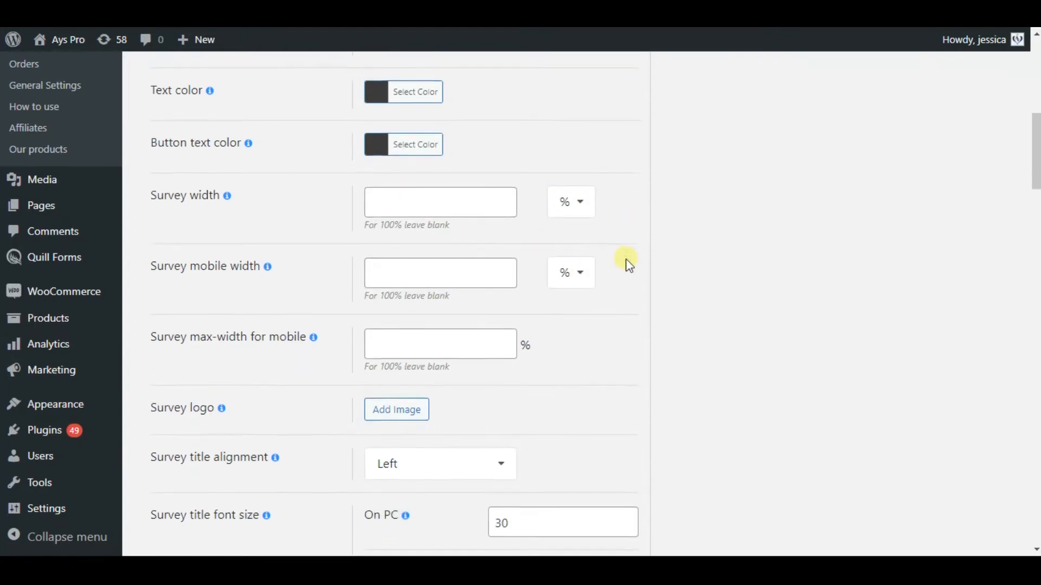
pyautogui.scroll(-3)
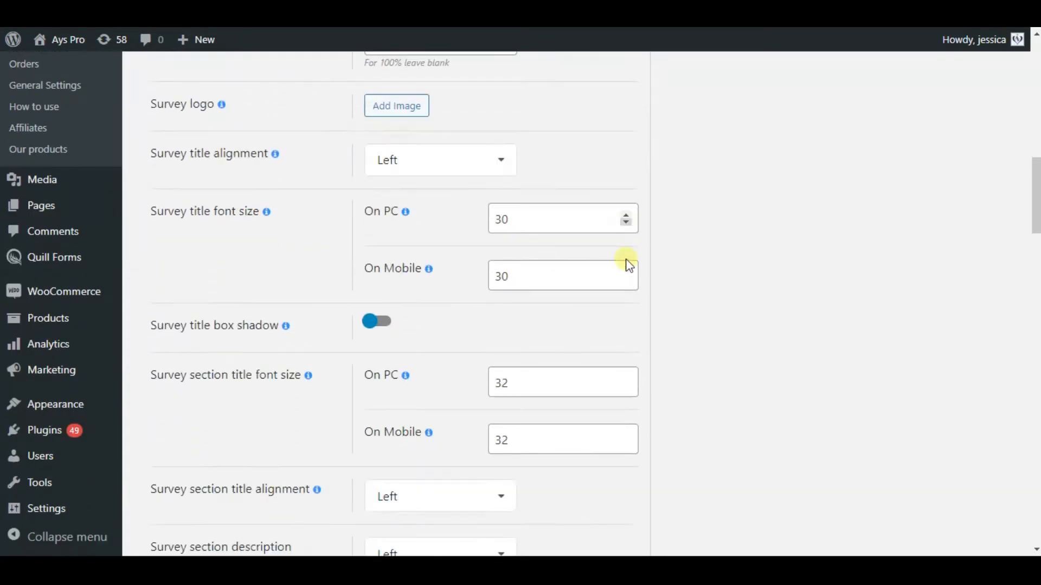
pyautogui.scroll(-3)
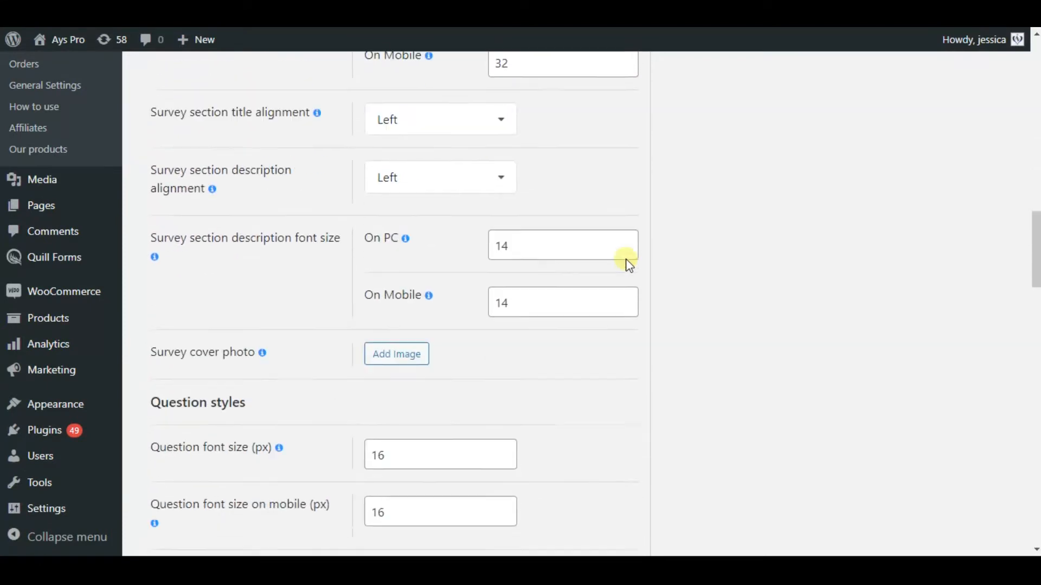
pyautogui.scroll(-3)
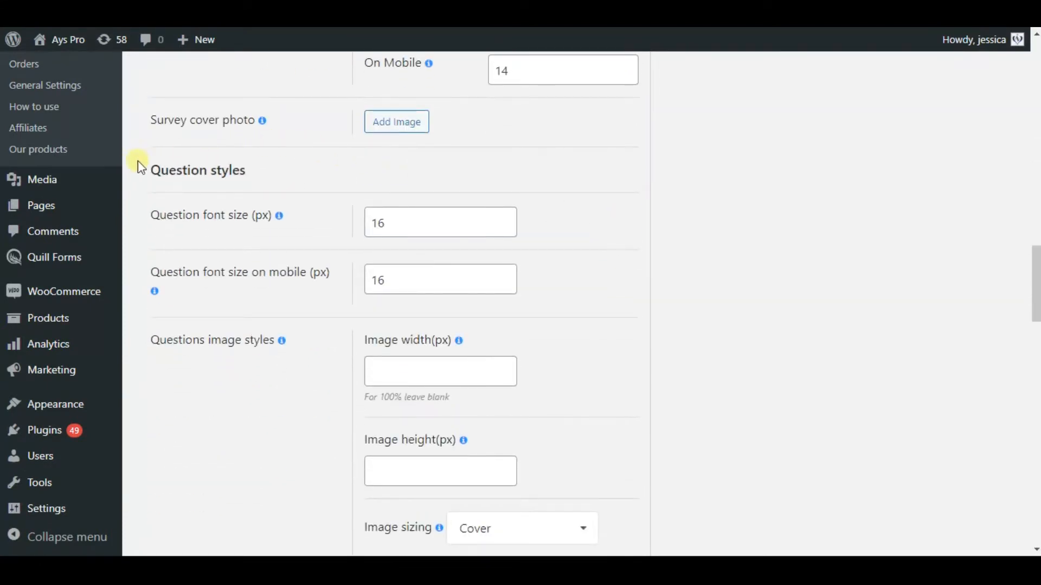
pyautogui.scroll(-3)
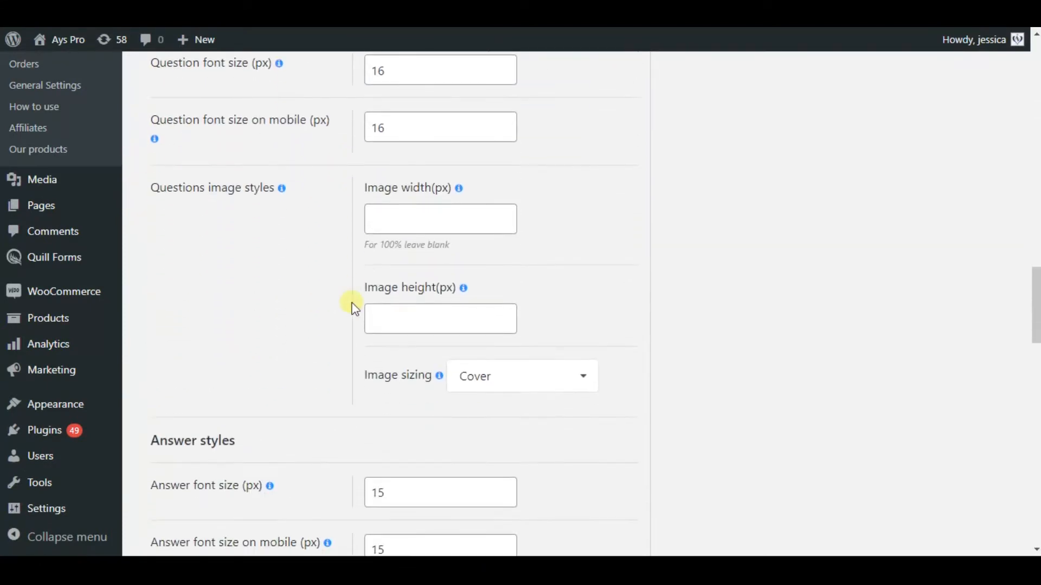
pyautogui.scroll(-3)
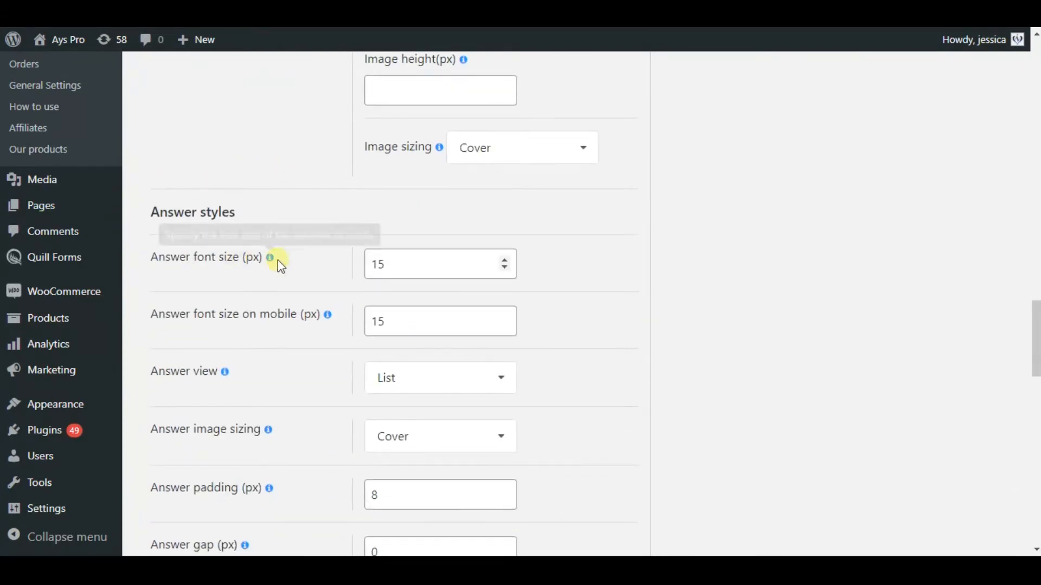
pyautogui.scroll(-3)
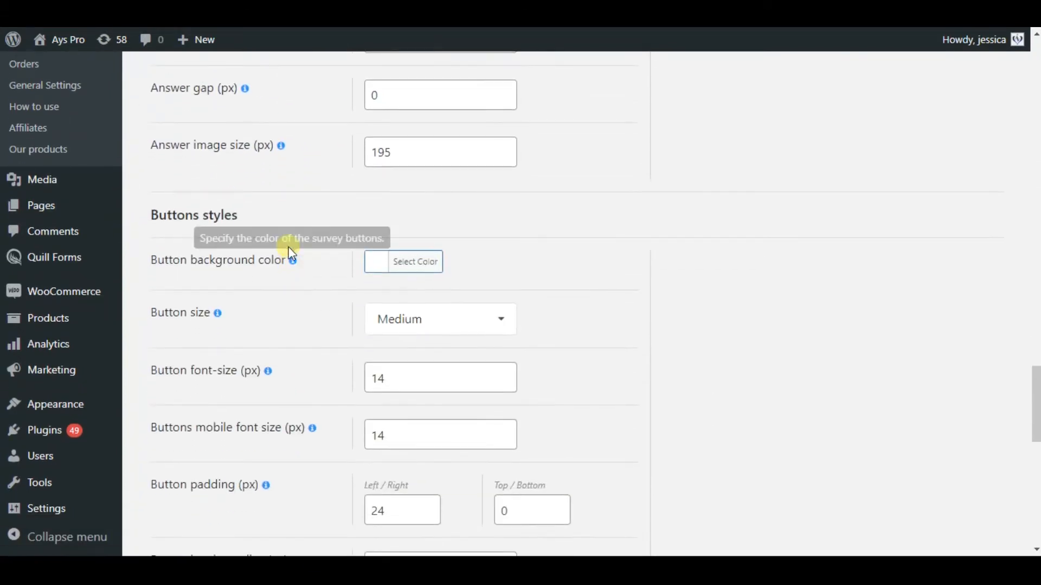
pyautogui.scroll(-3)
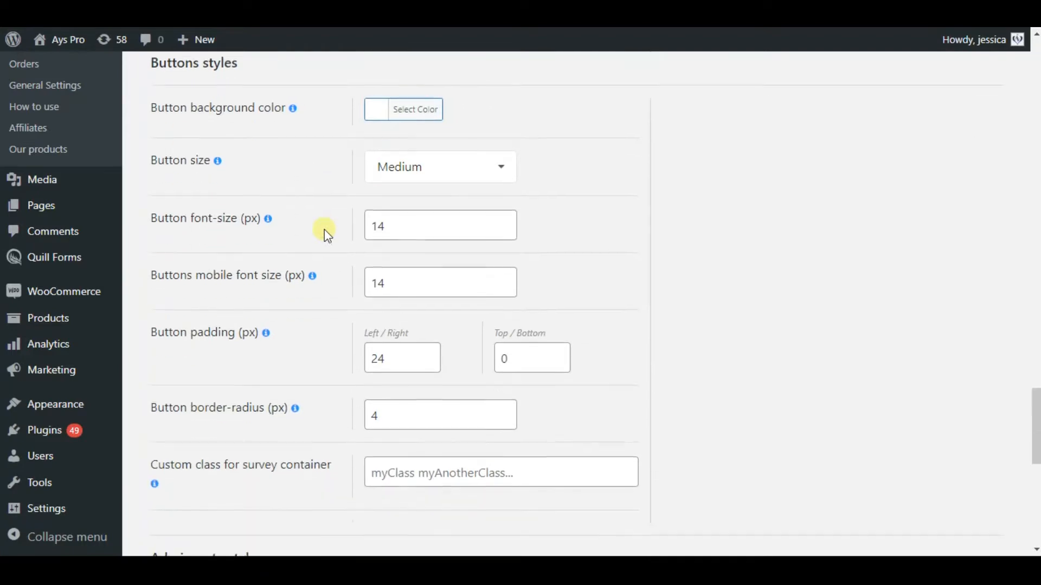
pyautogui.scroll(-3)
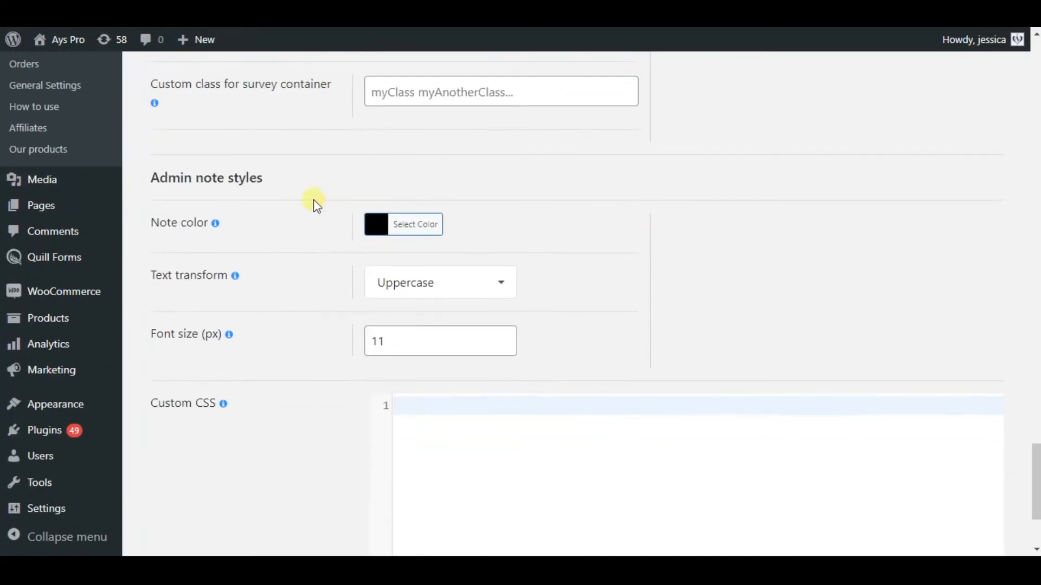
pyautogui.scroll(-3)
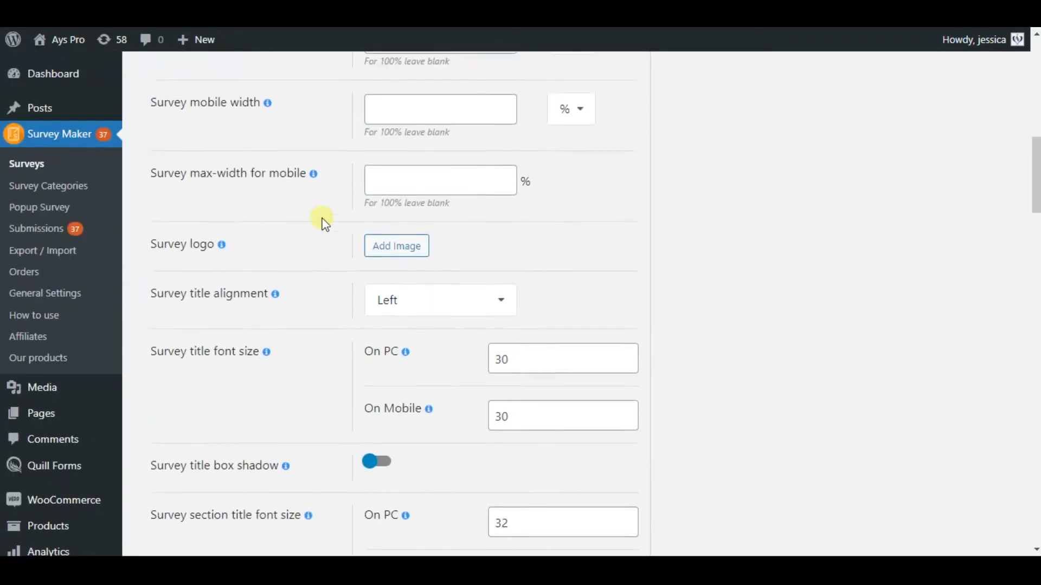
# Step: Enable the survey start page and set its title to 'Customer Feedback Survey'
pyautogui.click(305, 266)
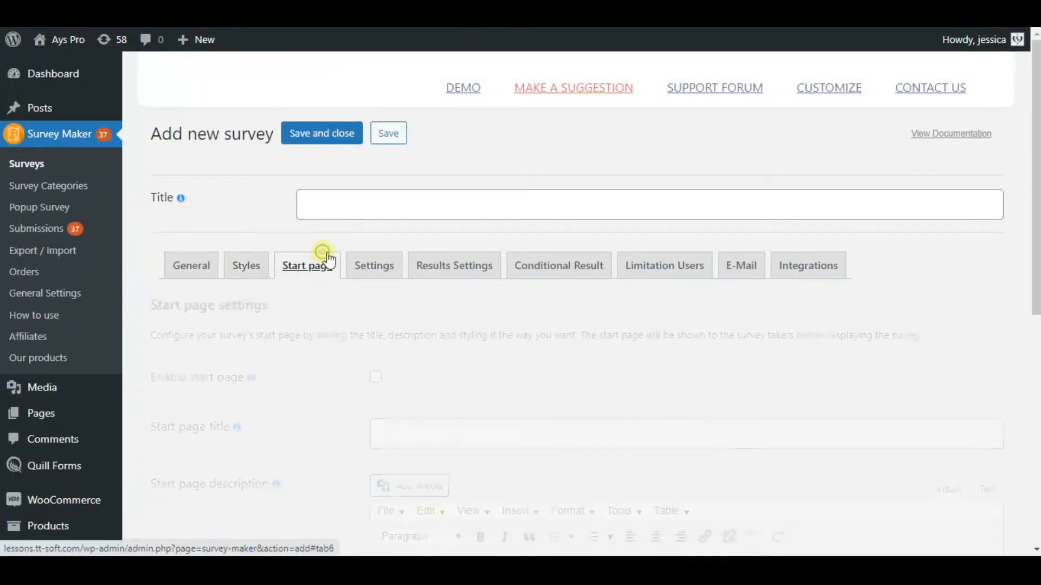
pyautogui.click(307, 265)
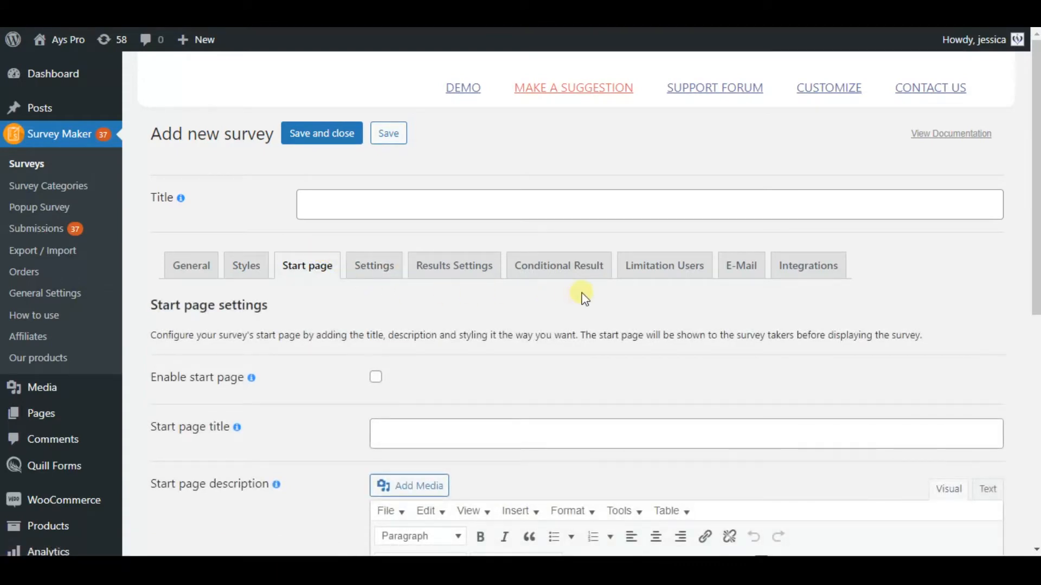
pyautogui.scroll(-3)
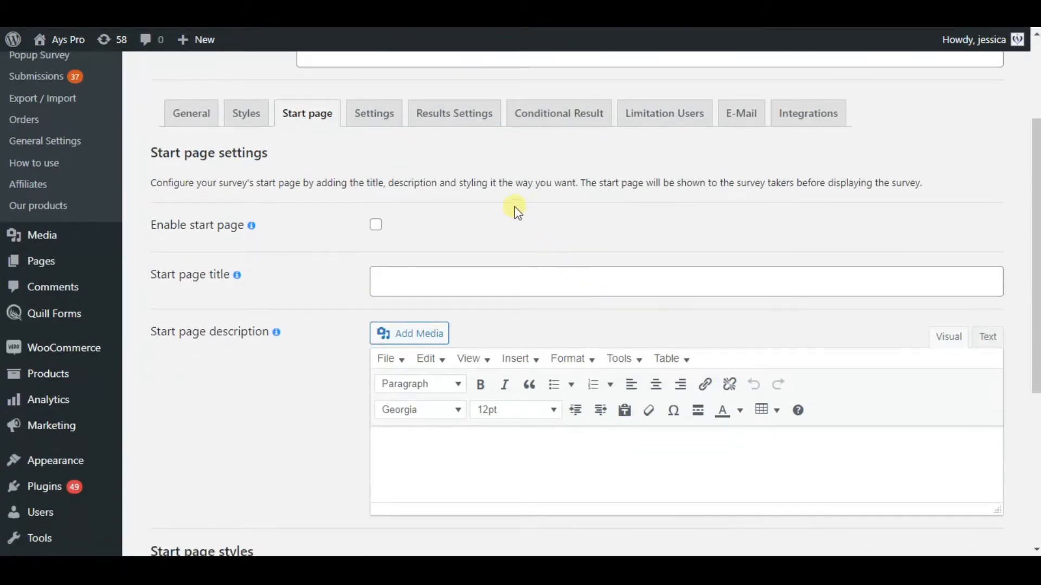
pyautogui.click(376, 224)
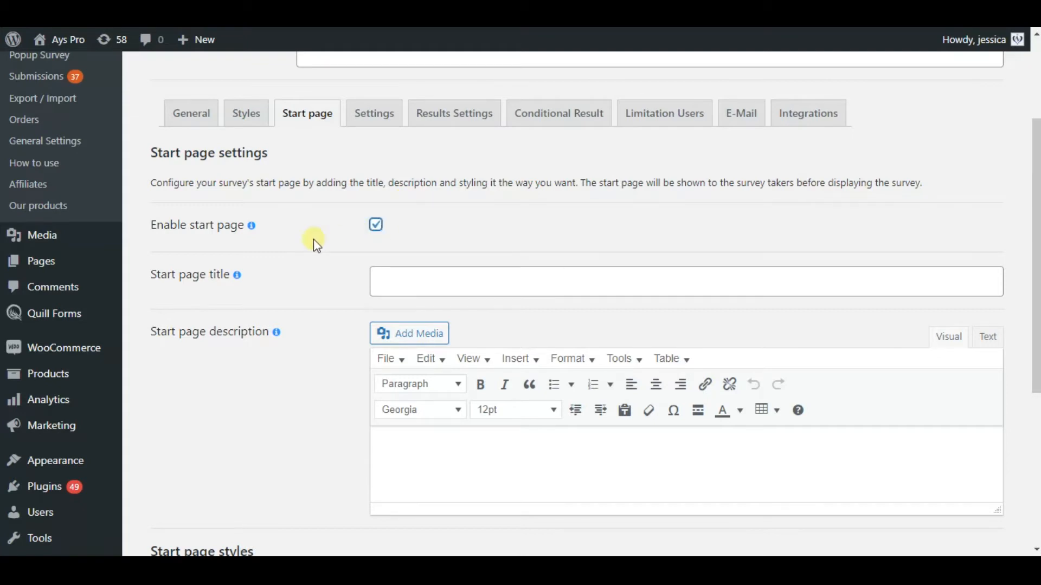
pyautogui.scroll(-3)
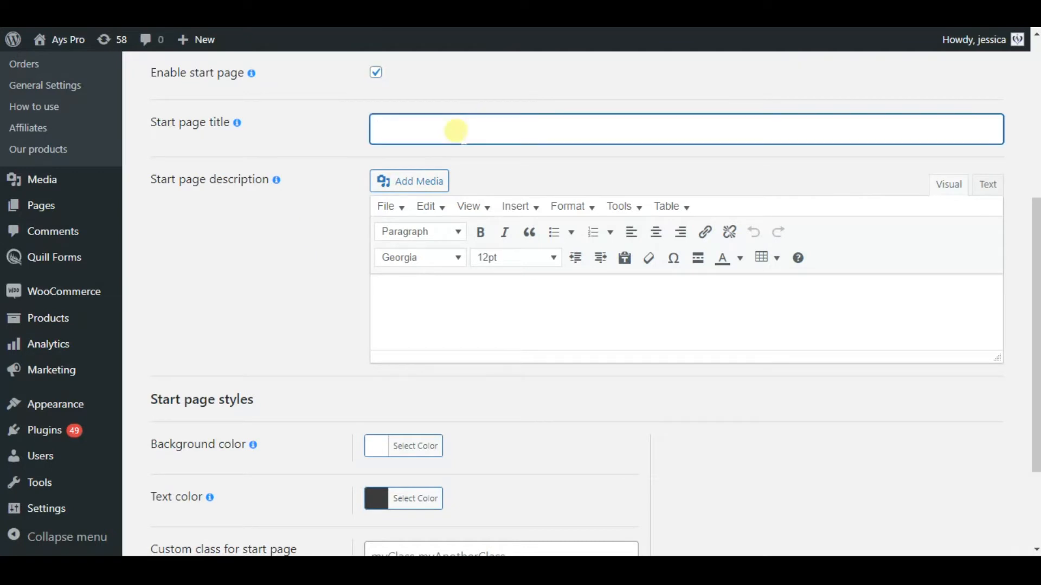
pyautogui.write('Customer')
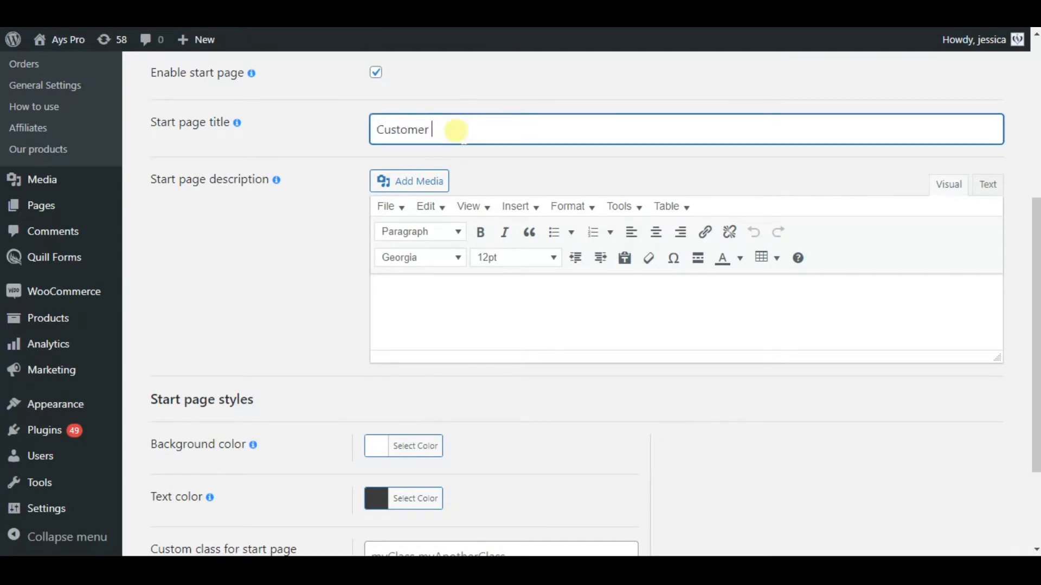
pyautogui.write('Feedback Sur')
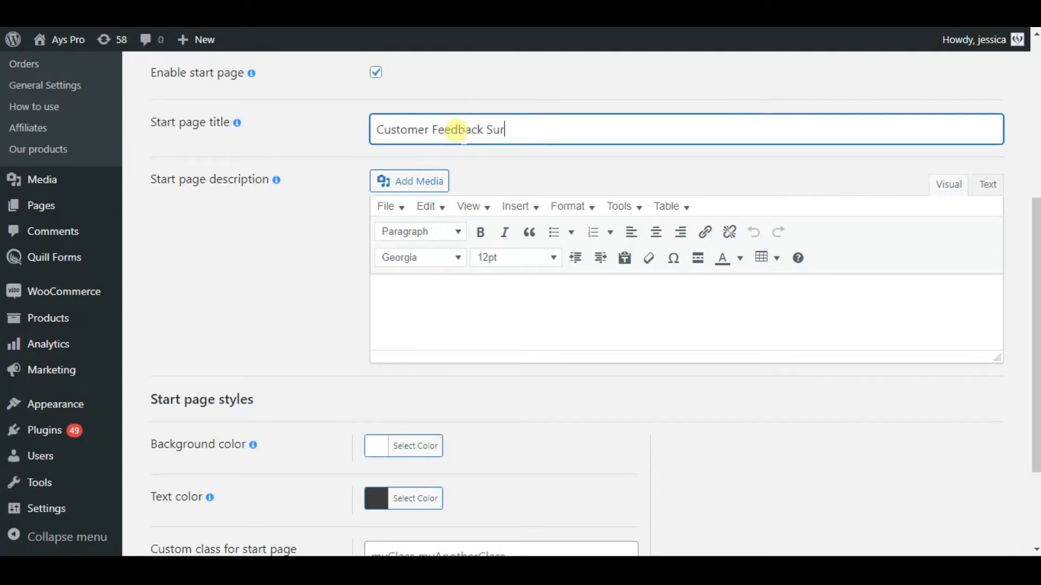
pyautogui.write('vey')
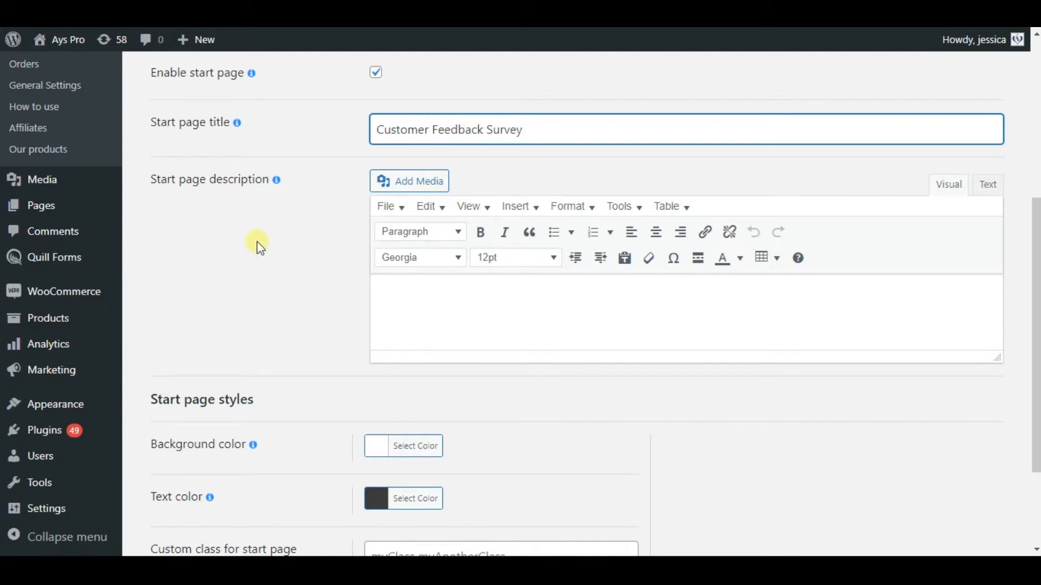
pyautogui.scroll(-3)
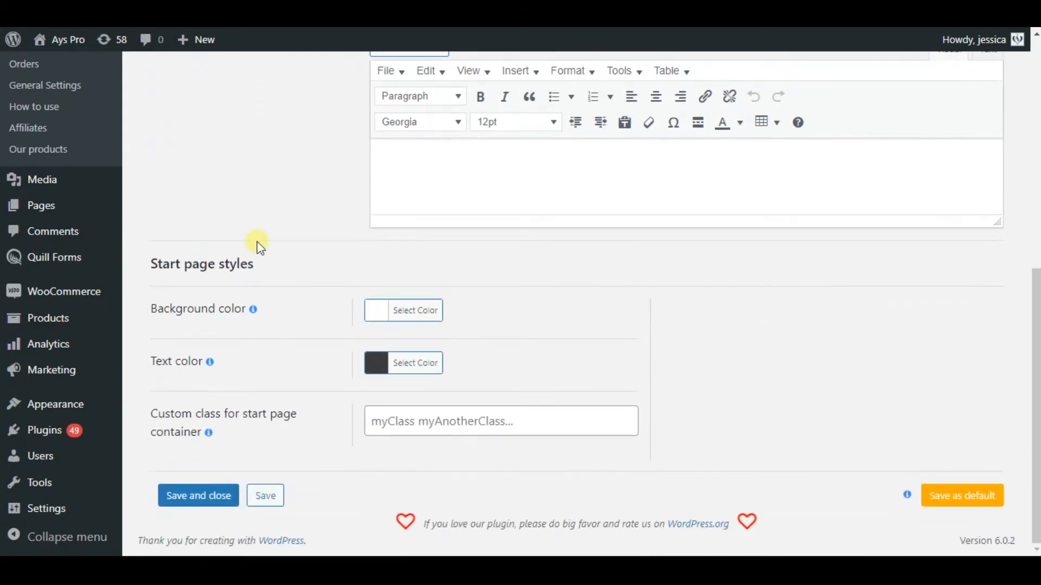
pyautogui.moveTo(573, 340)
pyautogui.write('Customer Feedback Survey')
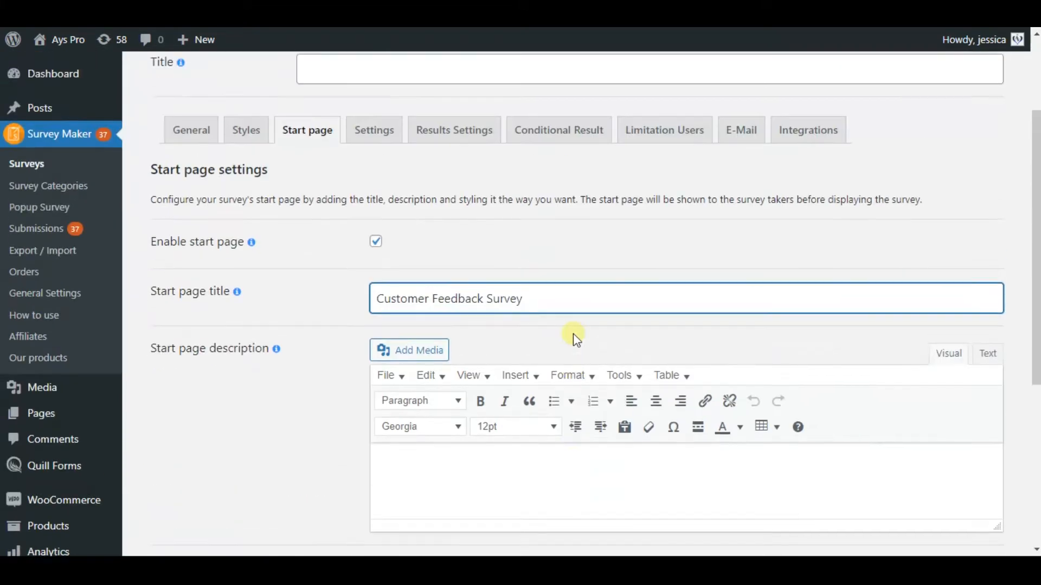
# Step: Turn on 'Schedule the Survey' in the survey's Settings tab
pyautogui.click(374, 130)
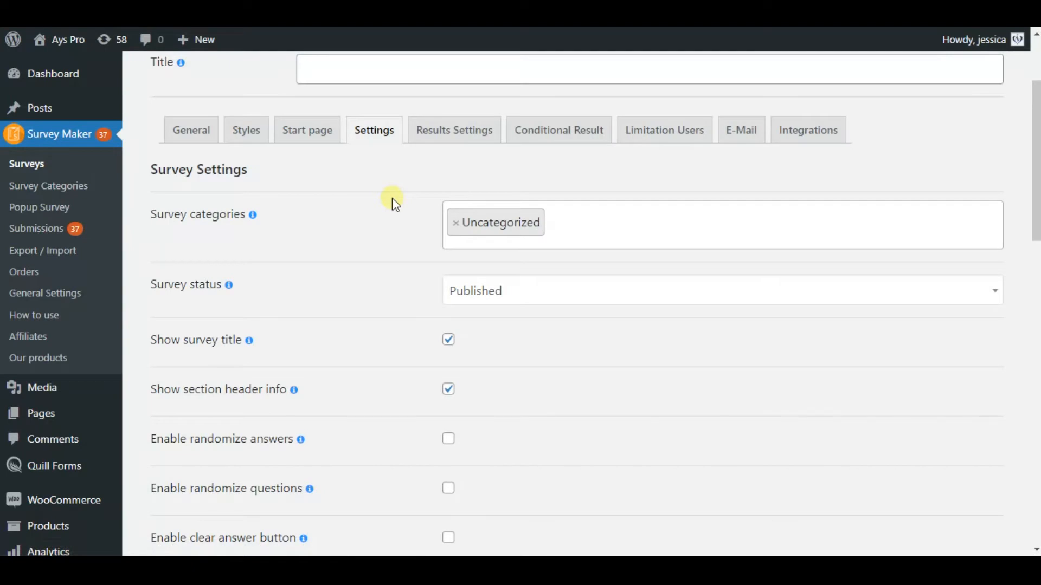
pyautogui.scroll(-3)
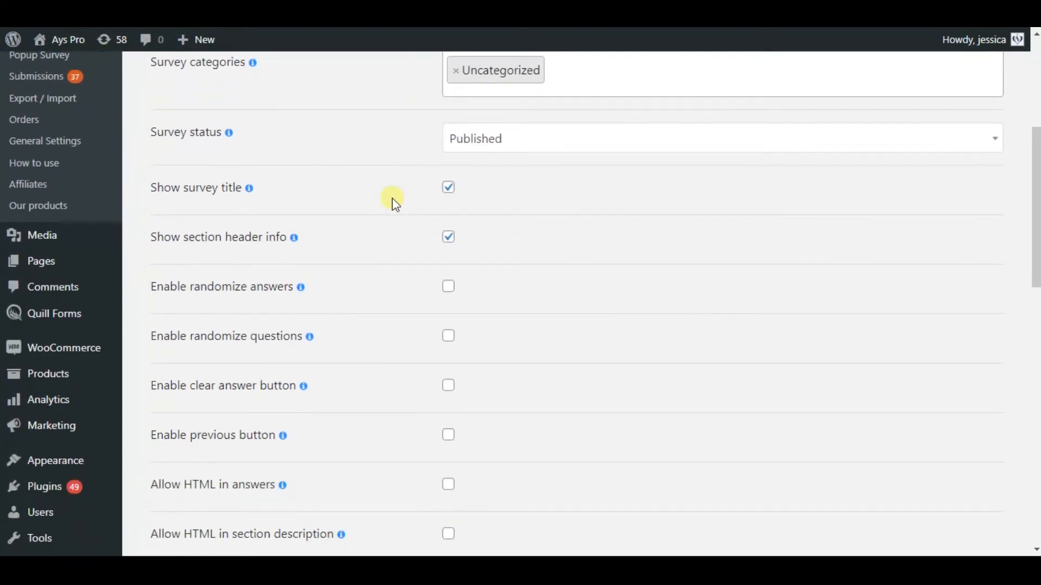
pyautogui.scroll(-3)
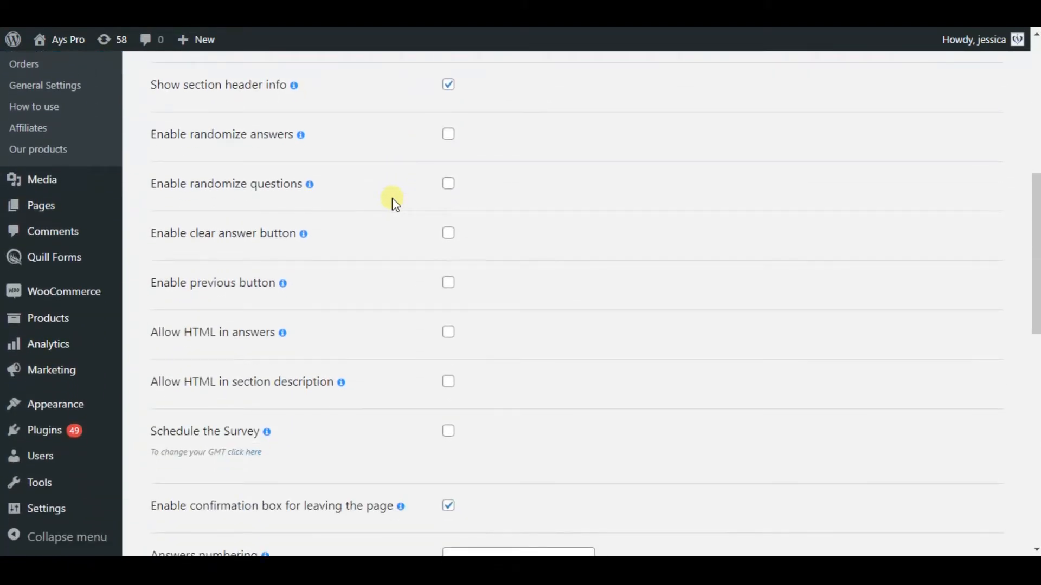
pyautogui.scroll(-3)
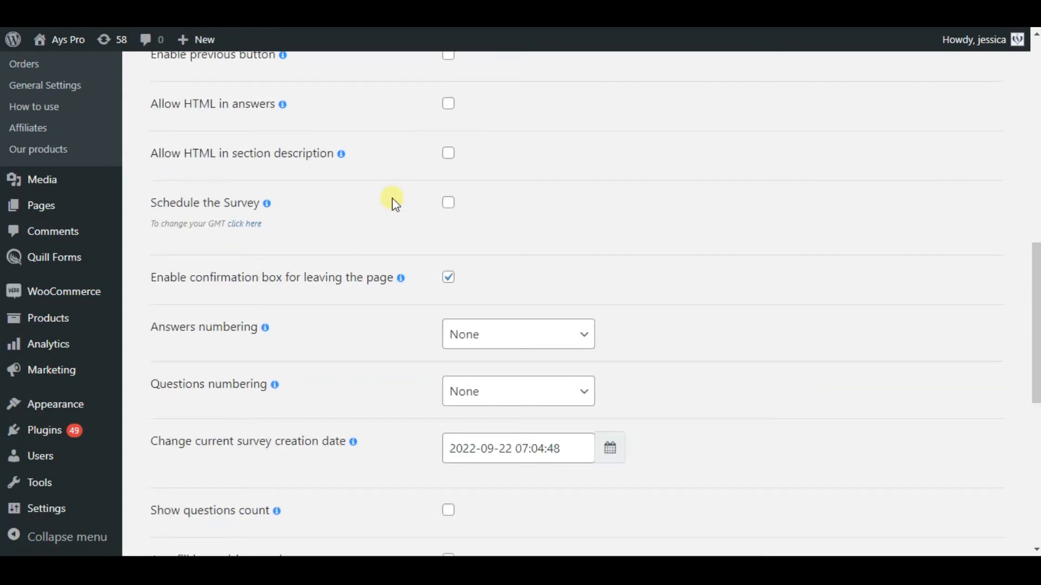
pyautogui.click(449, 202)
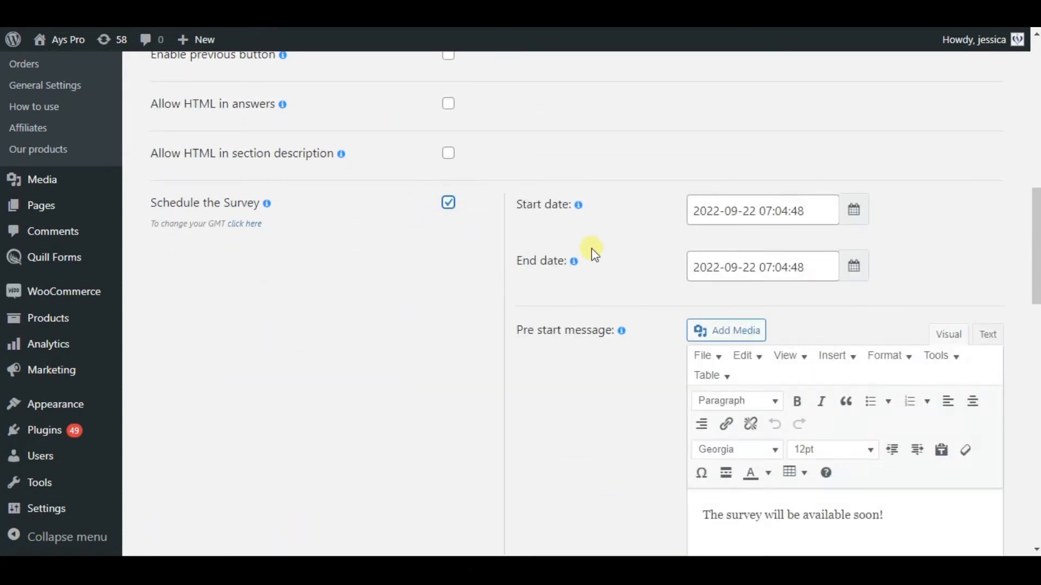
# Step: Enable Terms and Conditions for the survey
pyautogui.scroll(-3)
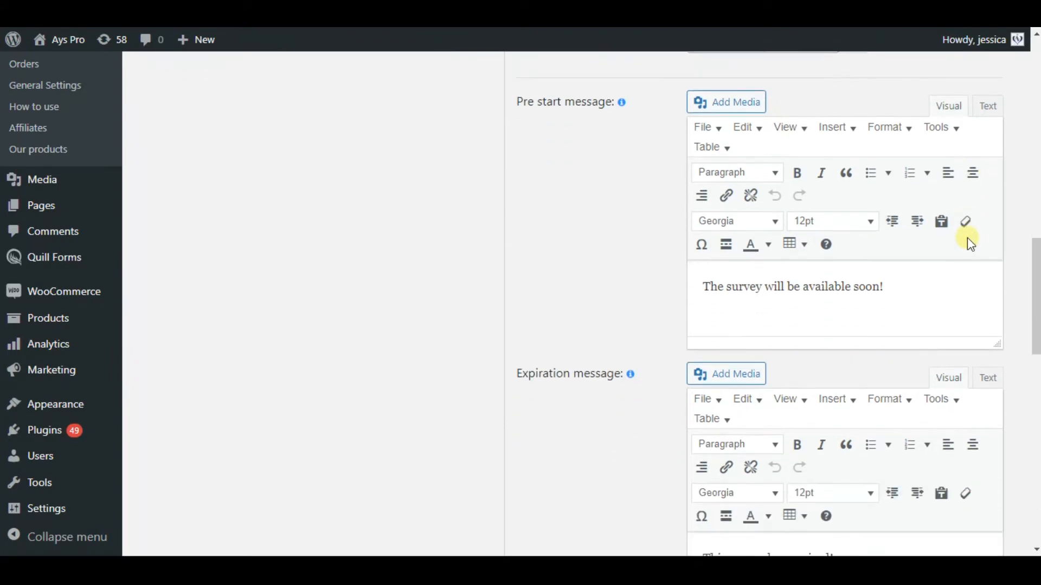
pyautogui.scroll(-3)
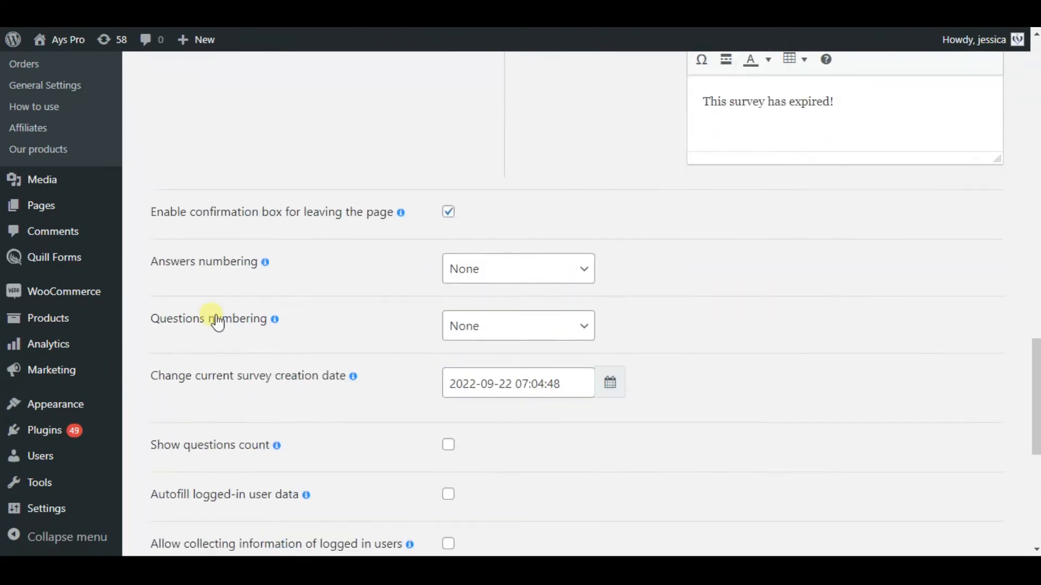
pyautogui.scroll(-3)
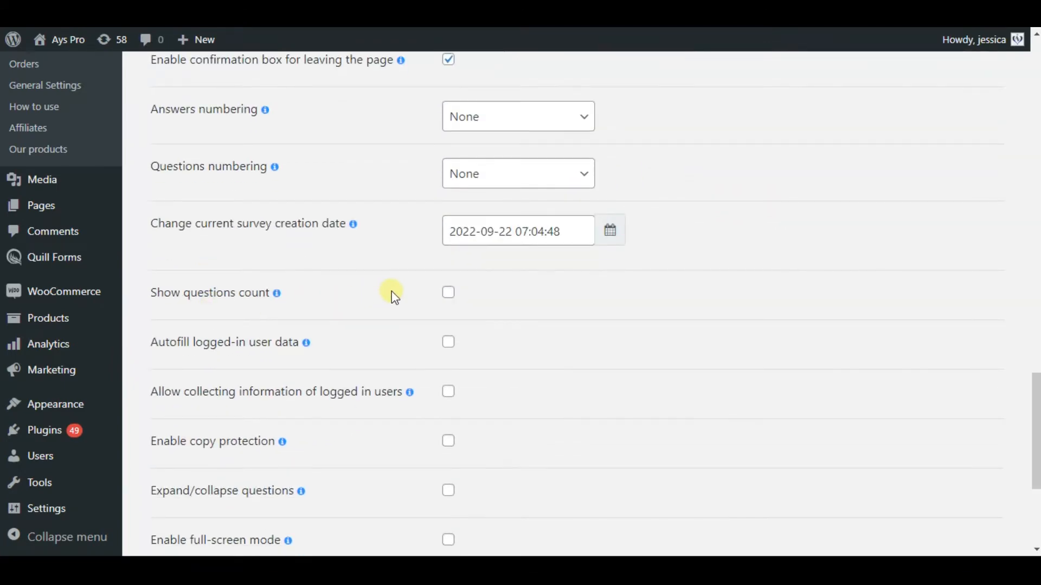
pyautogui.scroll(-3)
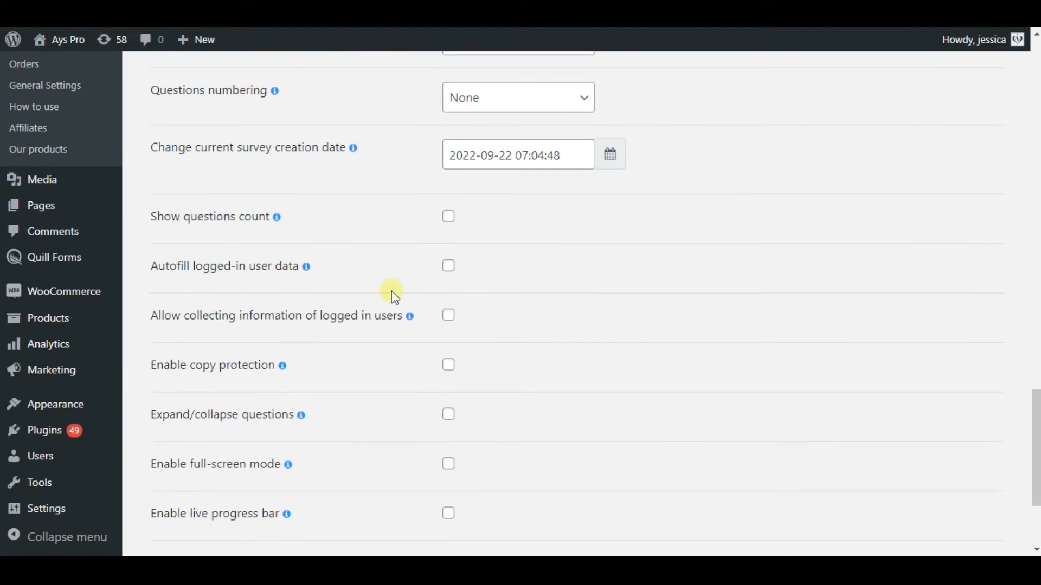
pyautogui.scroll(-3)
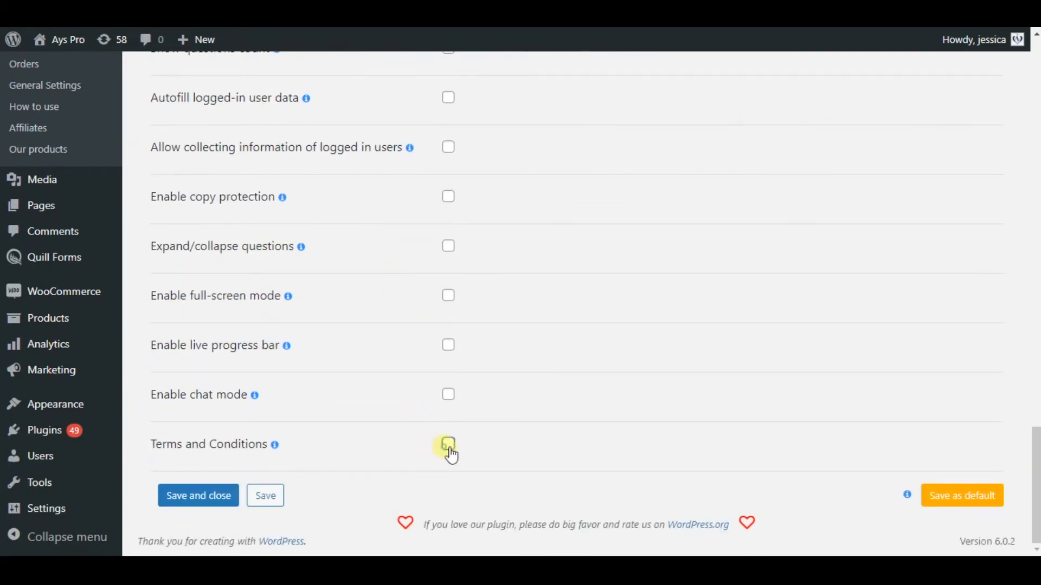
pyautogui.click(448, 445)
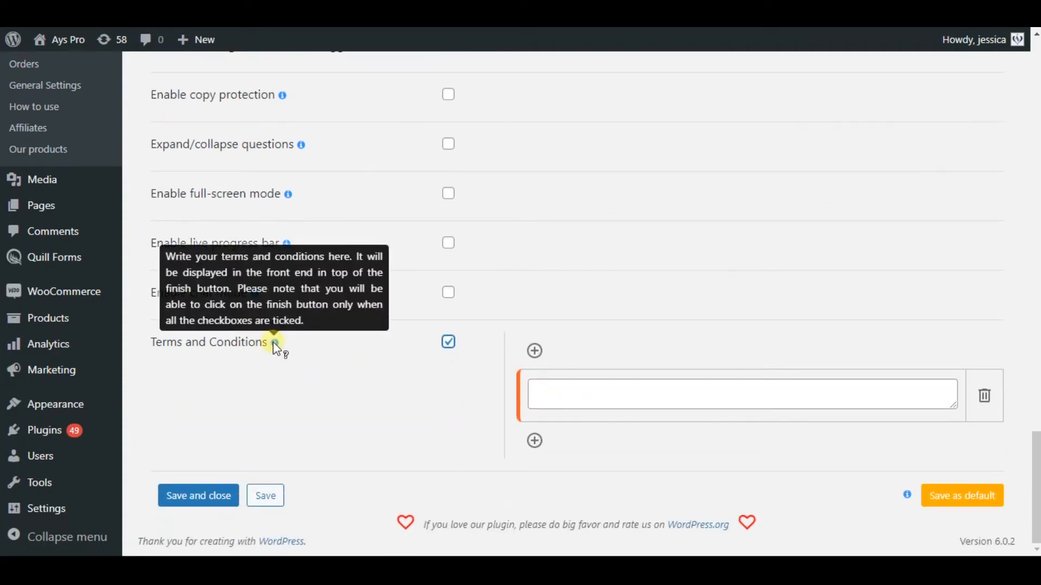
pyautogui.moveTo(394, 358)
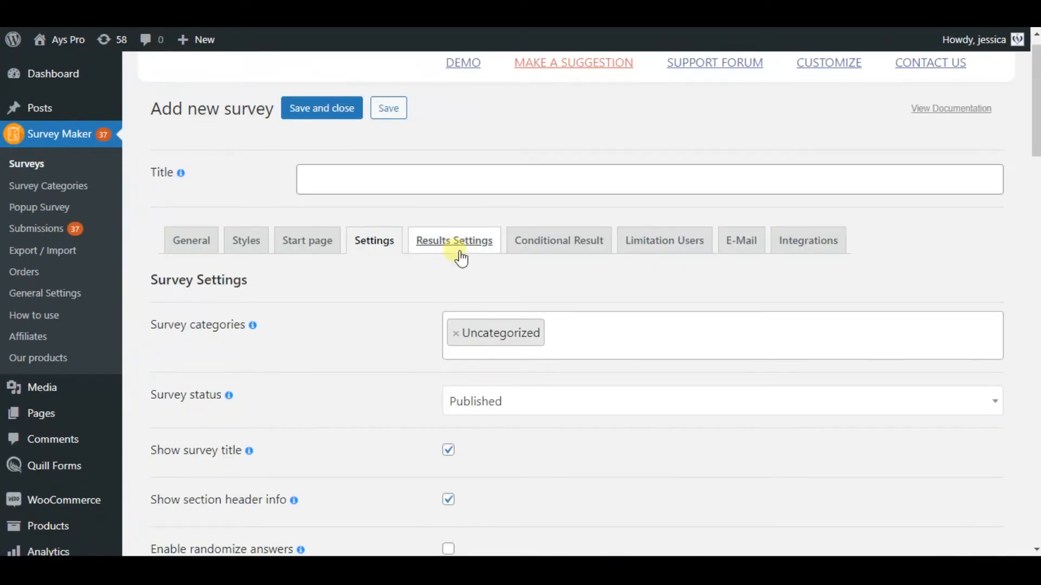
# Step: Set the Results Settings thank-you message to 'Thank you for taking this survey'
pyautogui.click(454, 240)
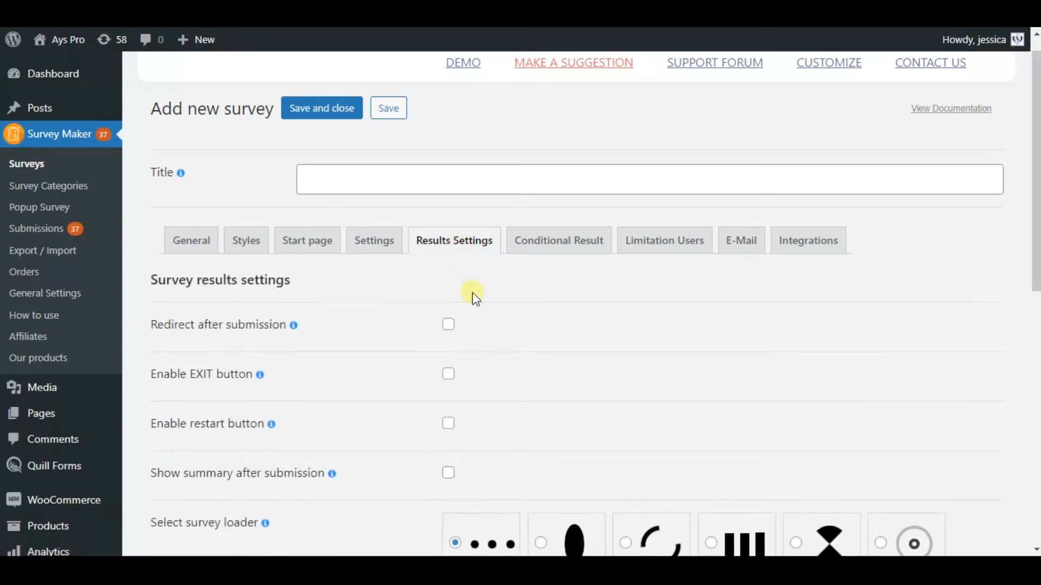
pyautogui.scroll(-3)
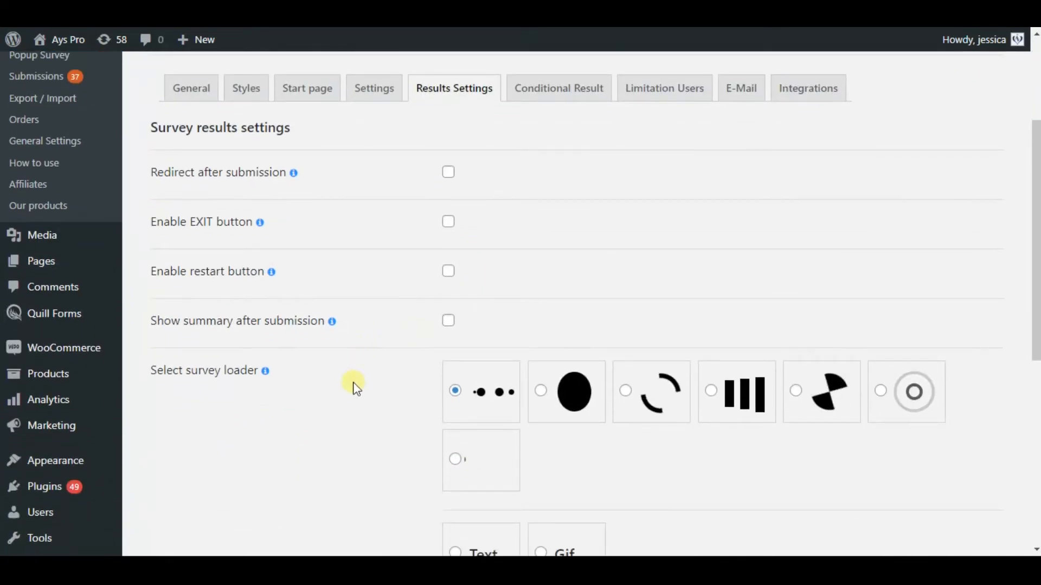
pyautogui.scroll(-3)
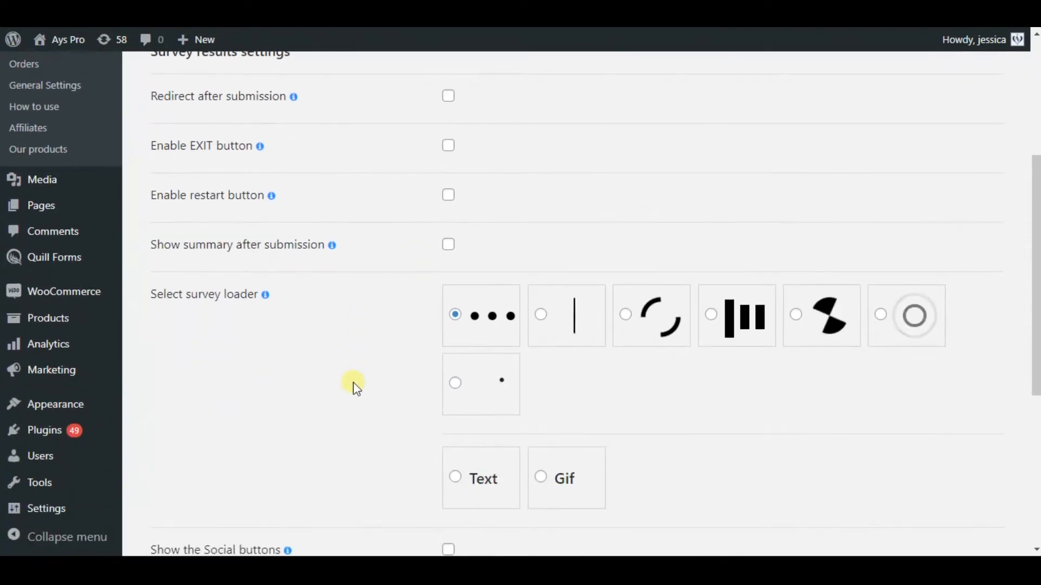
pyautogui.scroll(-3)
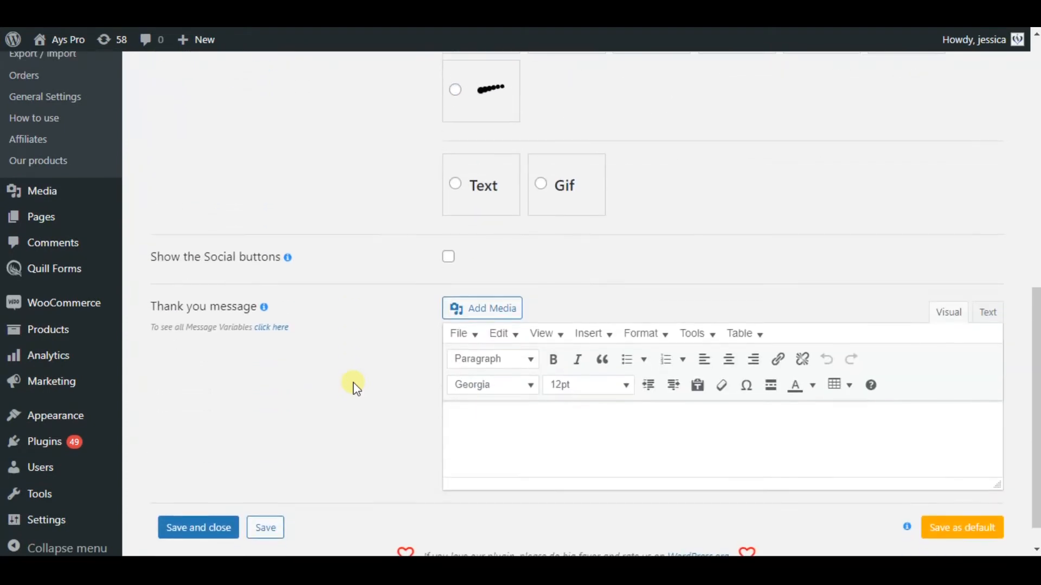
pyautogui.scroll(-3)
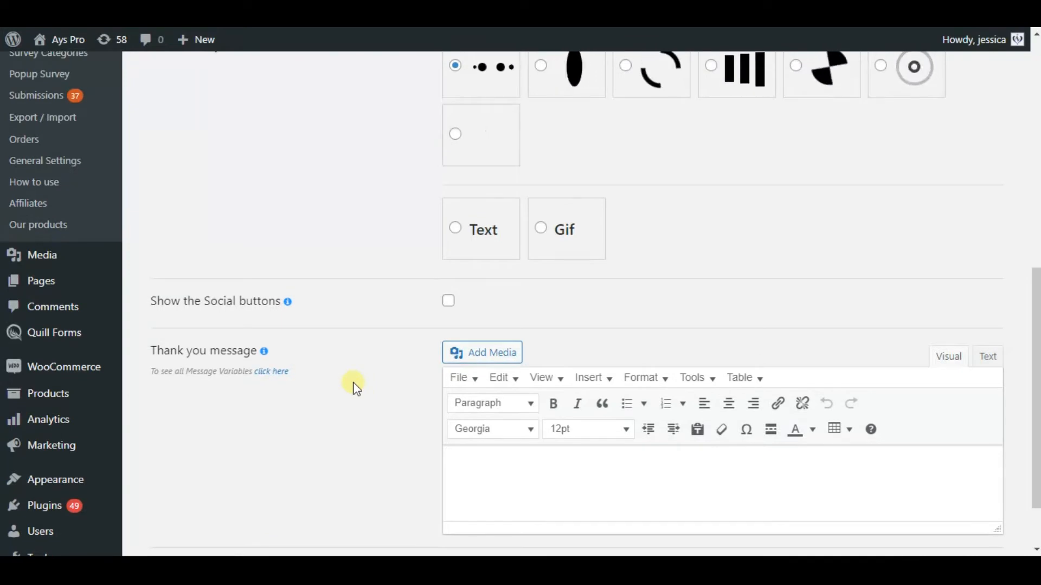
pyautogui.write('Thank you for taking this surve')
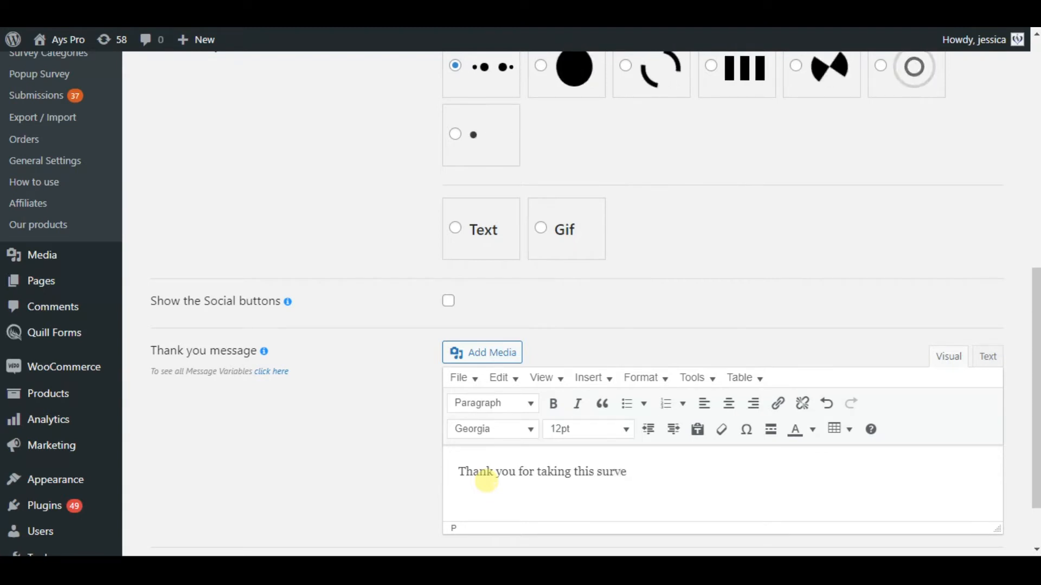
pyautogui.write('y')
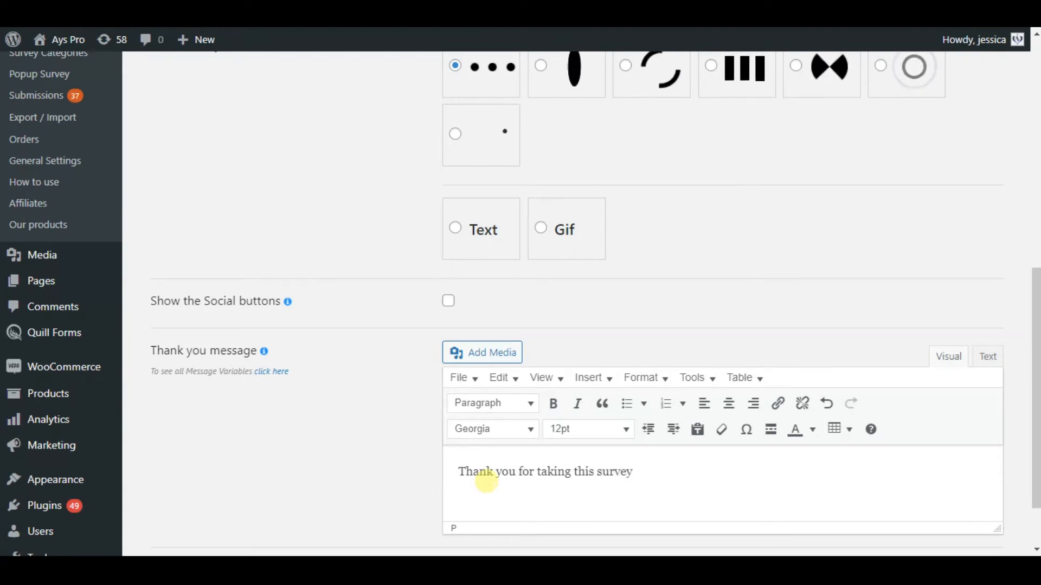
pyautogui.scroll(3)
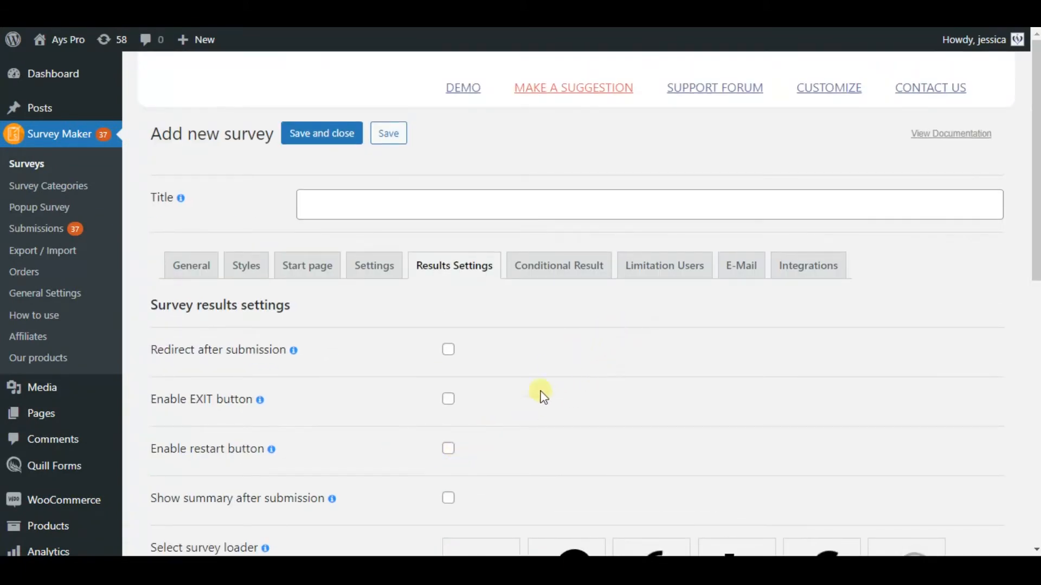
pyautogui.moveTo(550, 325)
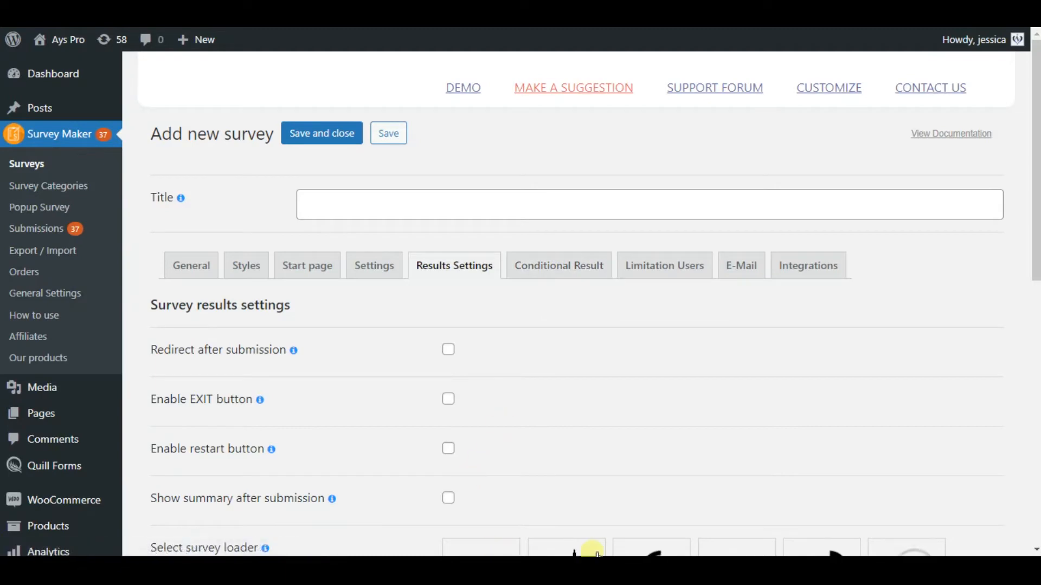
# Step: Add a conditional result with Or-linked rules on 'Do you like our products?' and 'Question'
pyautogui.click(559, 265)
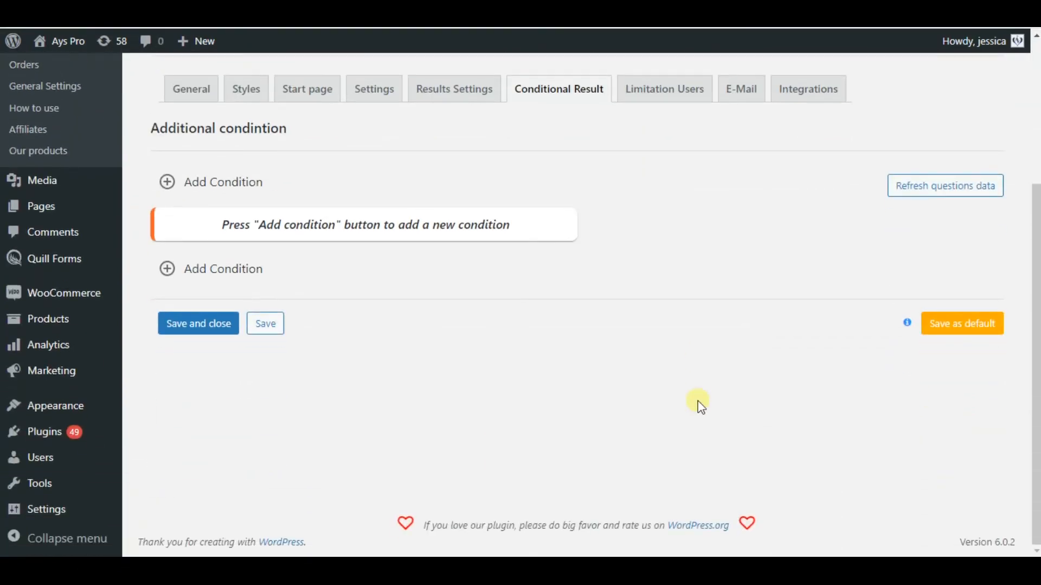
pyautogui.click(224, 182)
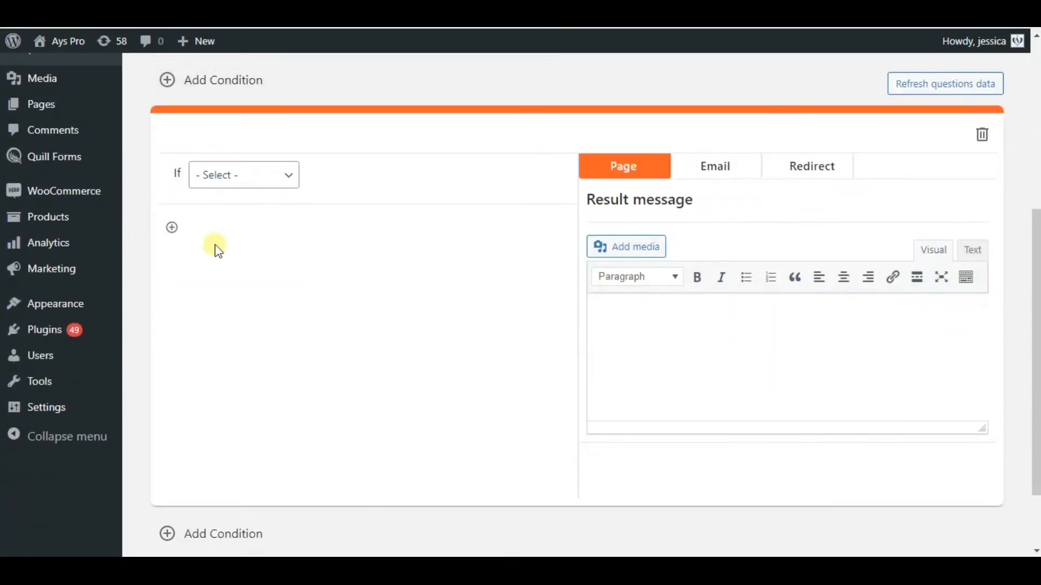
pyautogui.click(243, 174)
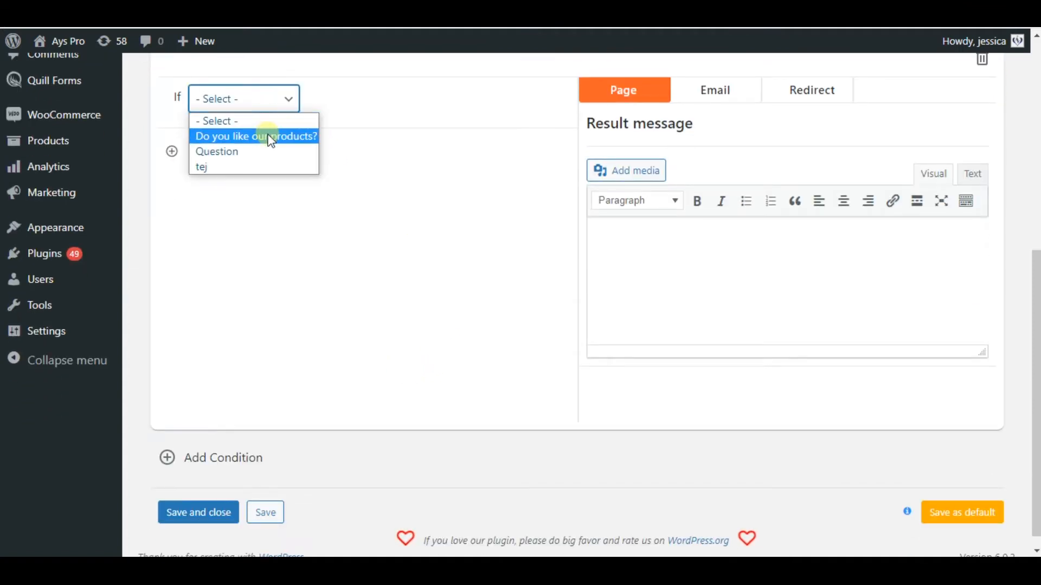
pyautogui.click(255, 137)
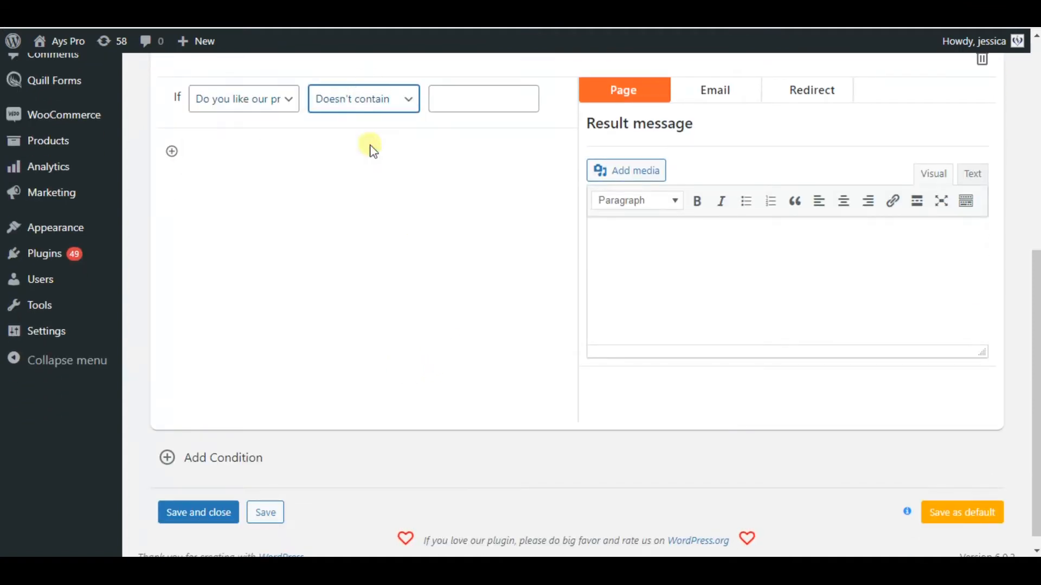
pyautogui.click(171, 151)
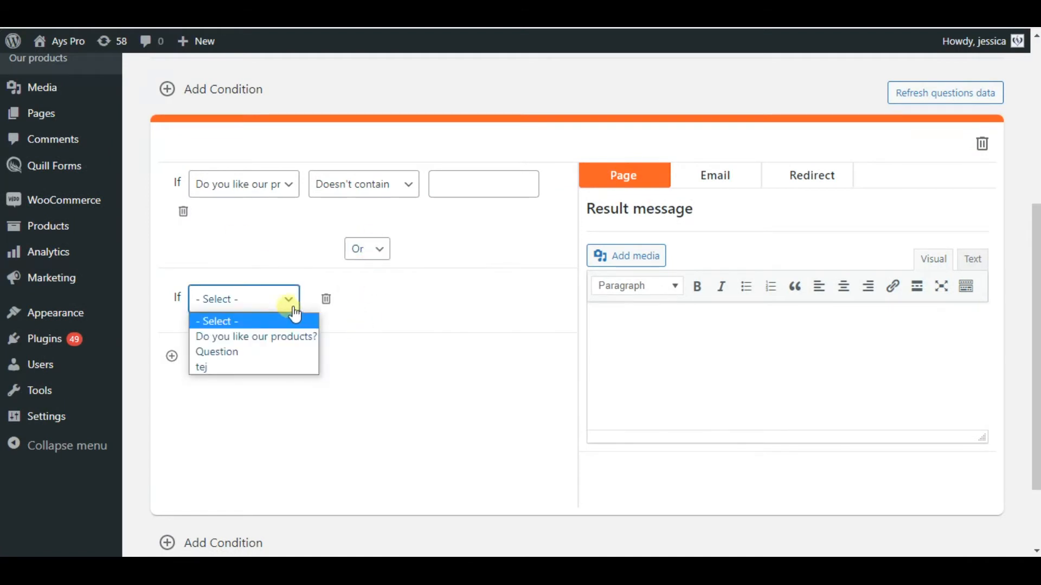
pyautogui.click(216, 352)
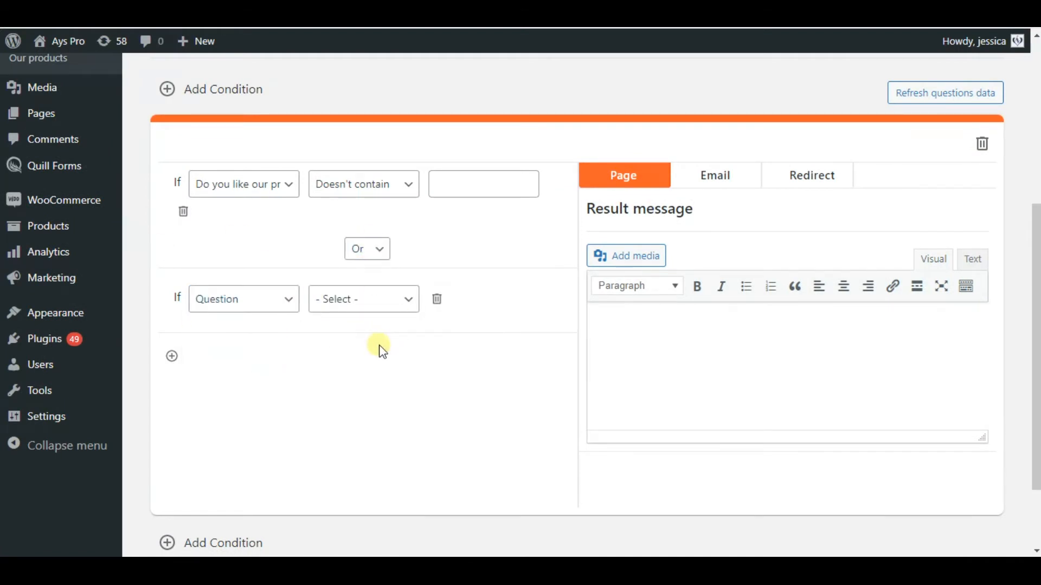
pyautogui.moveTo(645, 362)
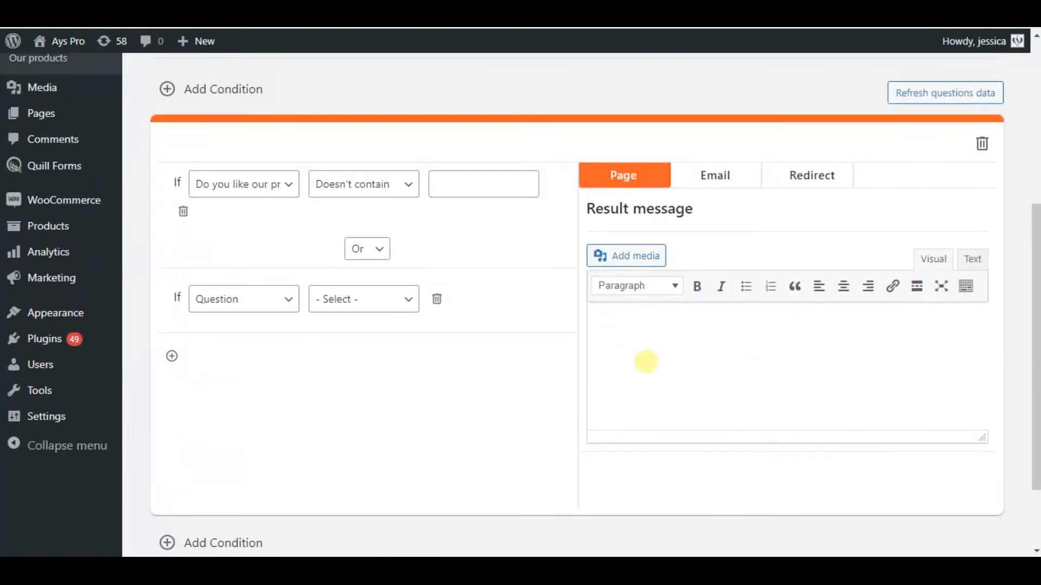
# Step: Review the Email and Redirect result options, then the Limitation Users settings
pyautogui.click(715, 175)
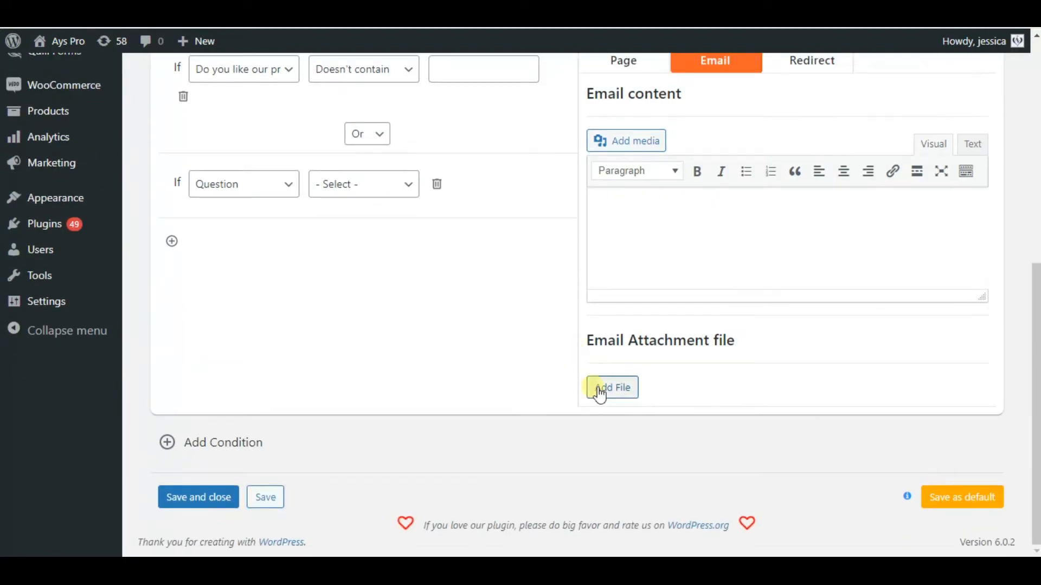
pyautogui.click(811, 60)
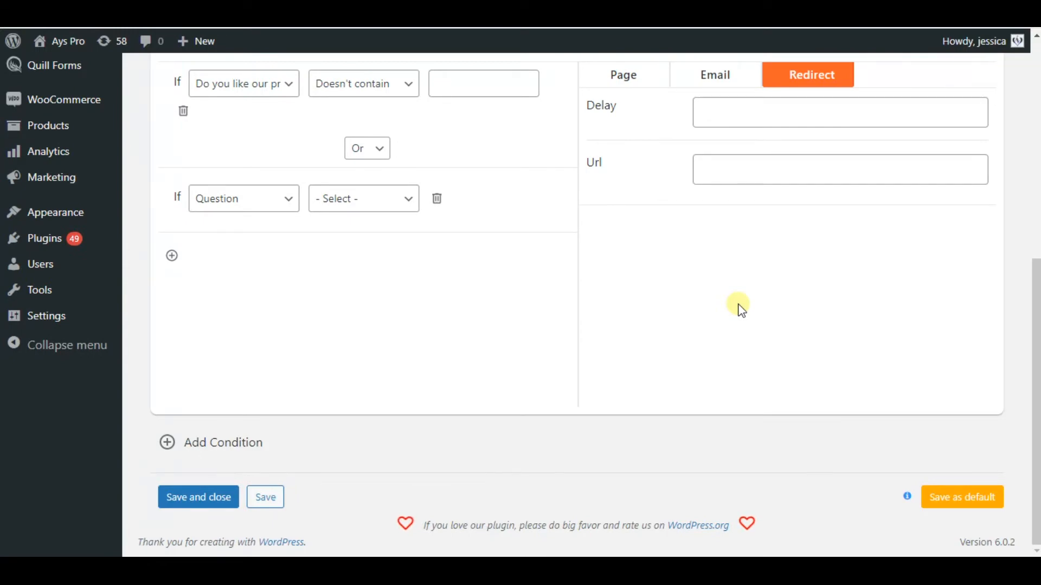
pyautogui.click(664, 124)
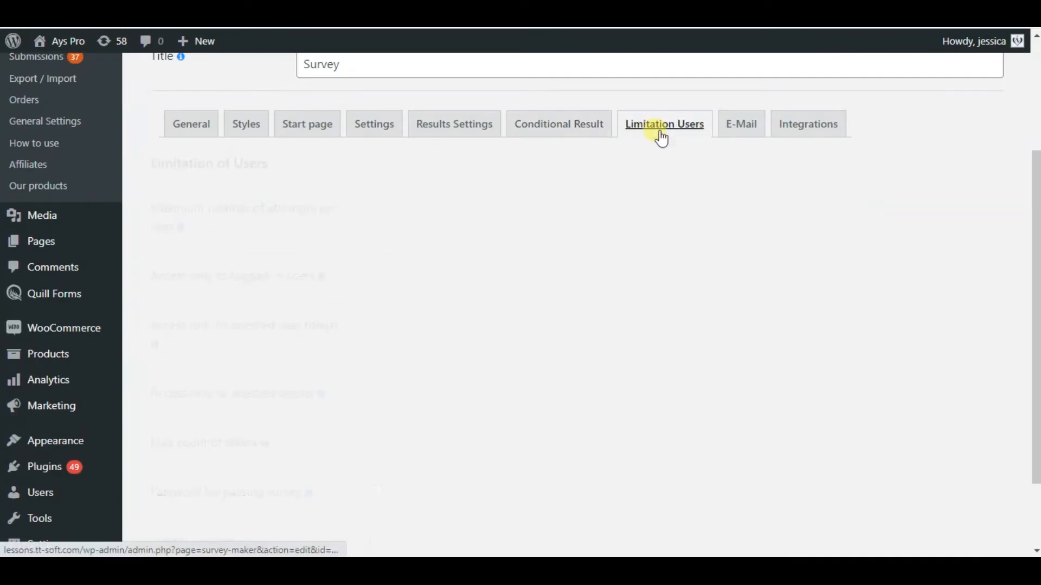
# Step: Toggle 'Maximum number of attempts per user' on and back off, leaving all user limits disabled
pyautogui.click(664, 124)
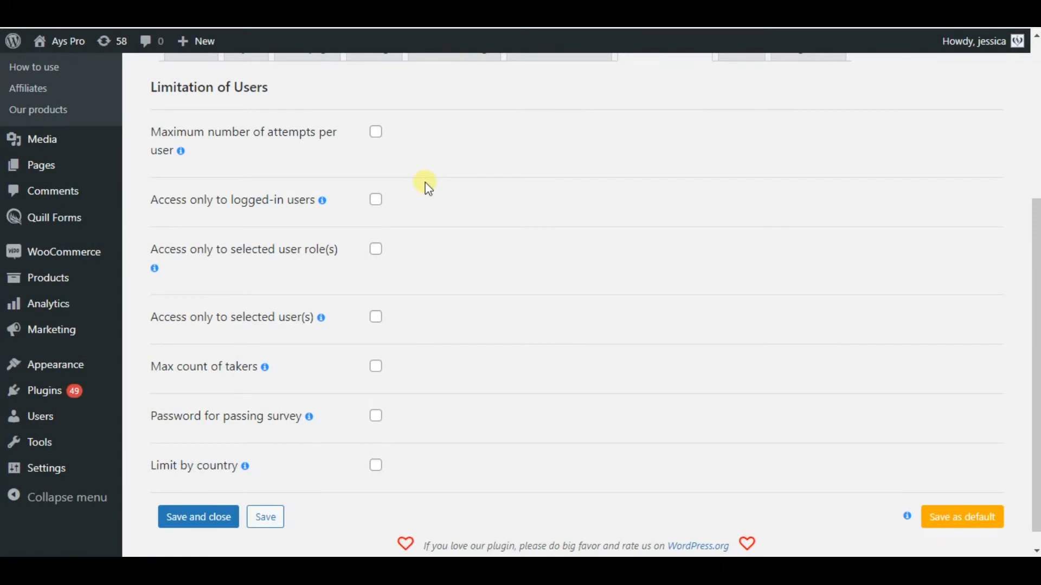
pyautogui.moveTo(452, 272)
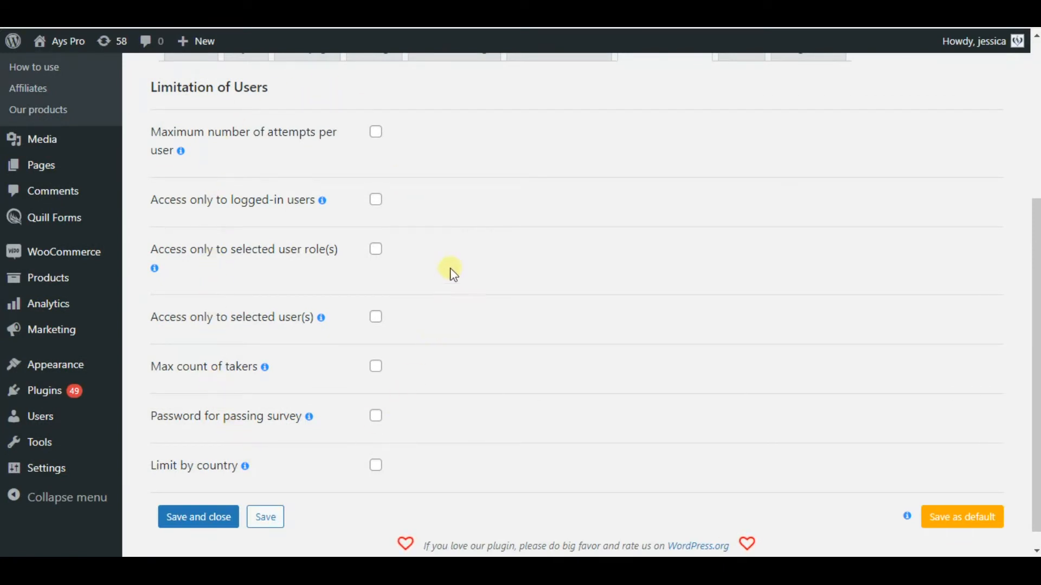
pyautogui.moveTo(395, 131)
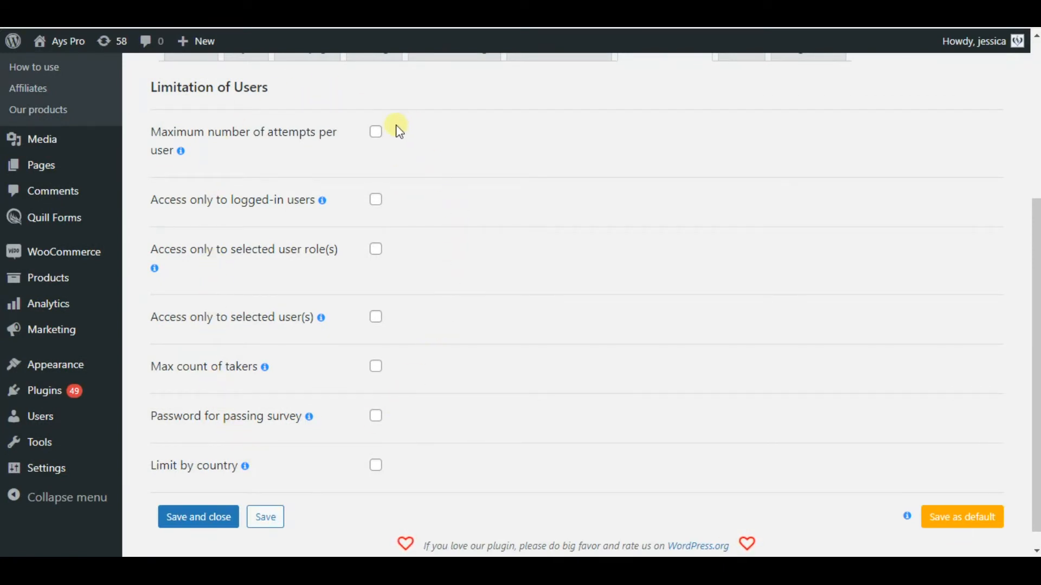
pyautogui.click(375, 131)
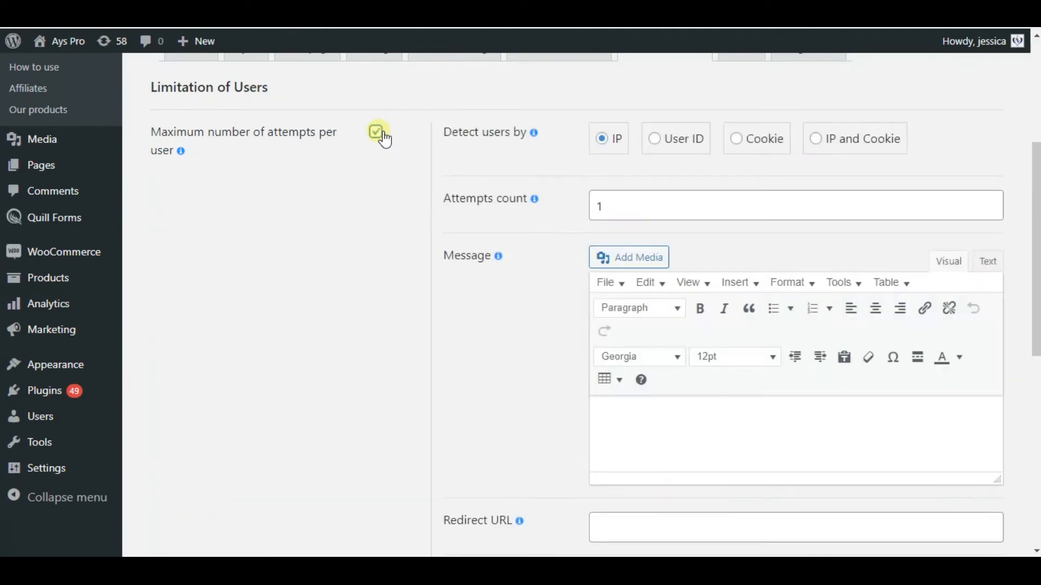
pyautogui.scroll(-3)
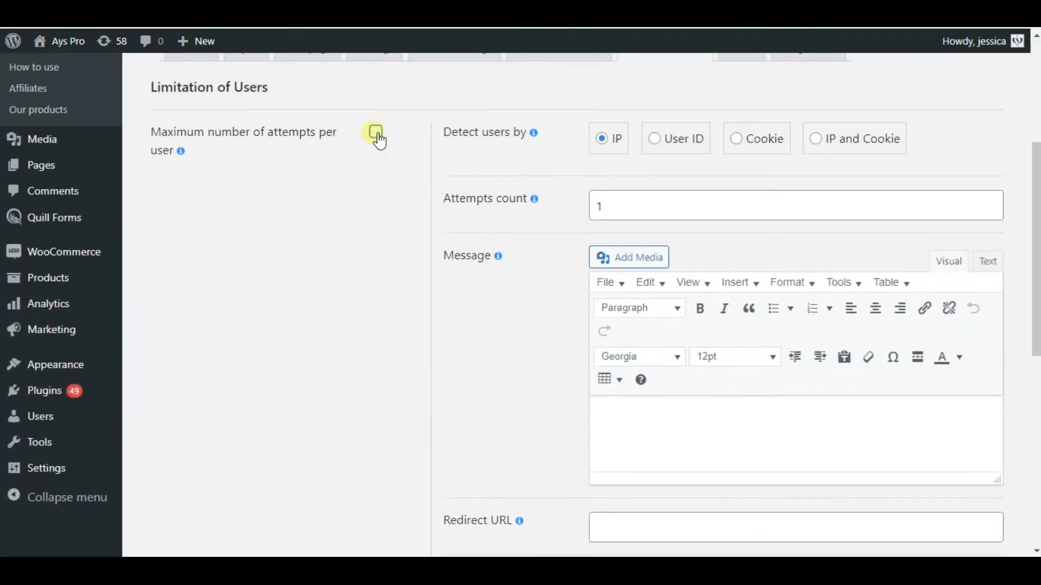
pyautogui.click(375, 132)
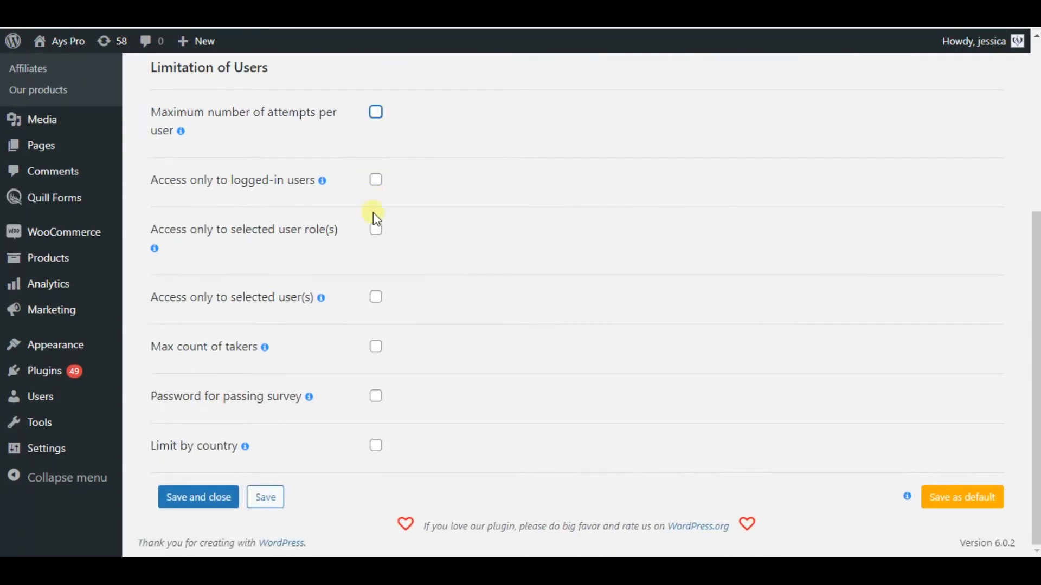
pyautogui.moveTo(714, 254)
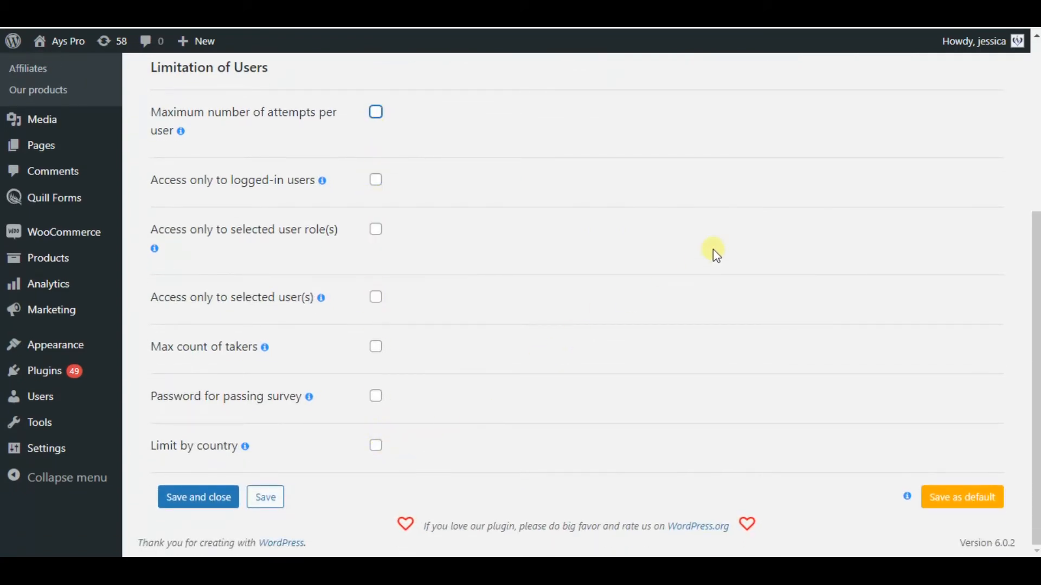
pyautogui.click(741, 257)
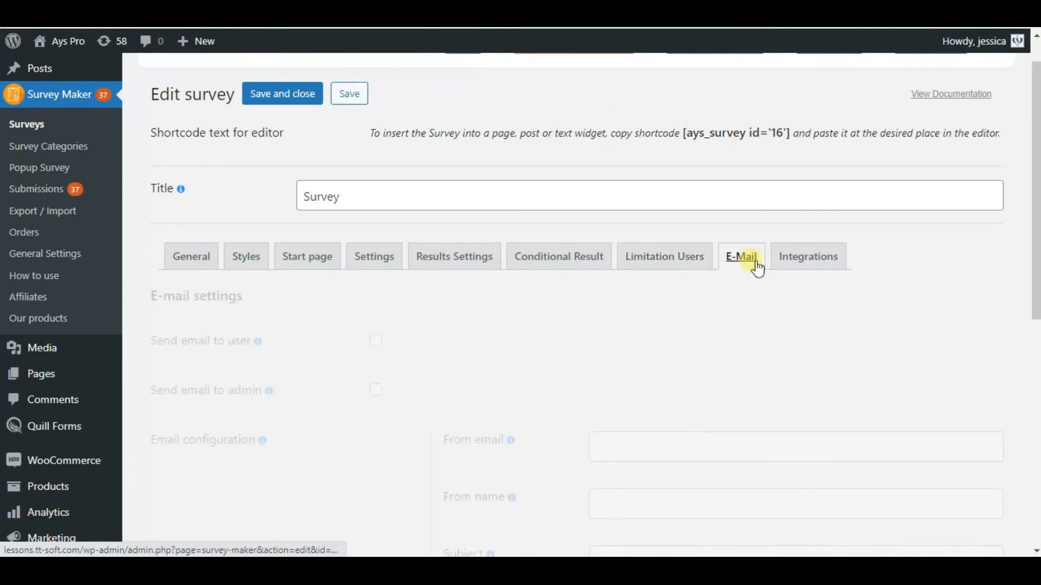
# Step: Turn on 'Send email to user' and look through the survey's email options
pyautogui.scroll(-3)
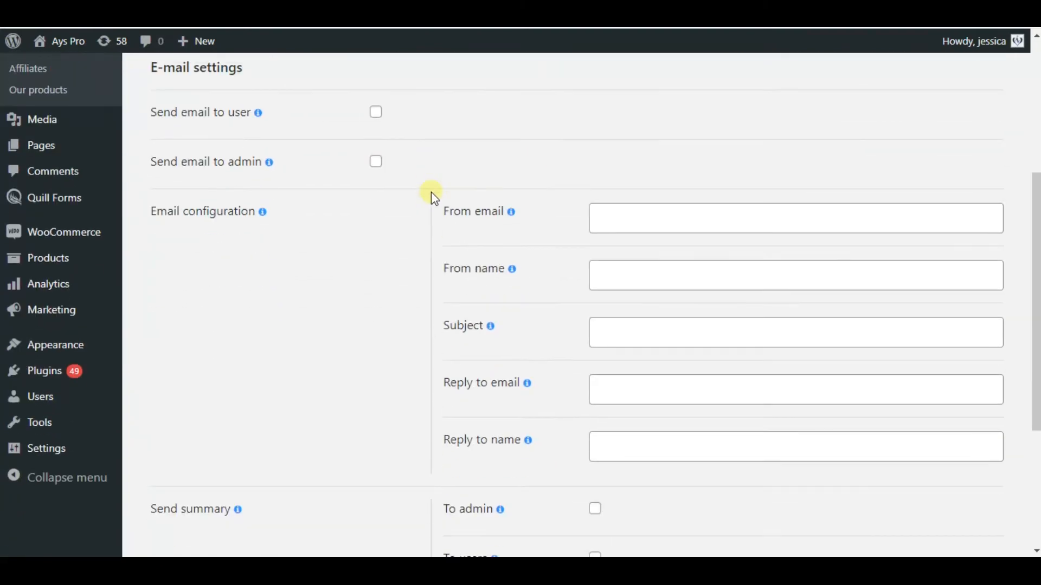
pyautogui.moveTo(270, 405)
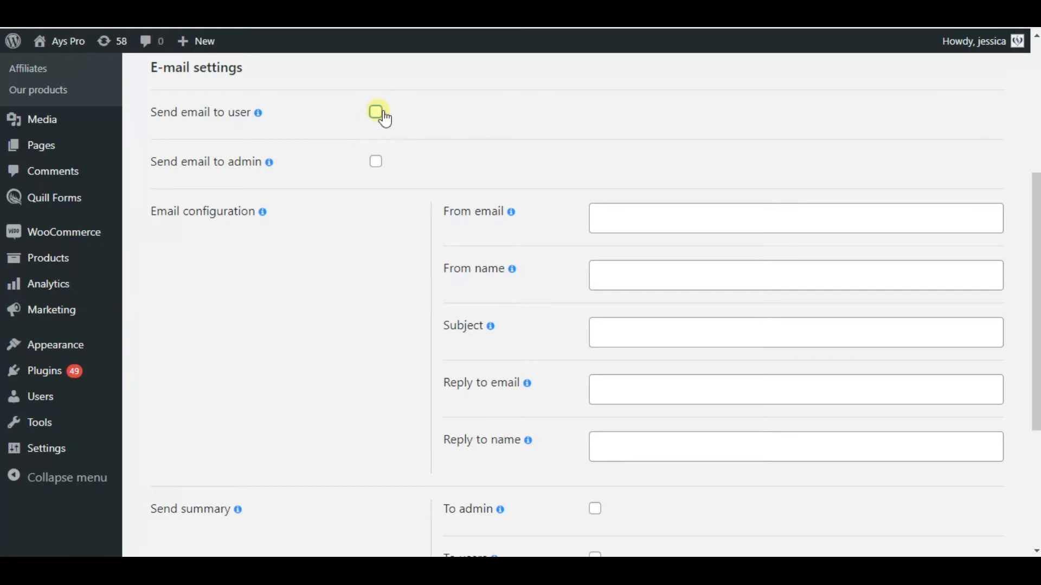
pyautogui.click(376, 112)
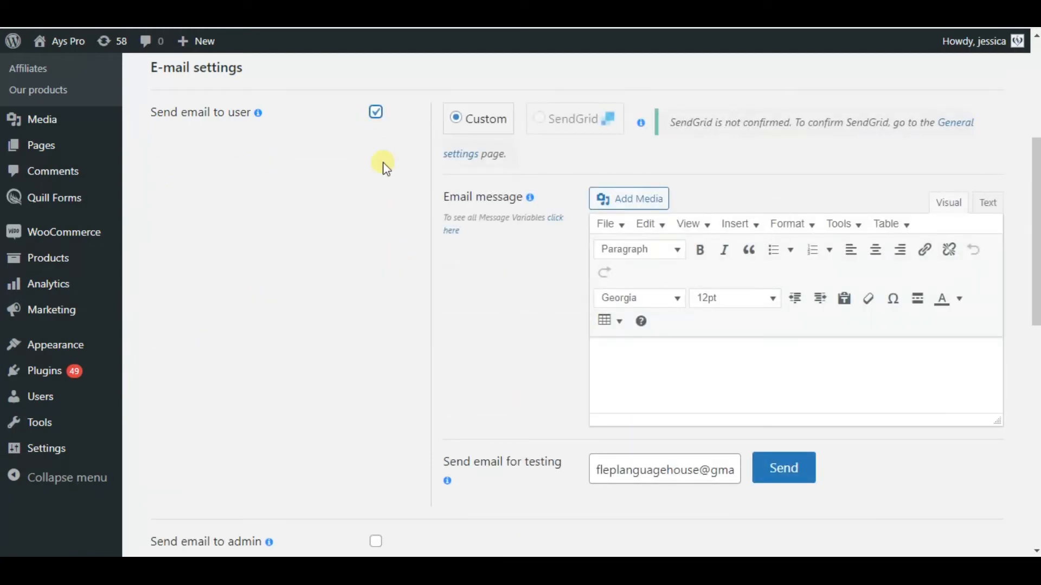
pyautogui.scroll(-3)
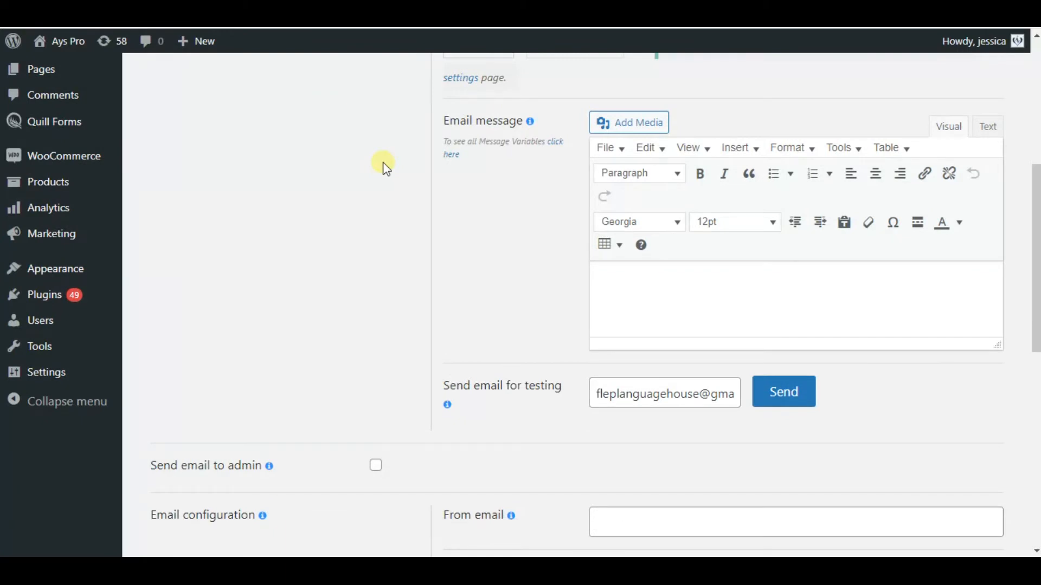
pyautogui.scroll(-3)
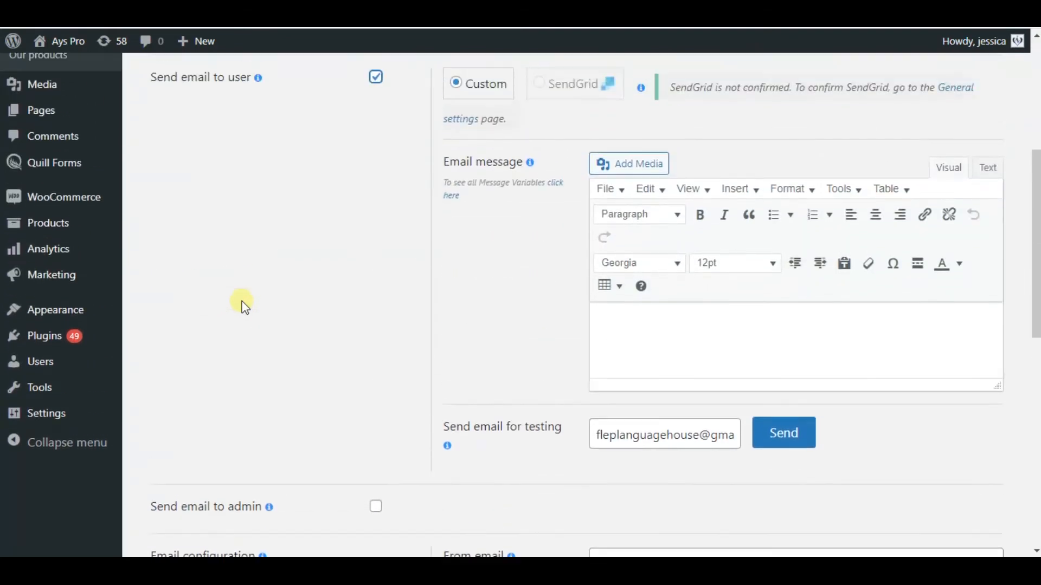
pyautogui.click(807, 103)
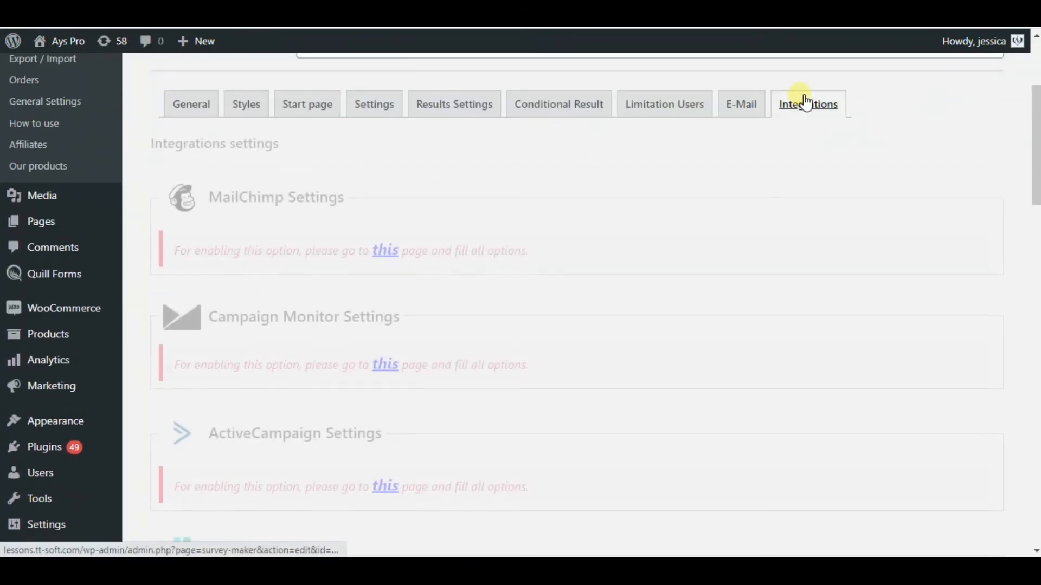
pyautogui.click(808, 104)
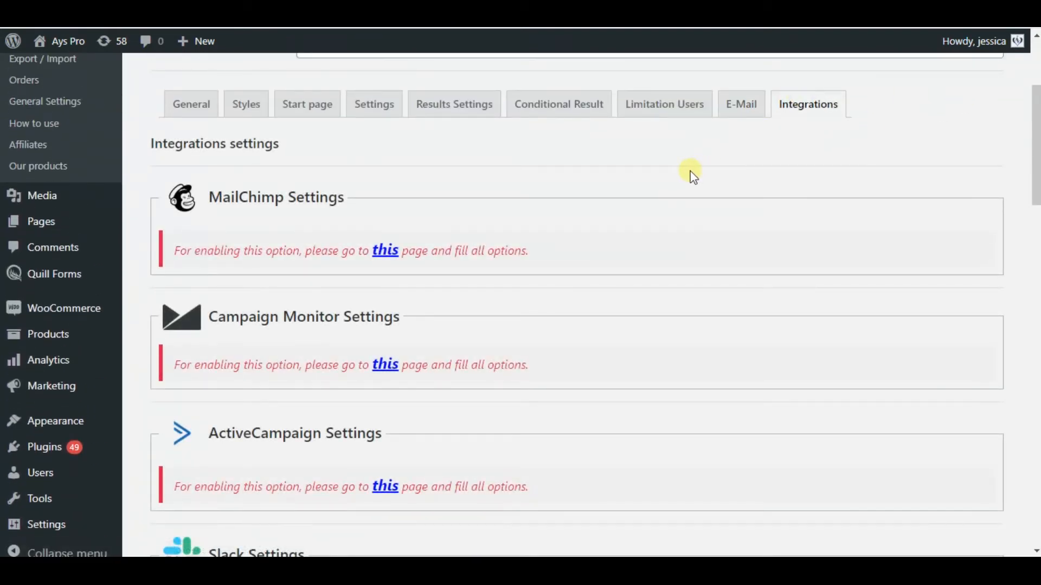
pyautogui.scroll(-3)
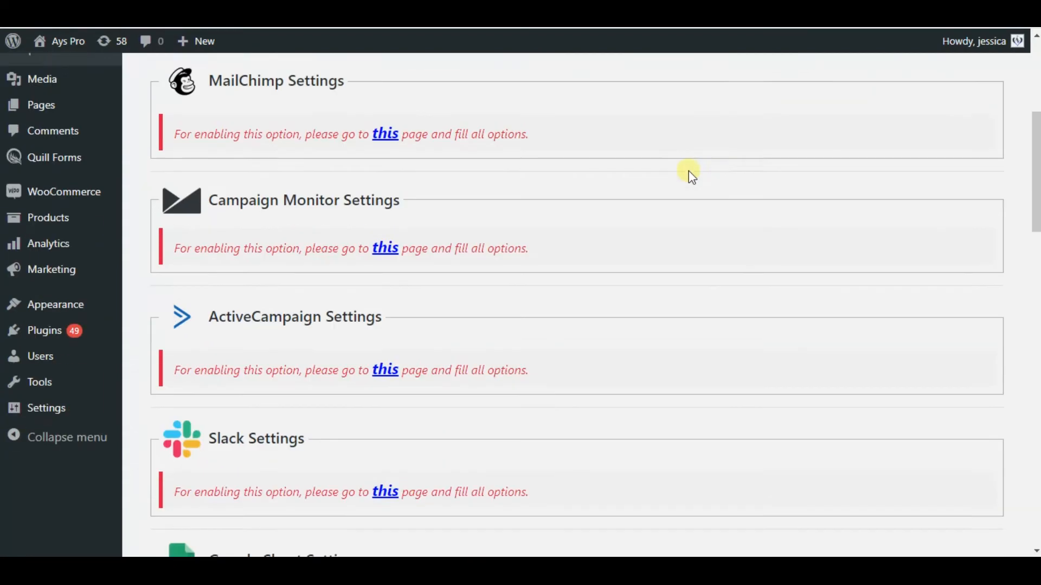
pyautogui.scroll(-3)
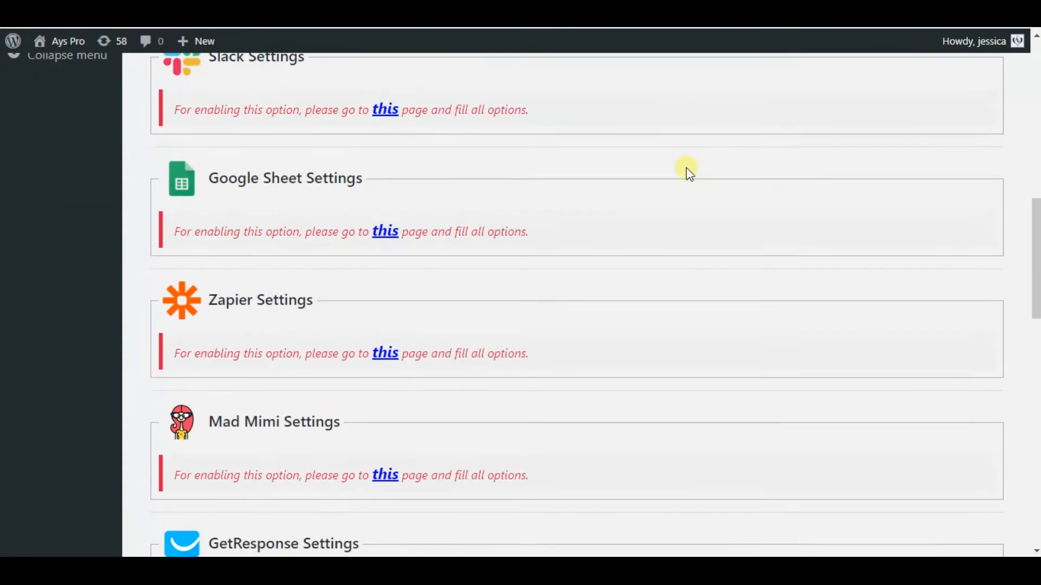
pyautogui.scroll(-3)
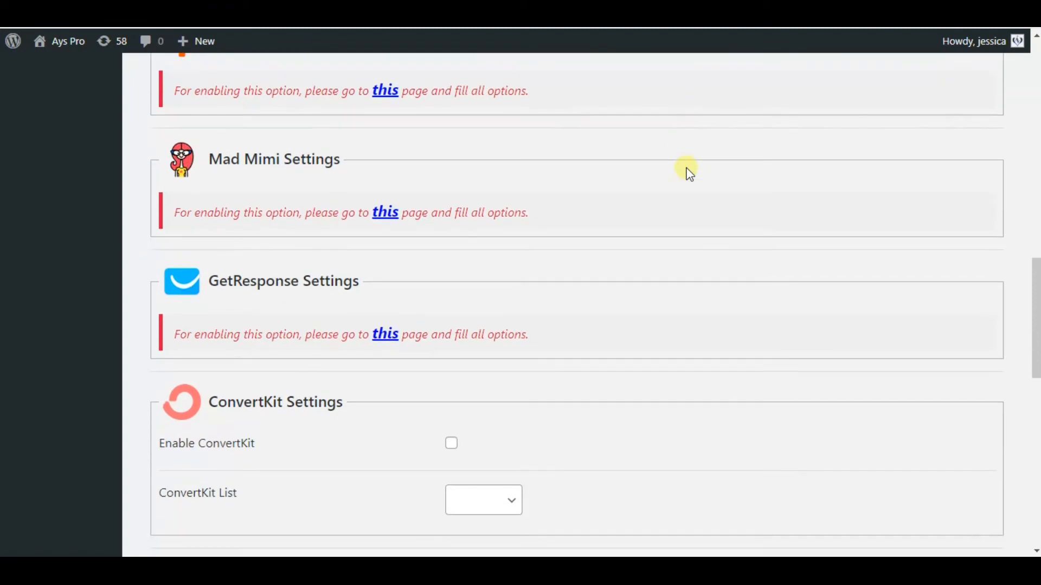
pyautogui.scroll(-3)
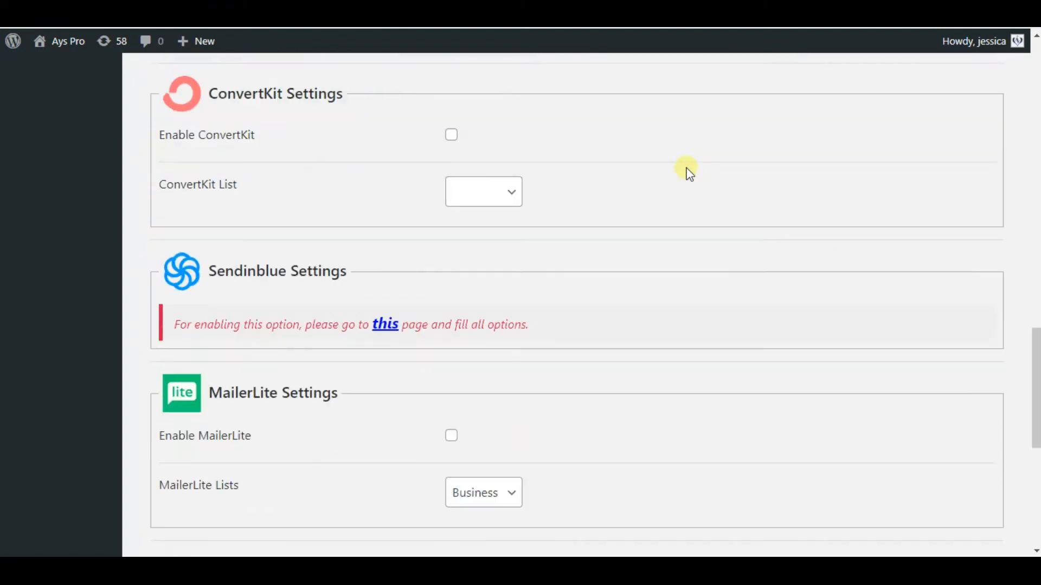
pyautogui.scroll(-3)
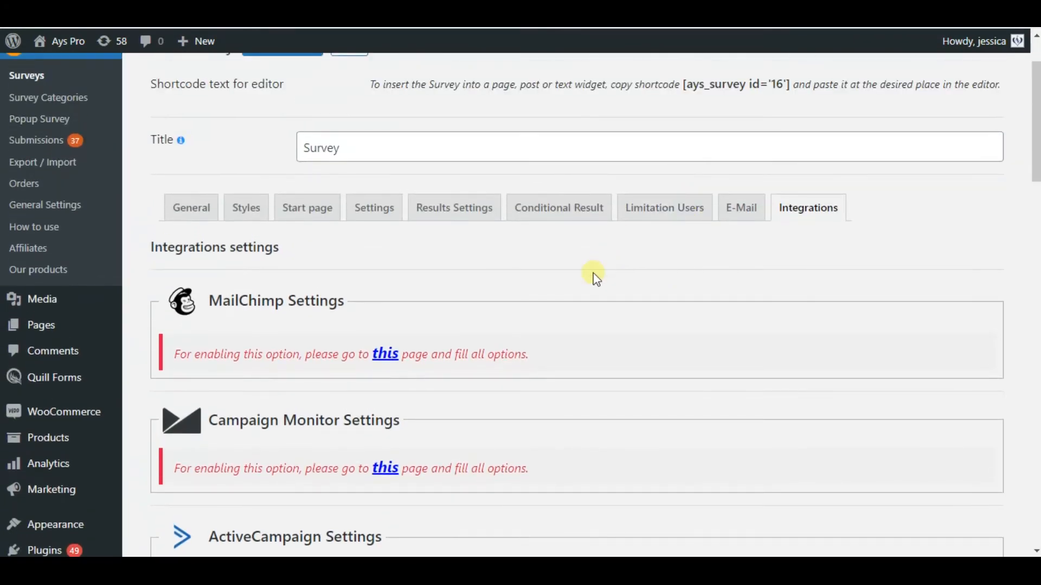
pyautogui.scroll(-3)
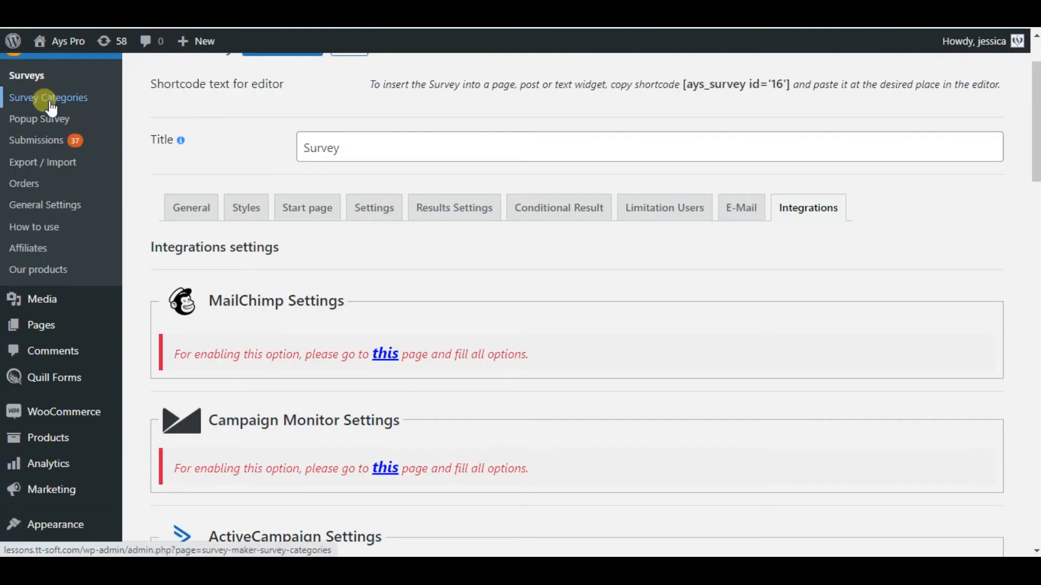
# Step: Glance at Survey Categories, then show the Popup Survey list with its 'Survey popup' entry
pyautogui.click(48, 97)
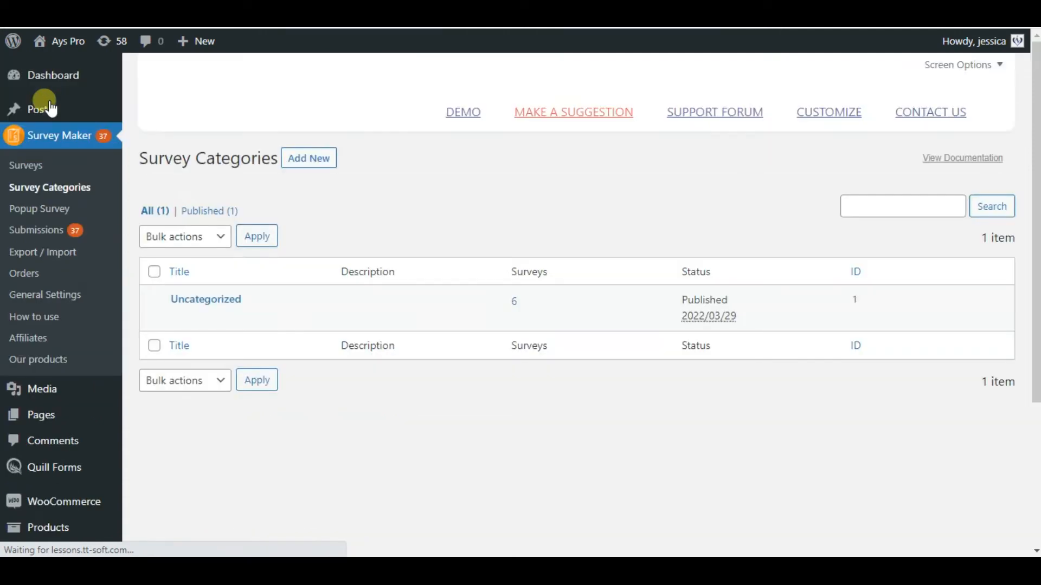
pyautogui.moveTo(706, 233)
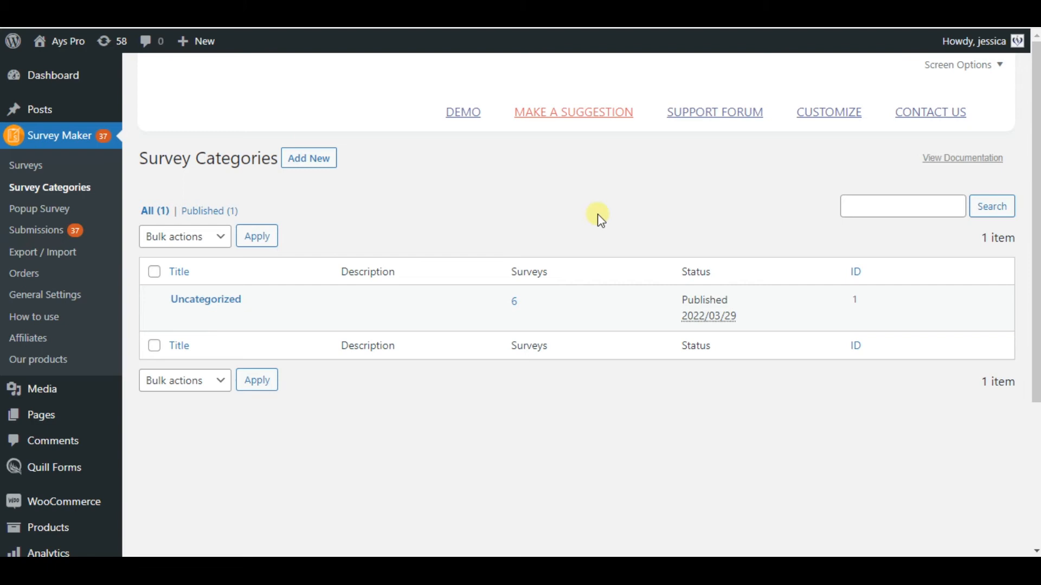
pyautogui.moveTo(308, 158)
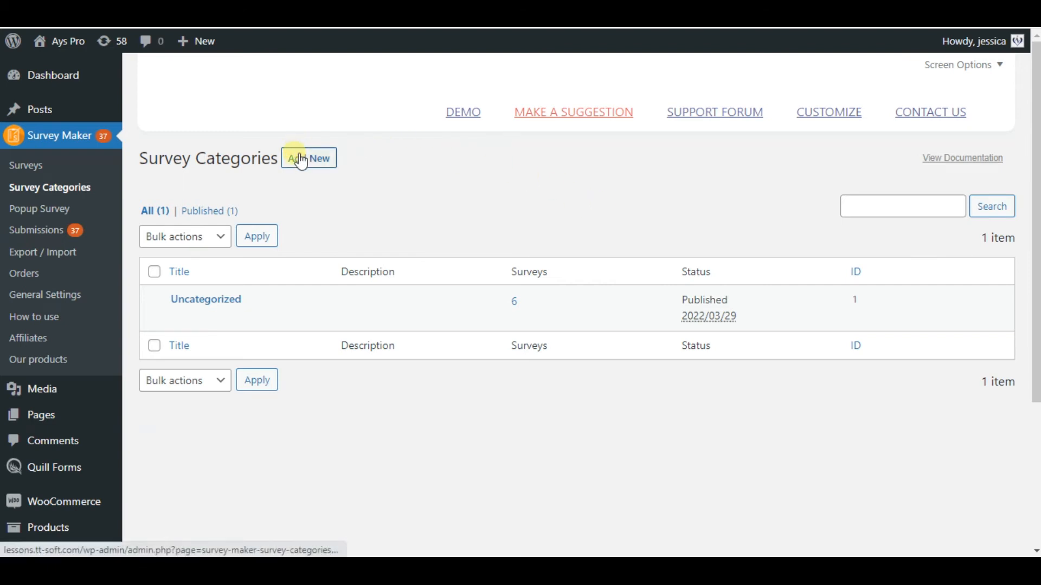
pyautogui.moveTo(195, 186)
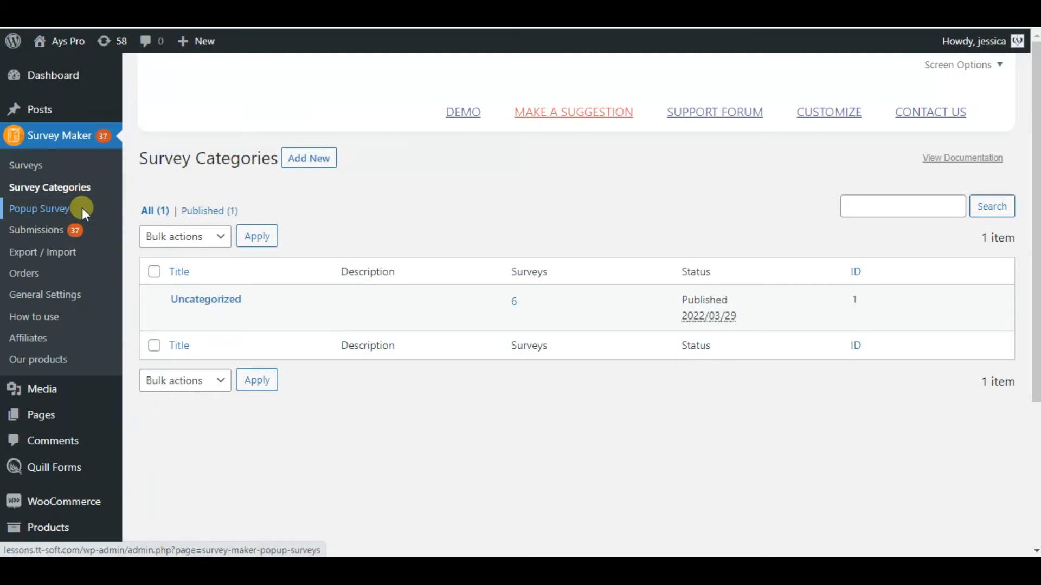
pyautogui.click(38, 208)
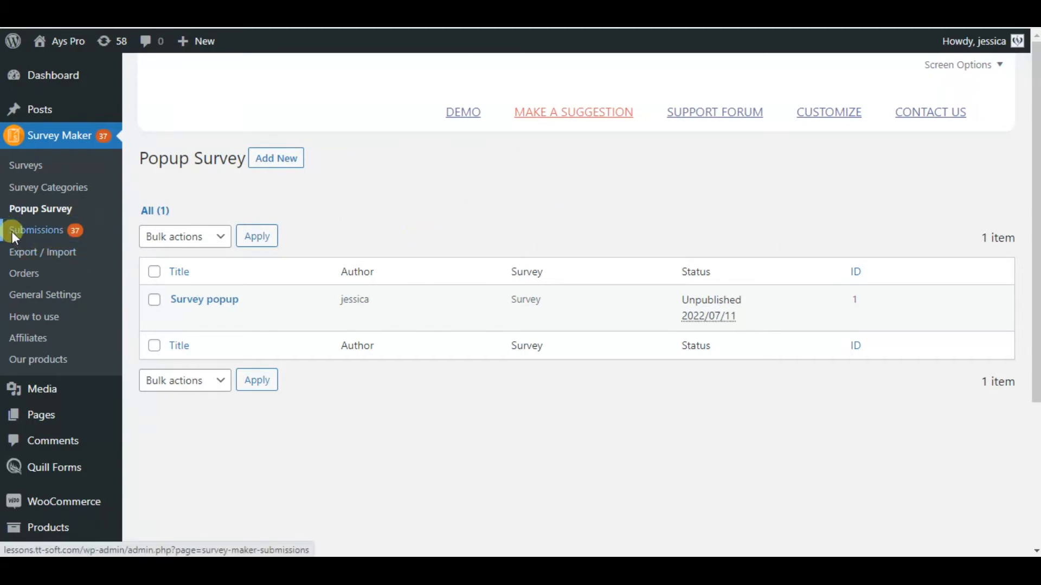
# Step: Review the global submission statistics under Submissions
pyautogui.click(38, 230)
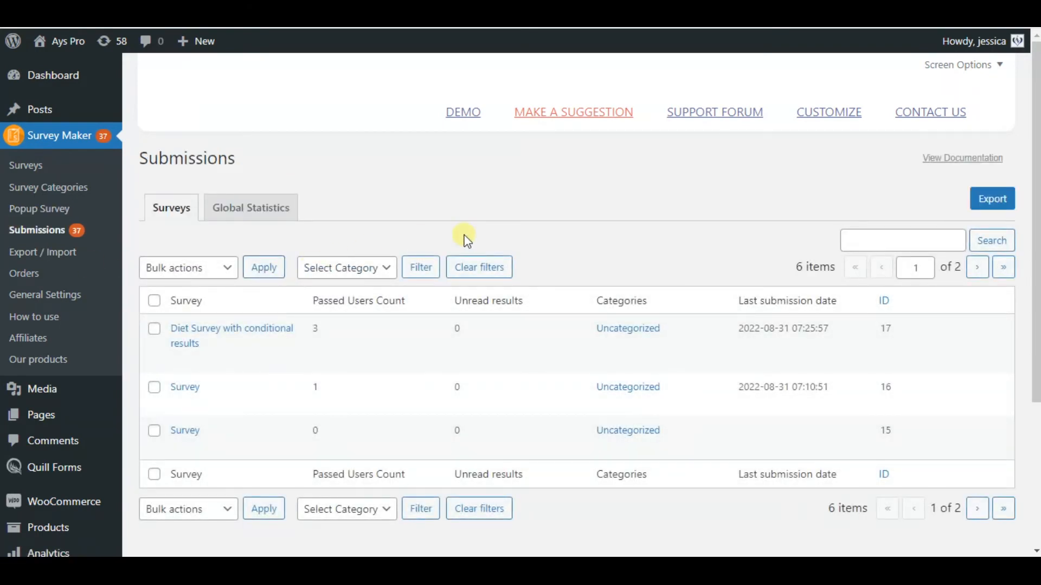
pyautogui.click(251, 207)
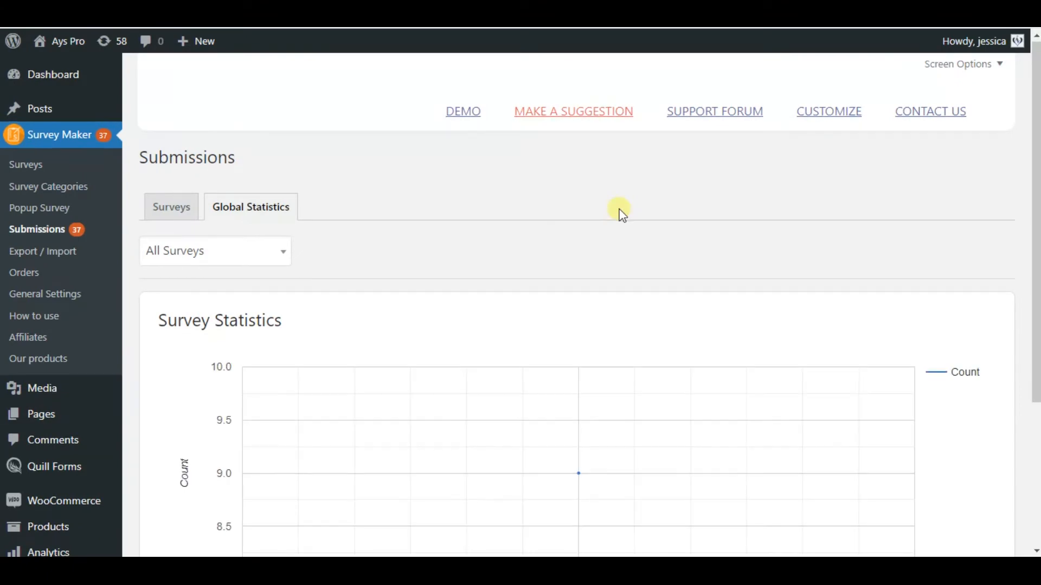
pyautogui.scroll(-3)
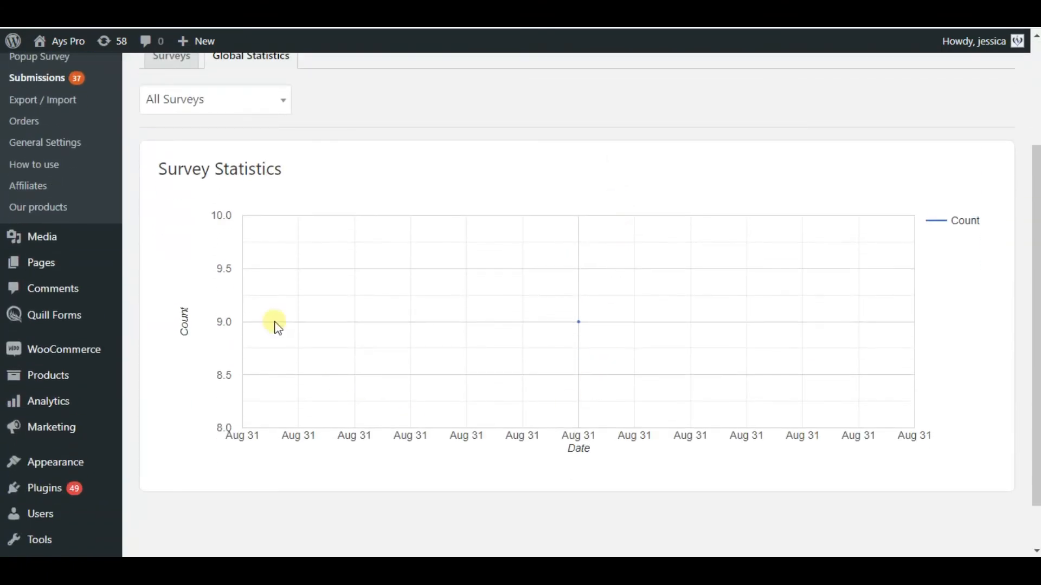
# Step: Browse the Diet Survey with conditional results summary: three submissions with per-question breakdowns
pyautogui.click(172, 56)
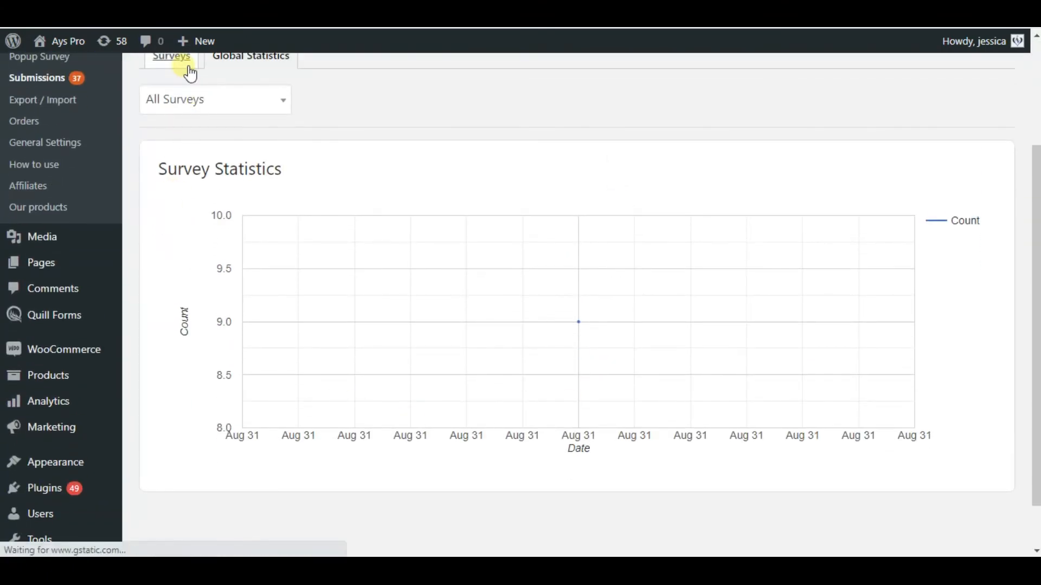
pyautogui.click(171, 56)
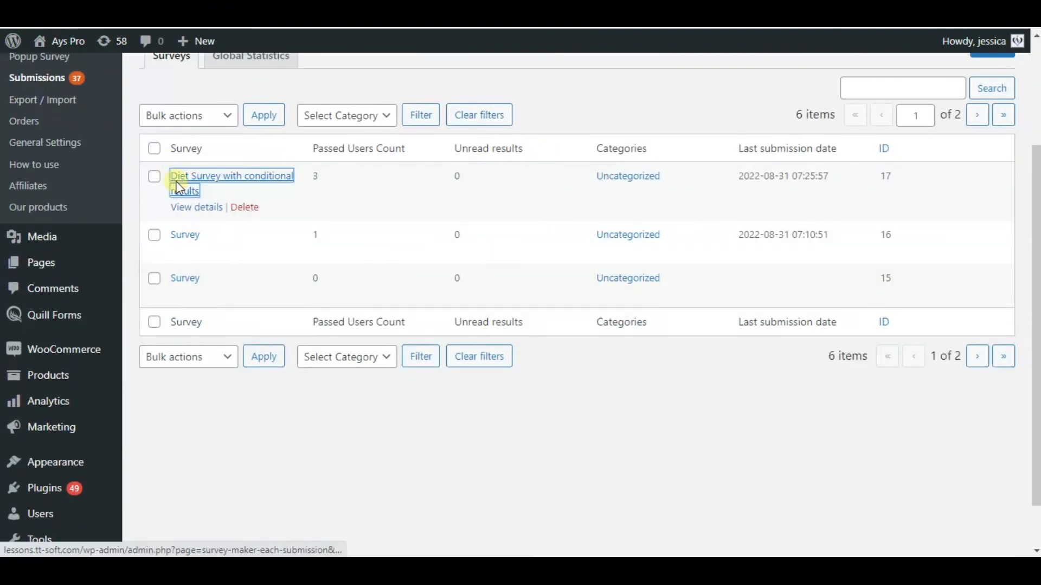
pyautogui.click(231, 175)
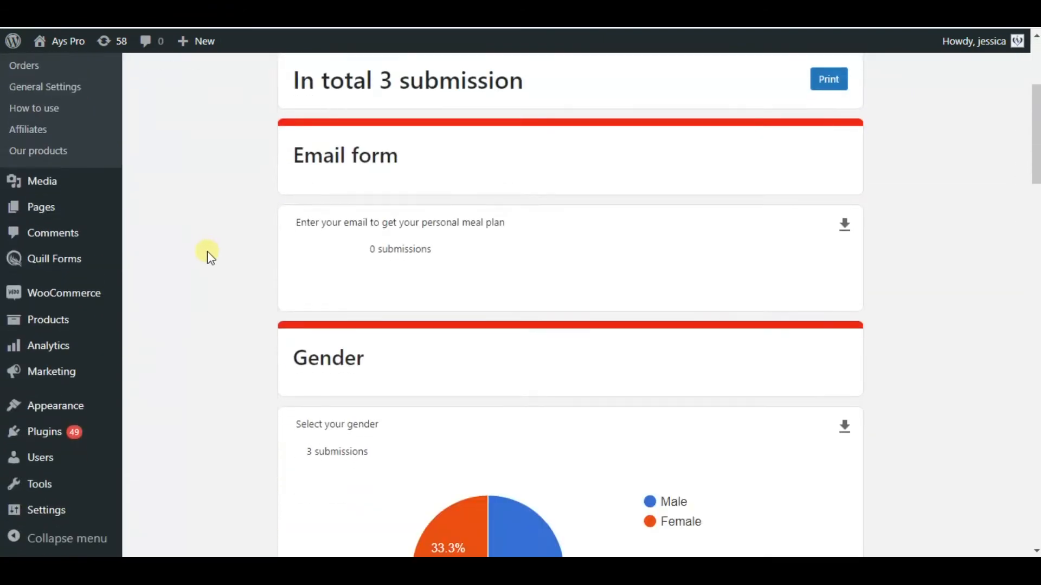
pyautogui.scroll(-3)
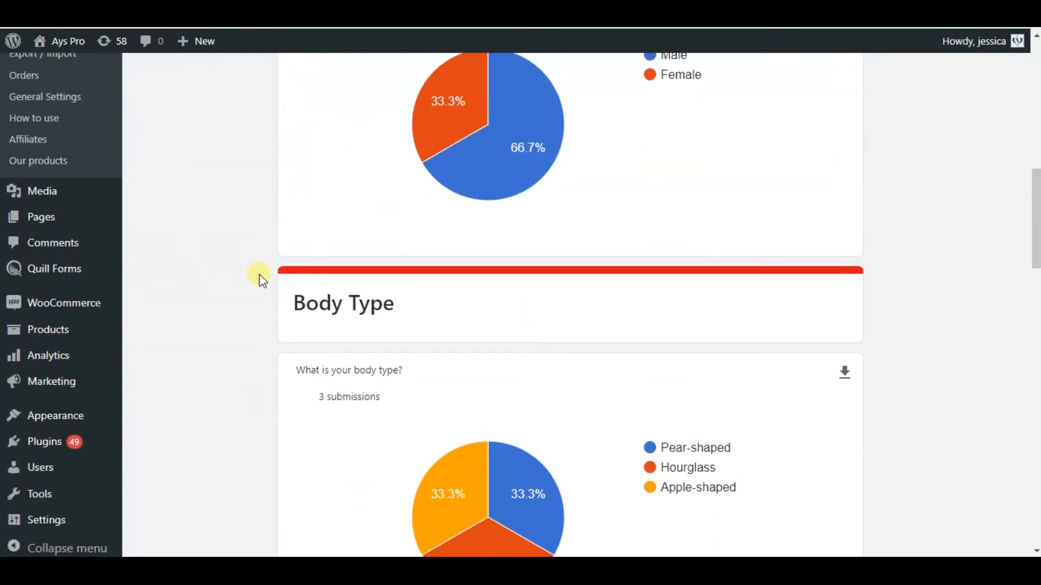
pyautogui.scroll(-3)
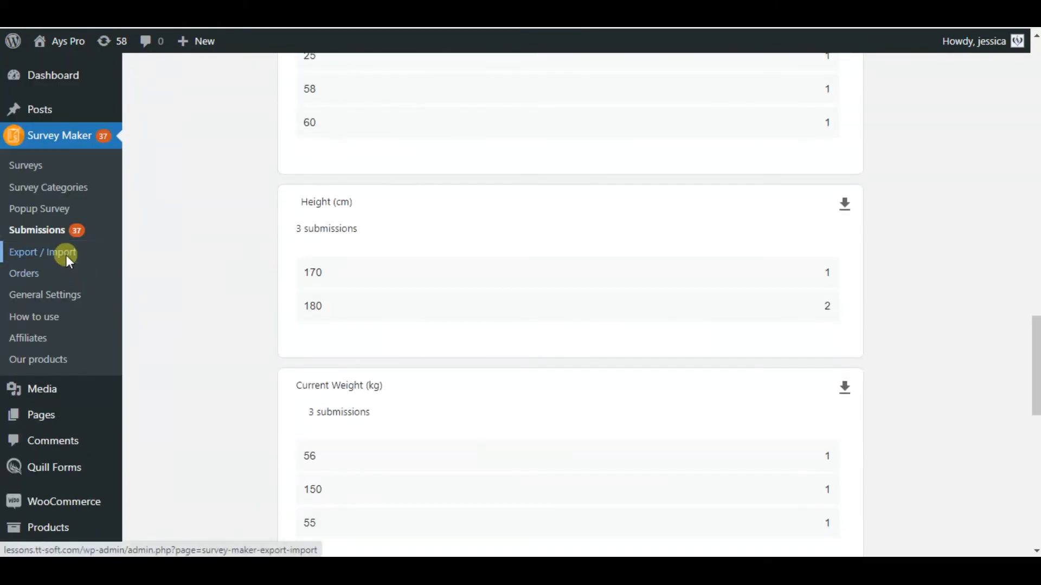
# Step: Export the Diet Survey to surveys-export.json and re-import it: 1 survey, 8 questions
pyautogui.click(43, 252)
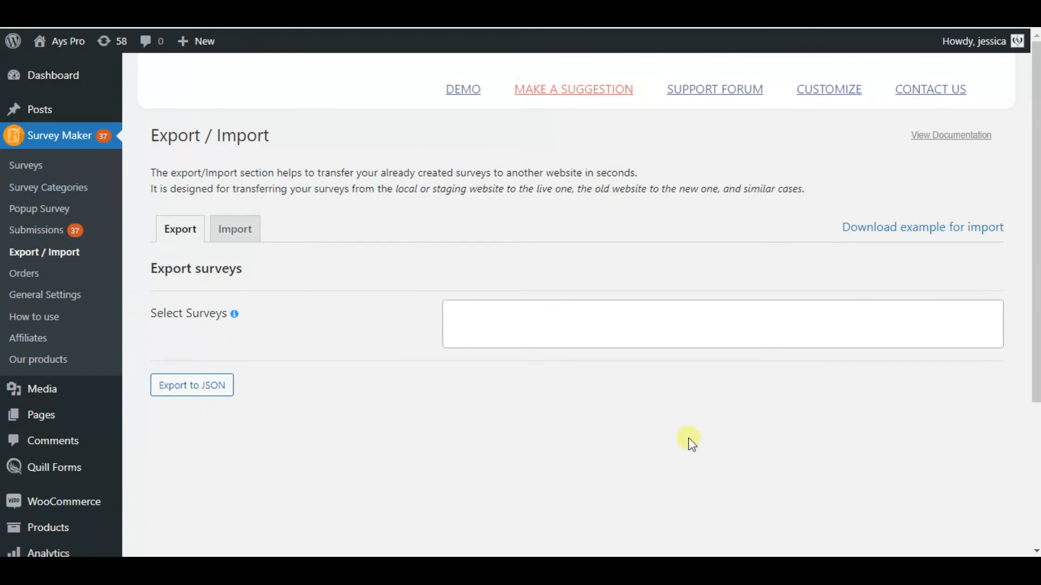
pyautogui.click(722, 324)
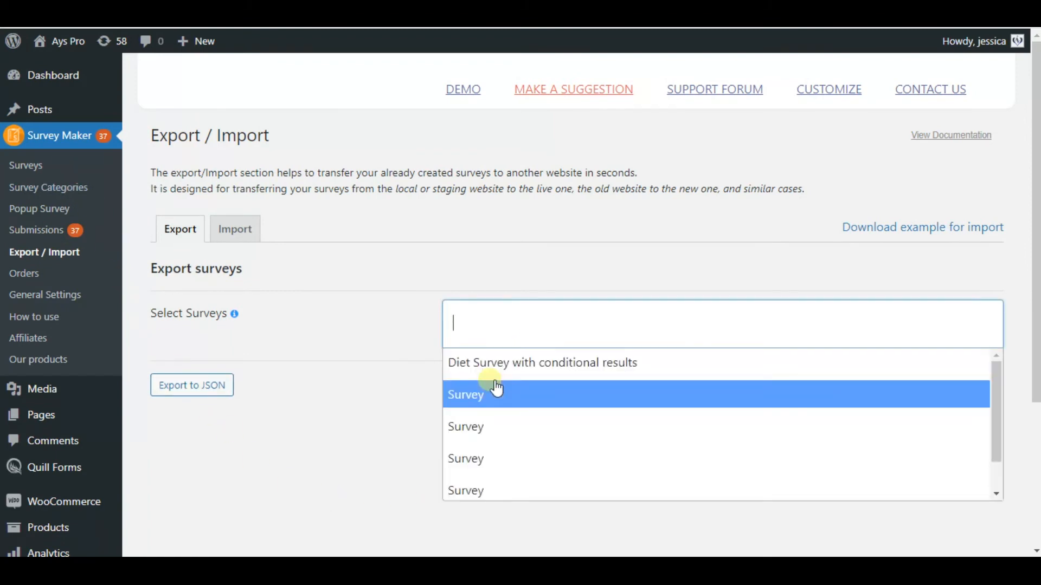
pyautogui.click(541, 363)
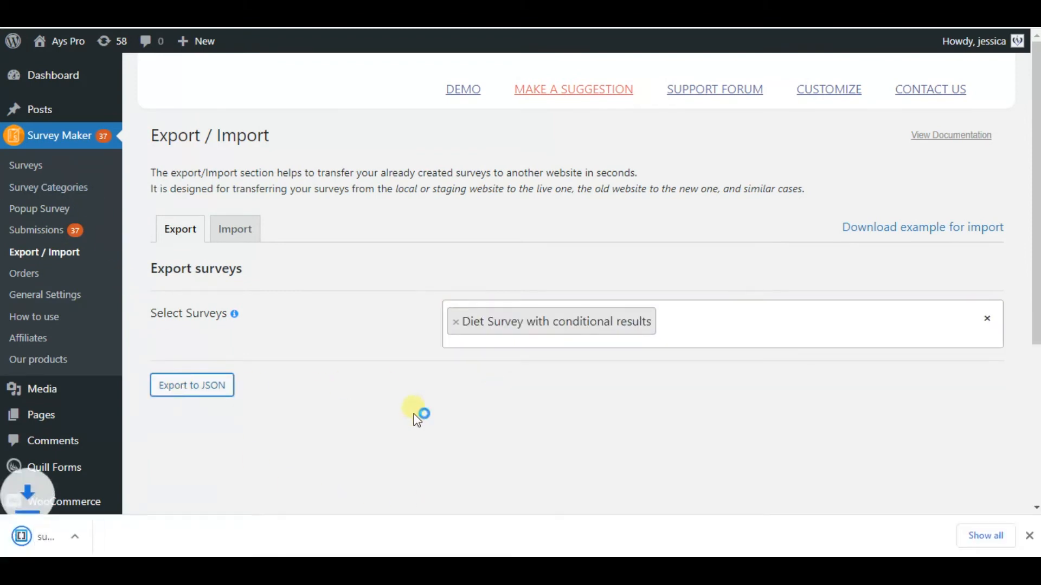
pyautogui.click(191, 385)
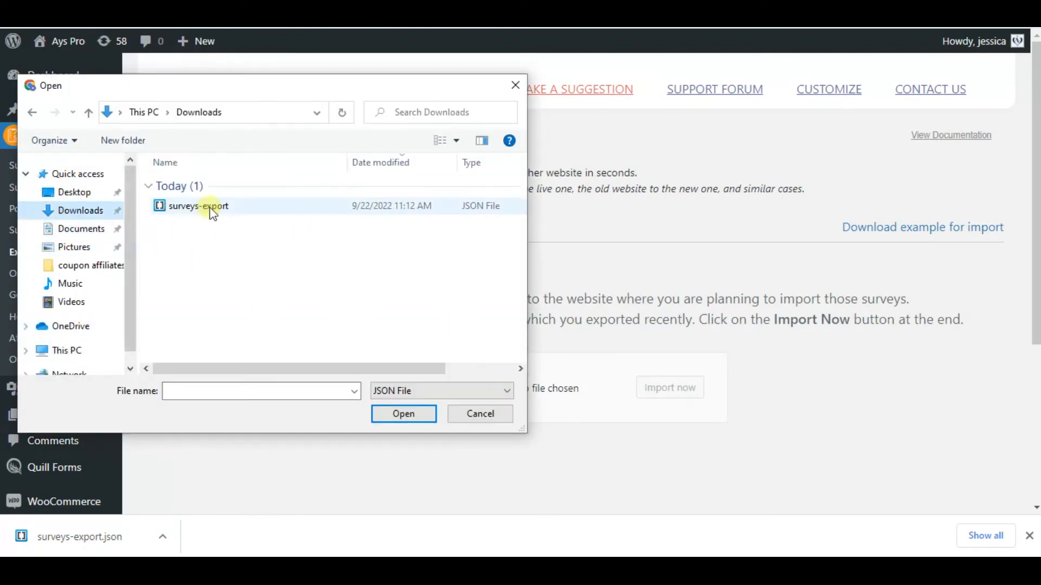
pyautogui.click(403, 413)
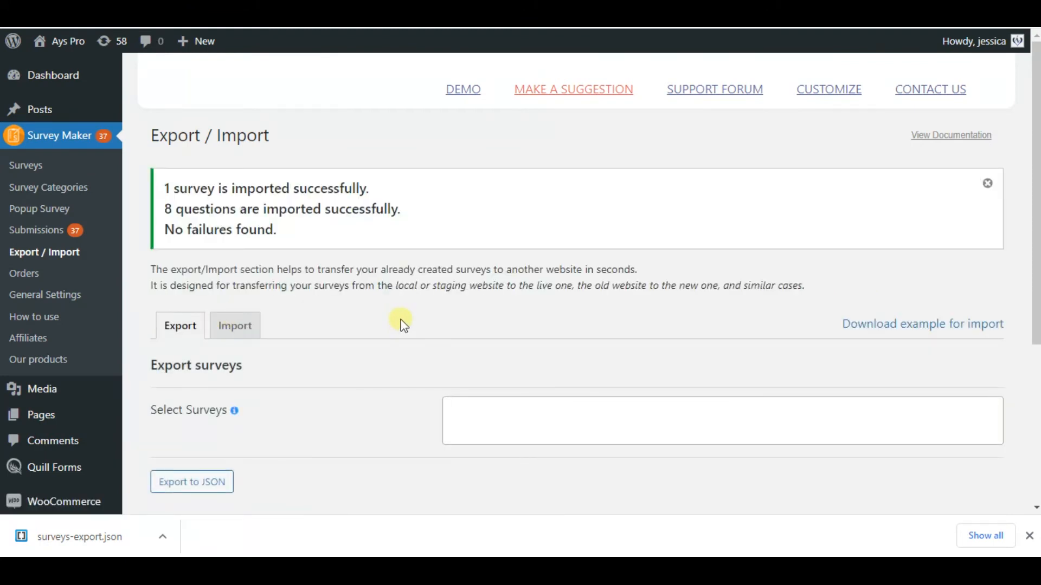
pyautogui.scroll(-3)
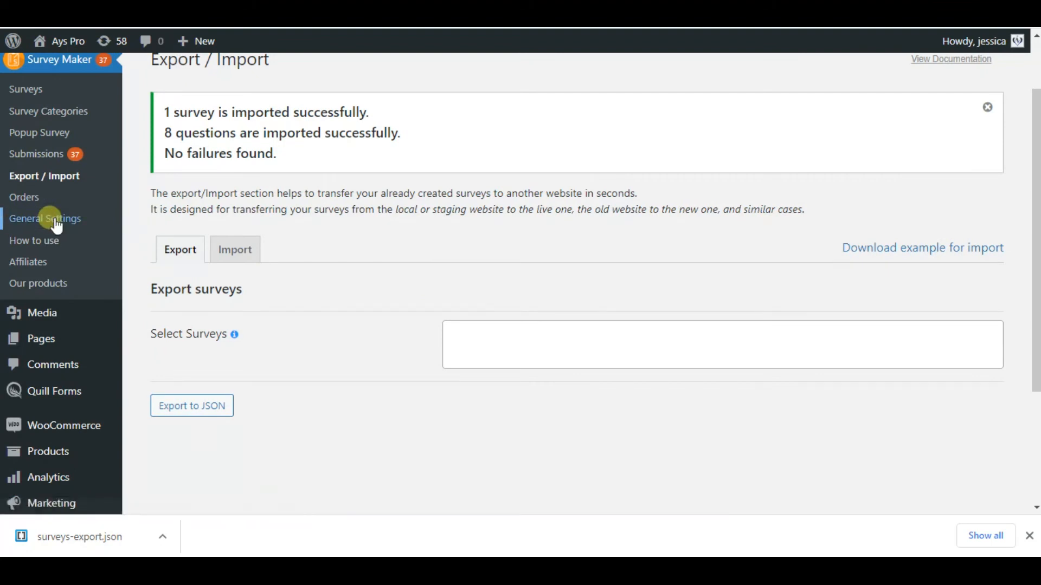
# Step: Under Anonymity Survey in General Settings, stop storing user names and user emails
pyautogui.click(45, 218)
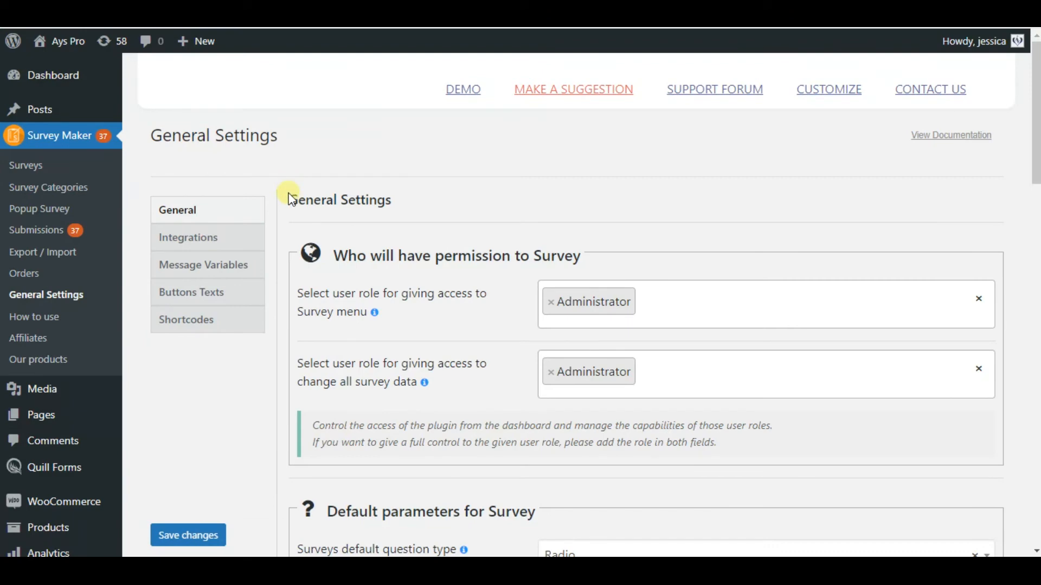
pyautogui.scroll(-3)
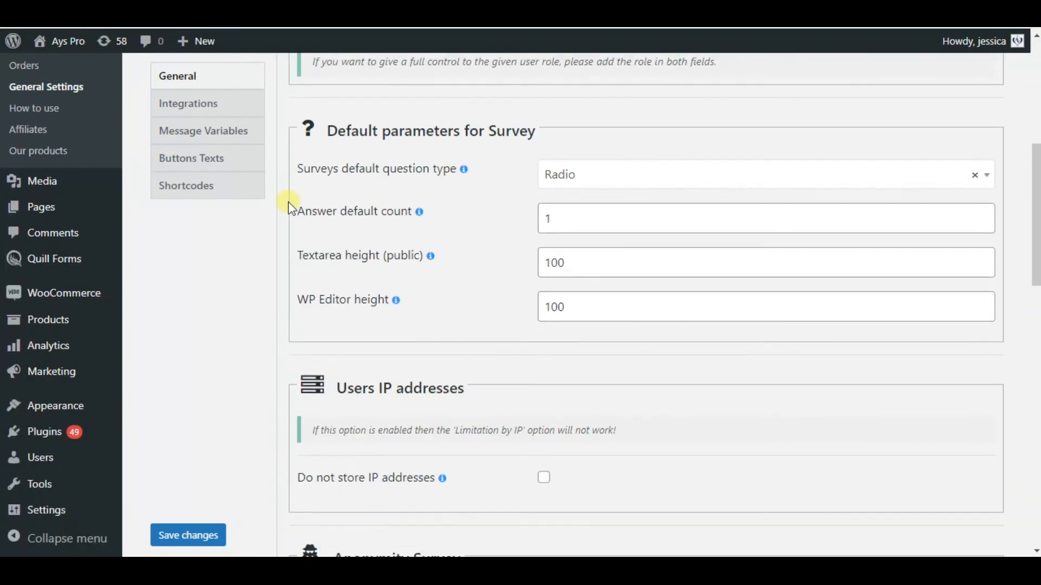
pyautogui.scroll(-3)
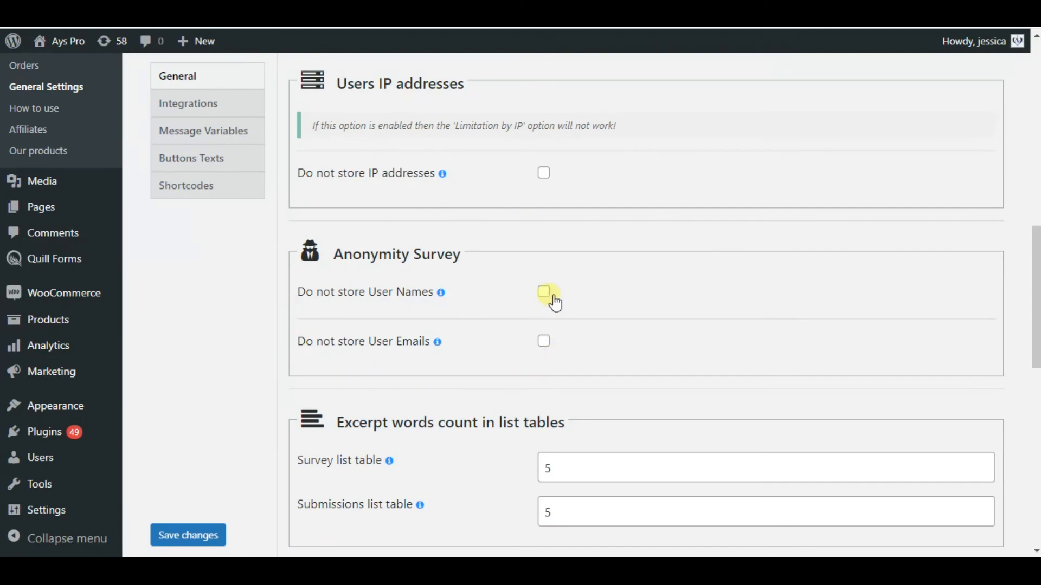
pyautogui.click(544, 292)
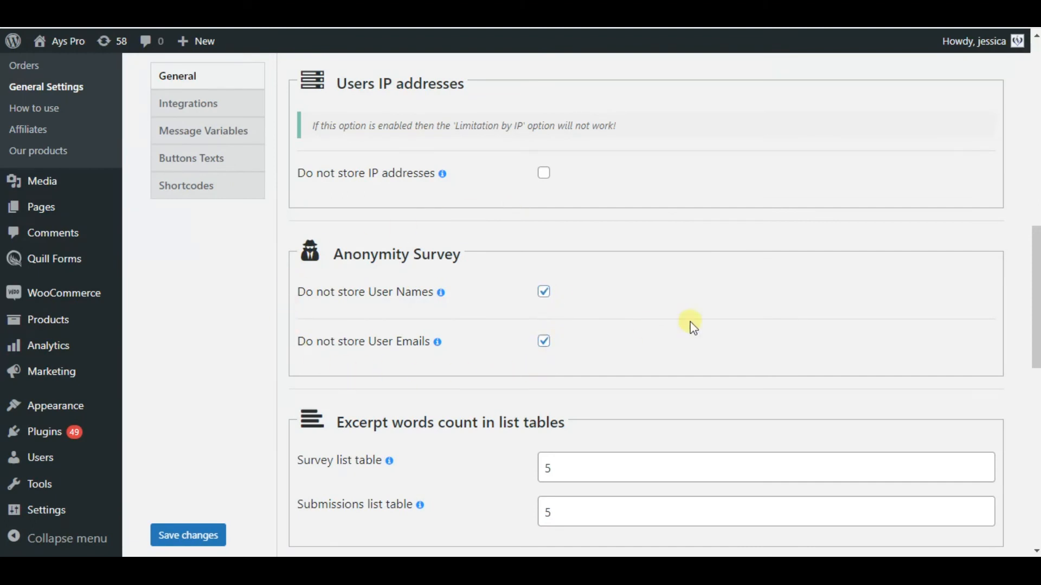
pyautogui.scroll(-3)
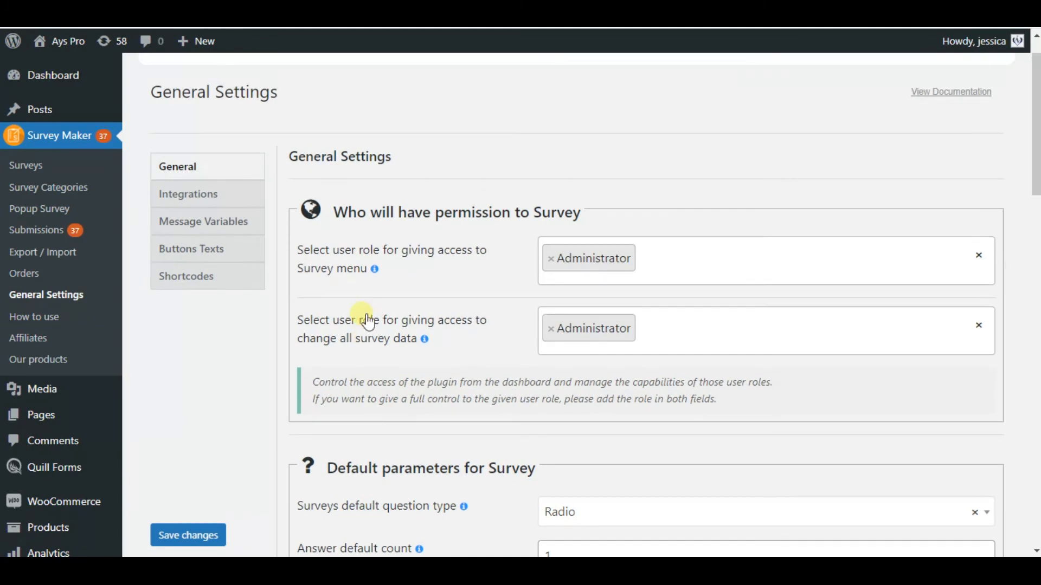
# Step: Browse the Integrations and Message Variables tabs of General Settings
pyautogui.click(188, 194)
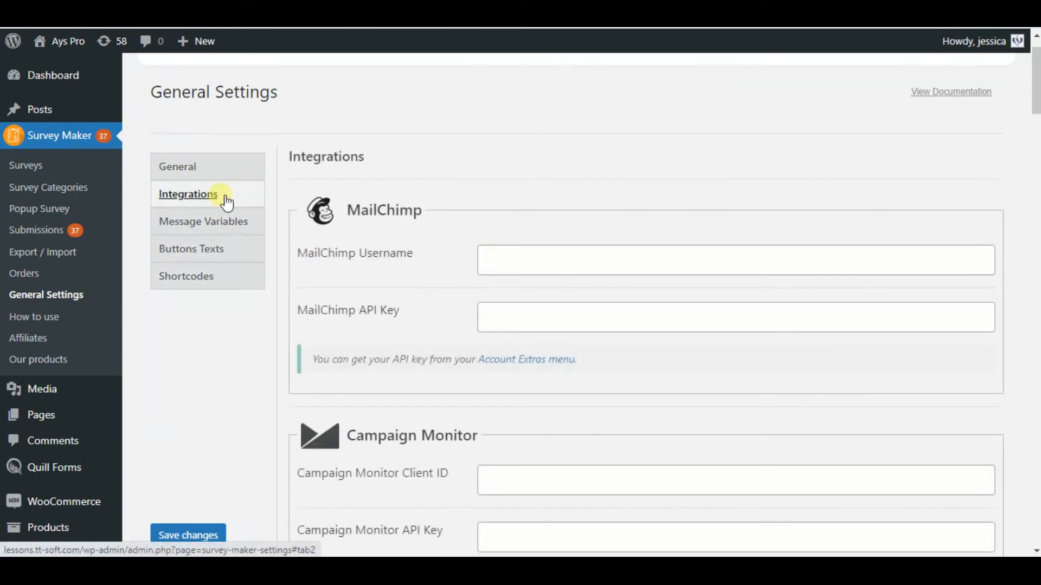
pyautogui.scroll(-3)
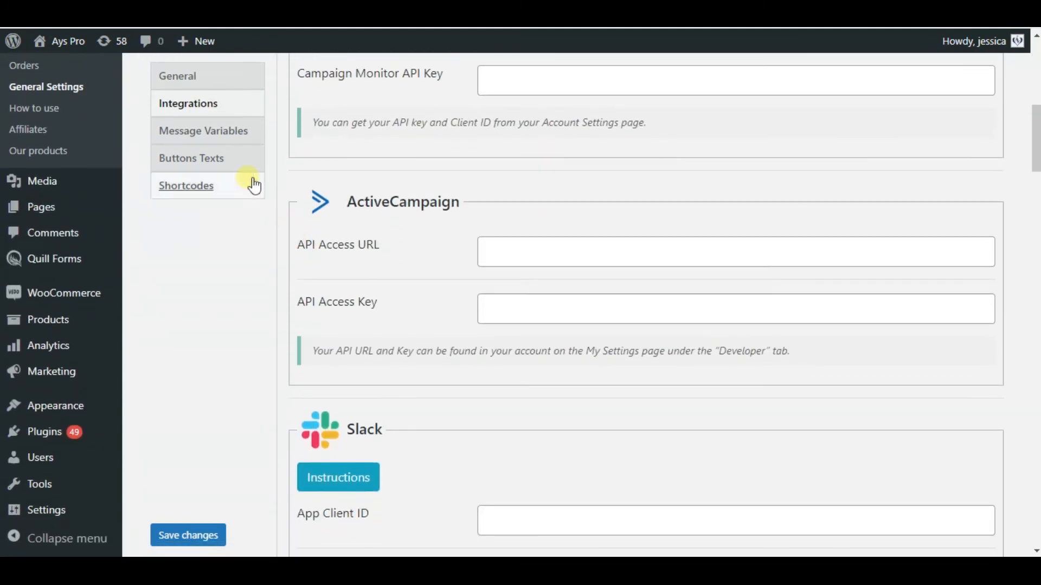
pyautogui.click(203, 130)
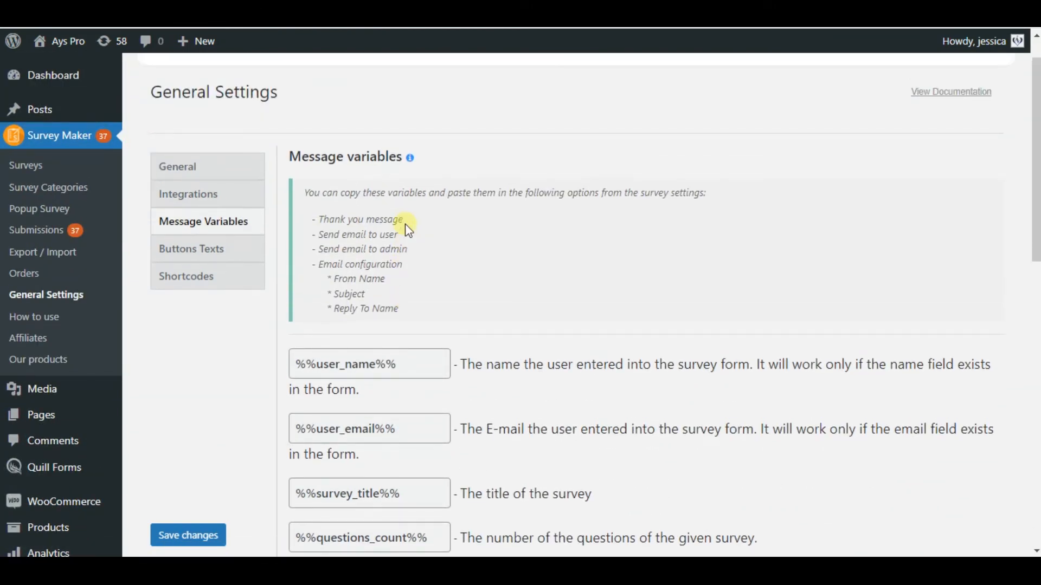
pyautogui.scroll(-3)
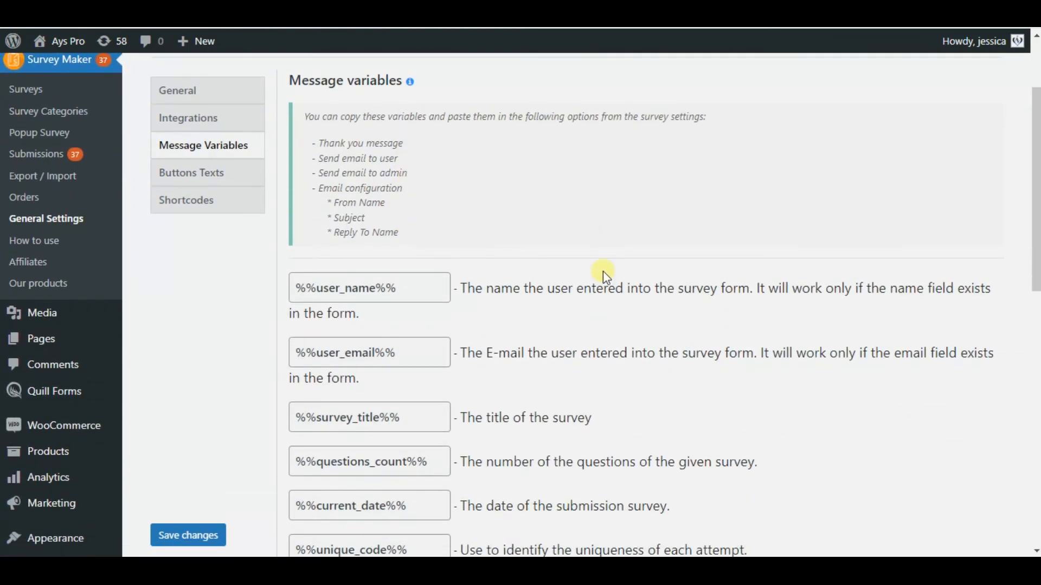
pyautogui.scroll(-3)
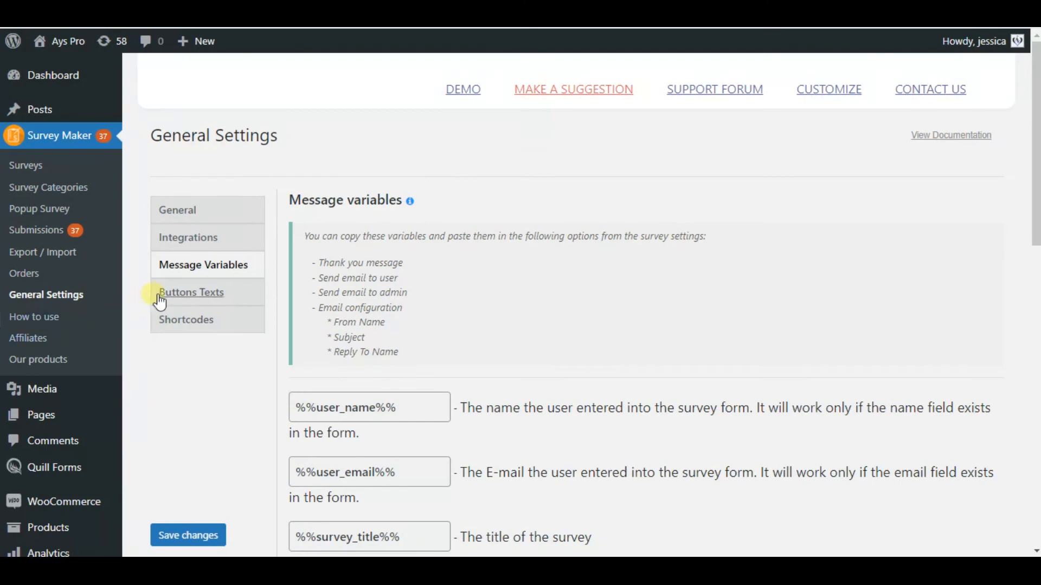
# Step: Review the Buttons Texts tab, then scroll through the Shortcodes list
pyautogui.click(191, 292)
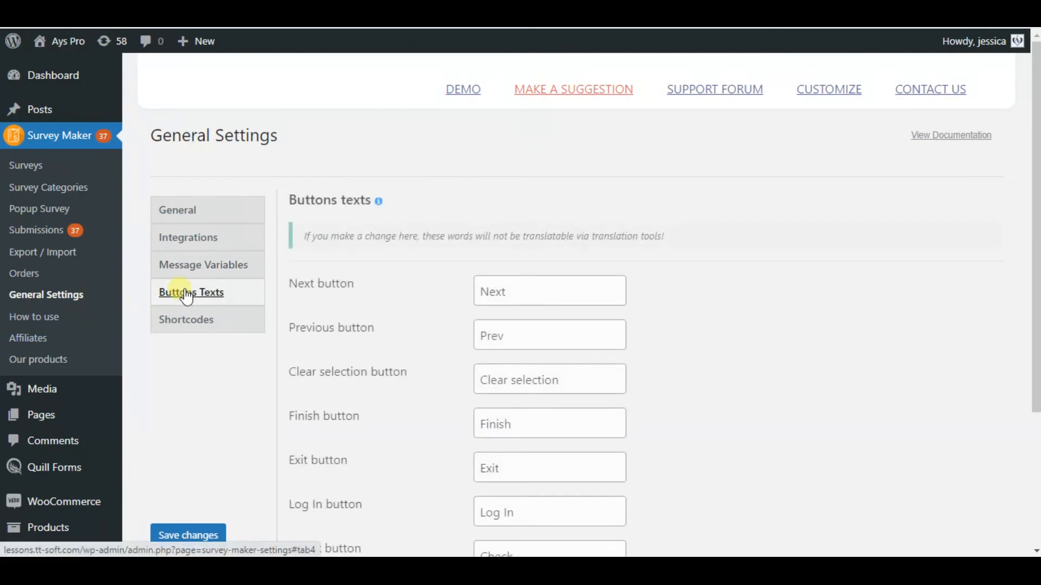
pyautogui.scroll(-3)
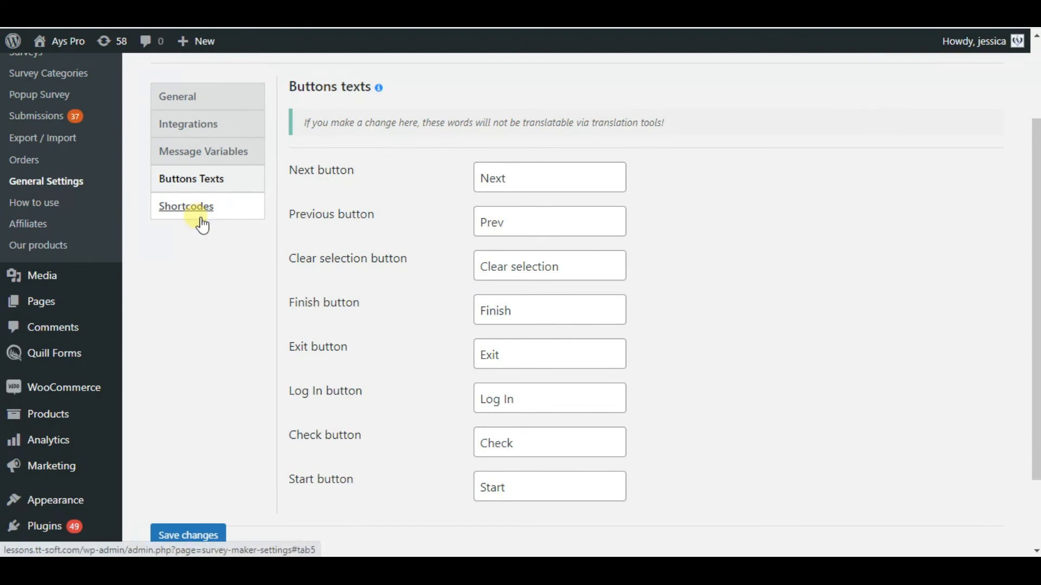
pyautogui.click(186, 206)
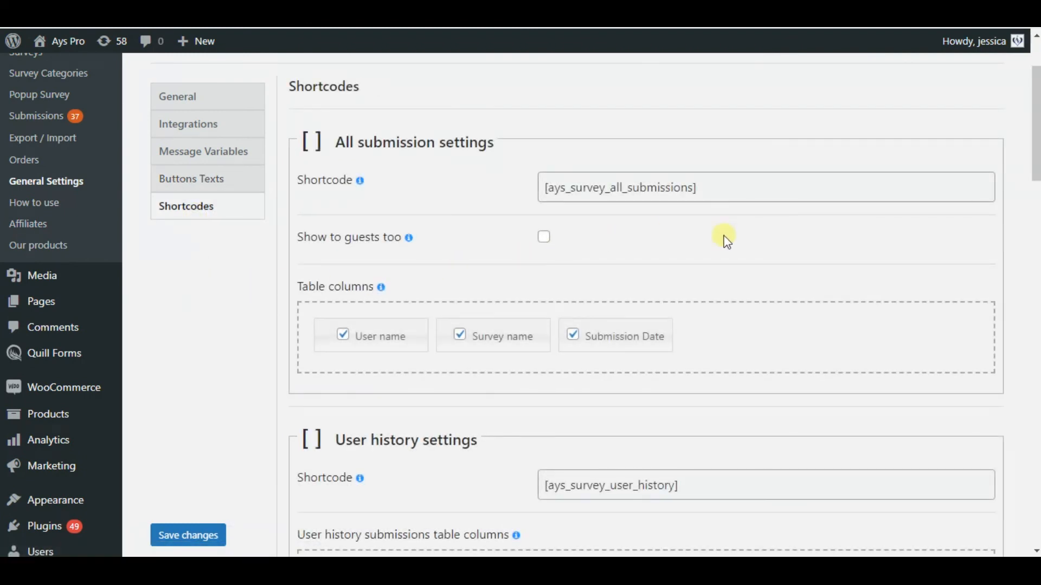
pyautogui.scroll(-3)
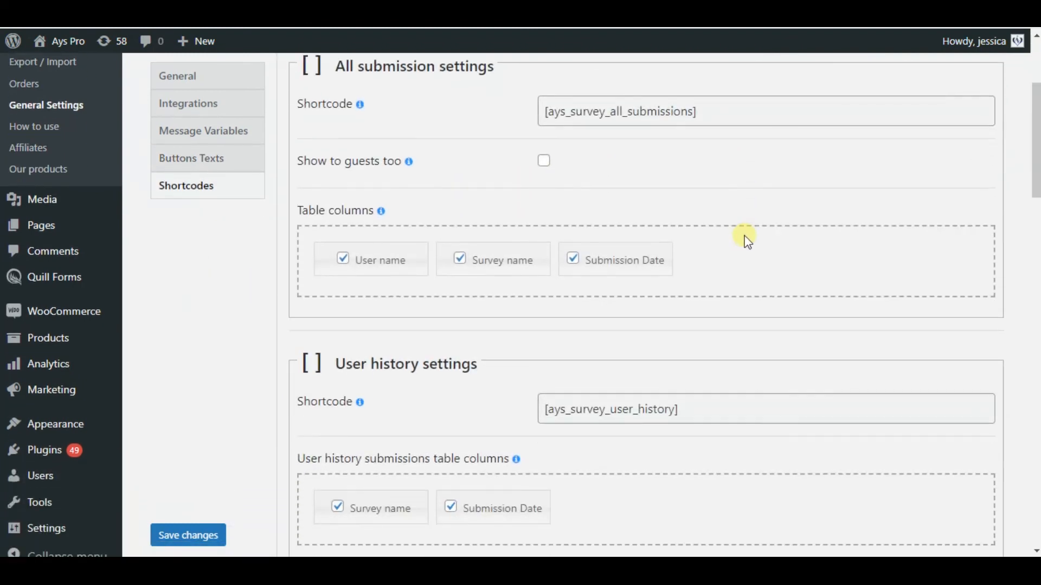
pyautogui.scroll(-3)
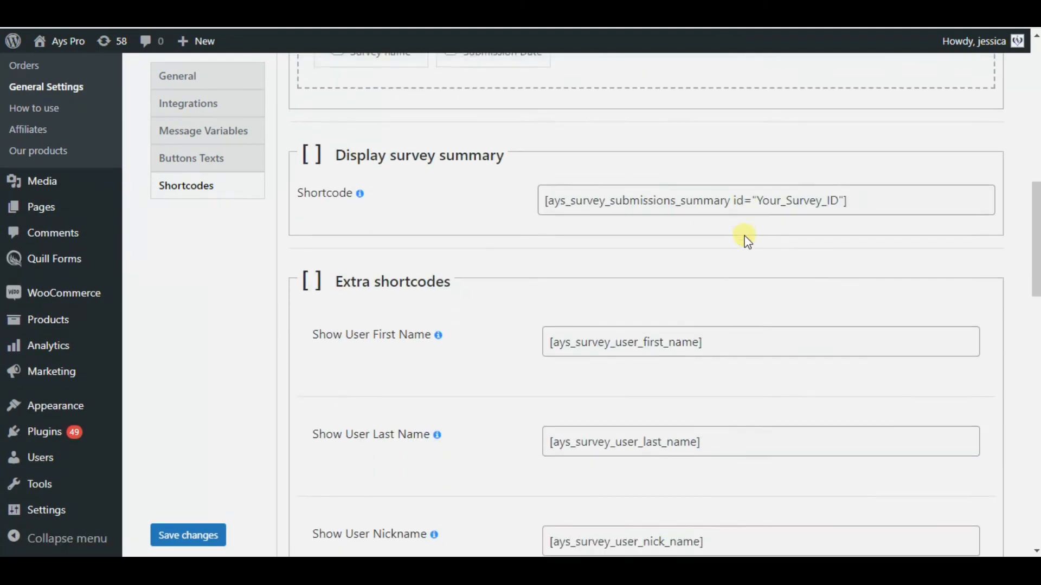
pyautogui.scroll(-3)
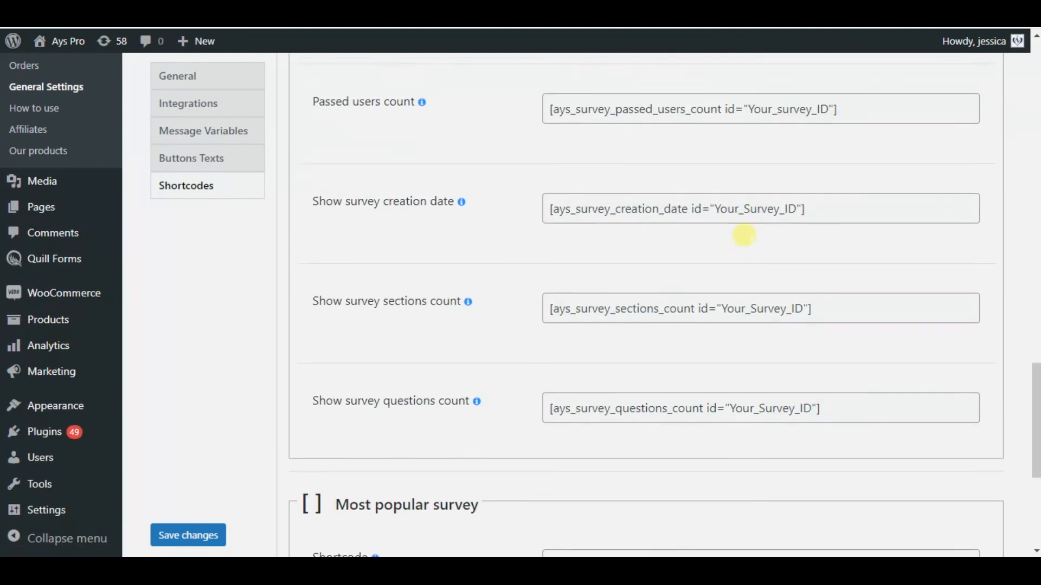
pyautogui.scroll(-3)
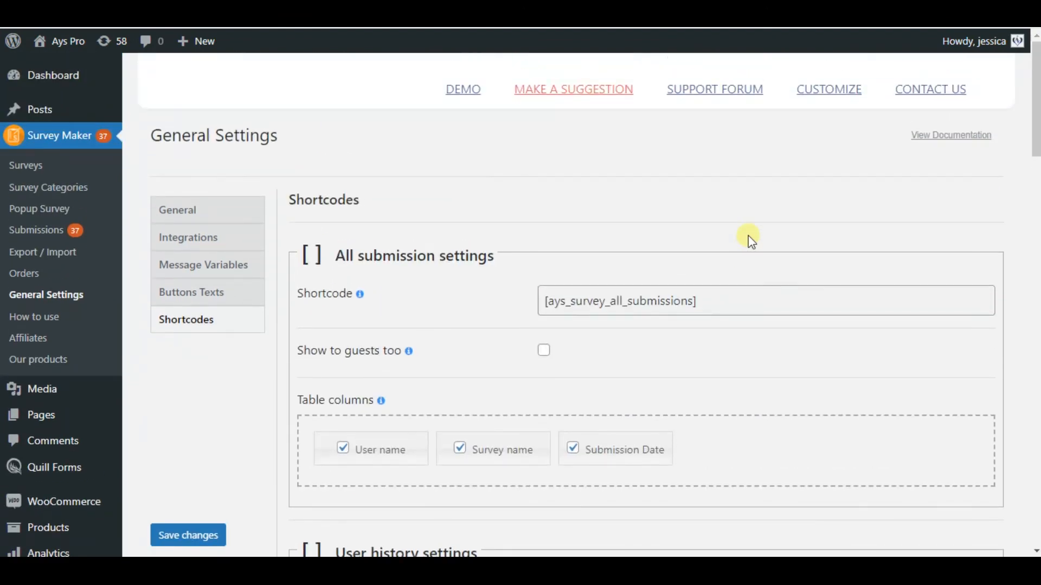
pyautogui.moveTo(381, 296)
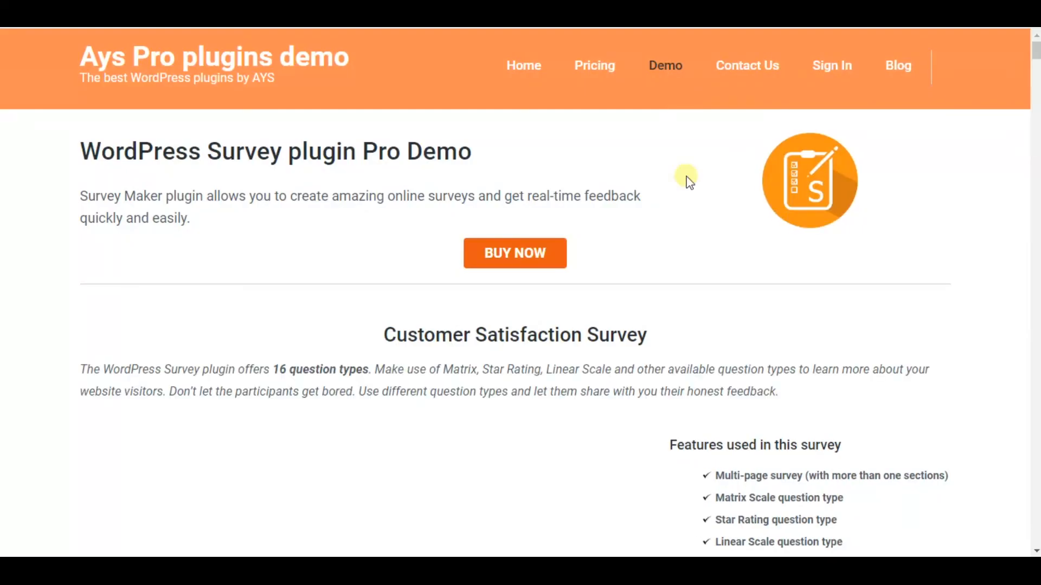
# Step: Scroll past Customer Satisfaction, Logic Jump, Meal Plan and Product Evaluation demos to More Demos
pyautogui.scroll(-3)
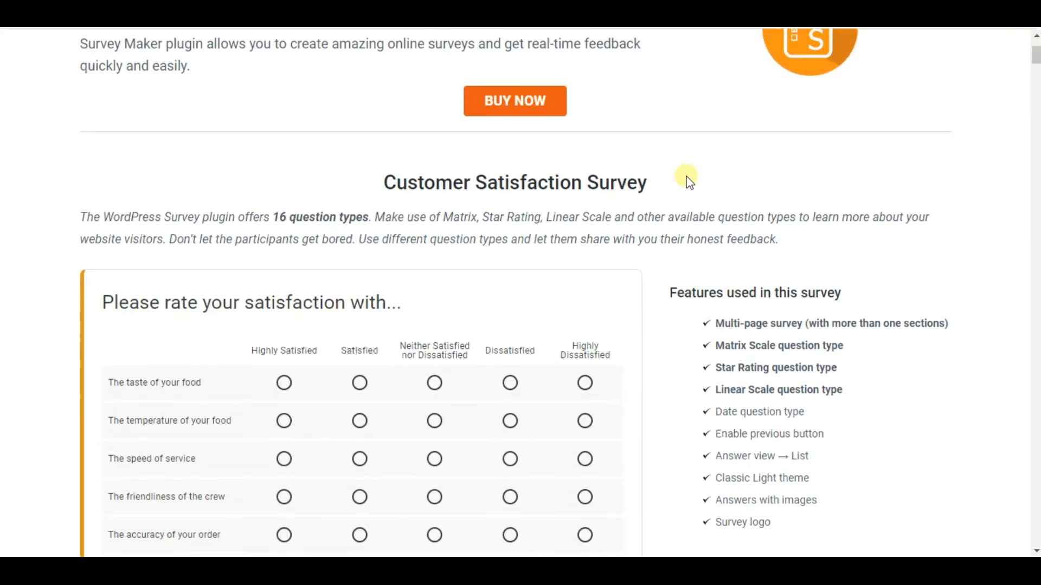
pyautogui.scroll(-3)
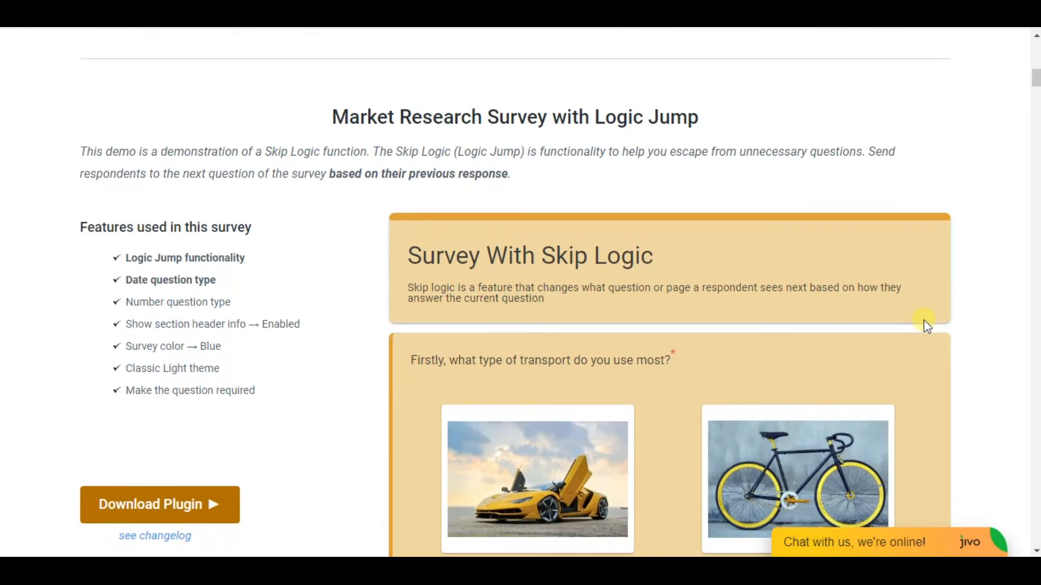
pyautogui.scroll(-3)
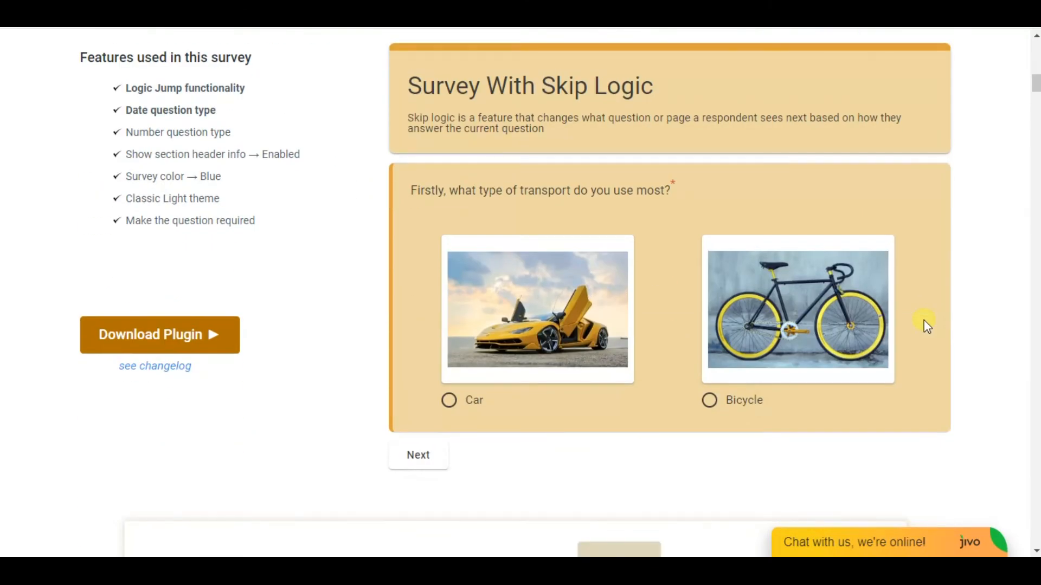
pyautogui.scroll(-3)
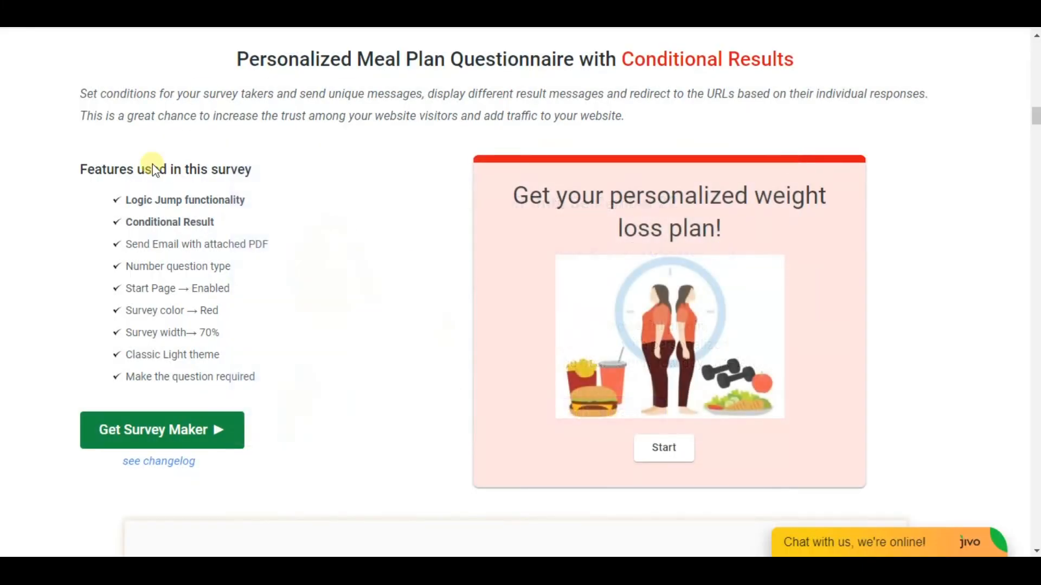
pyautogui.scroll(-3)
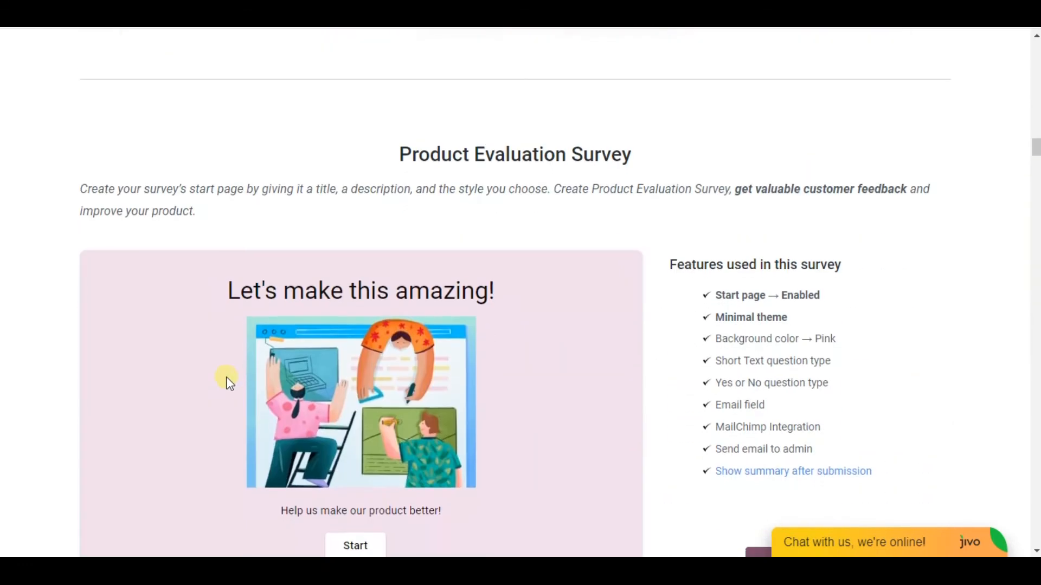
pyautogui.scroll(-3)
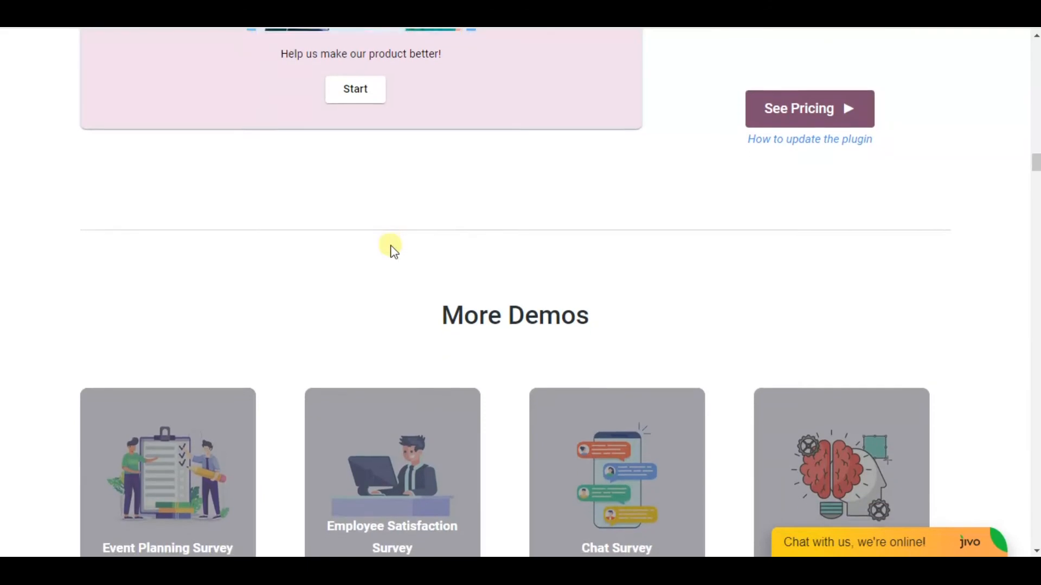
pyautogui.scroll(-3)
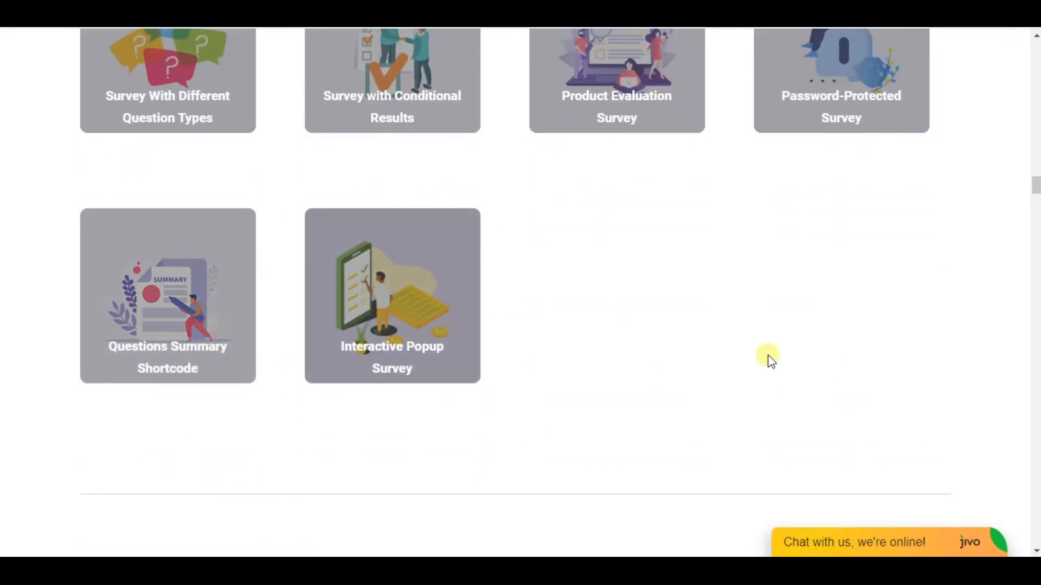